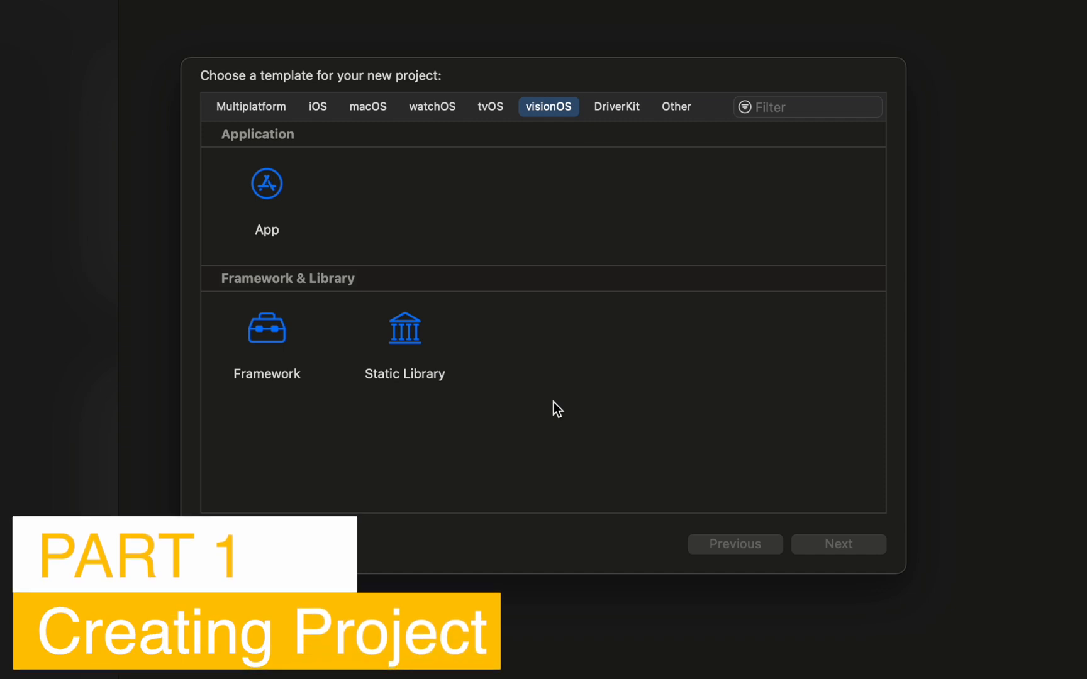
mouse_move(567, 138)
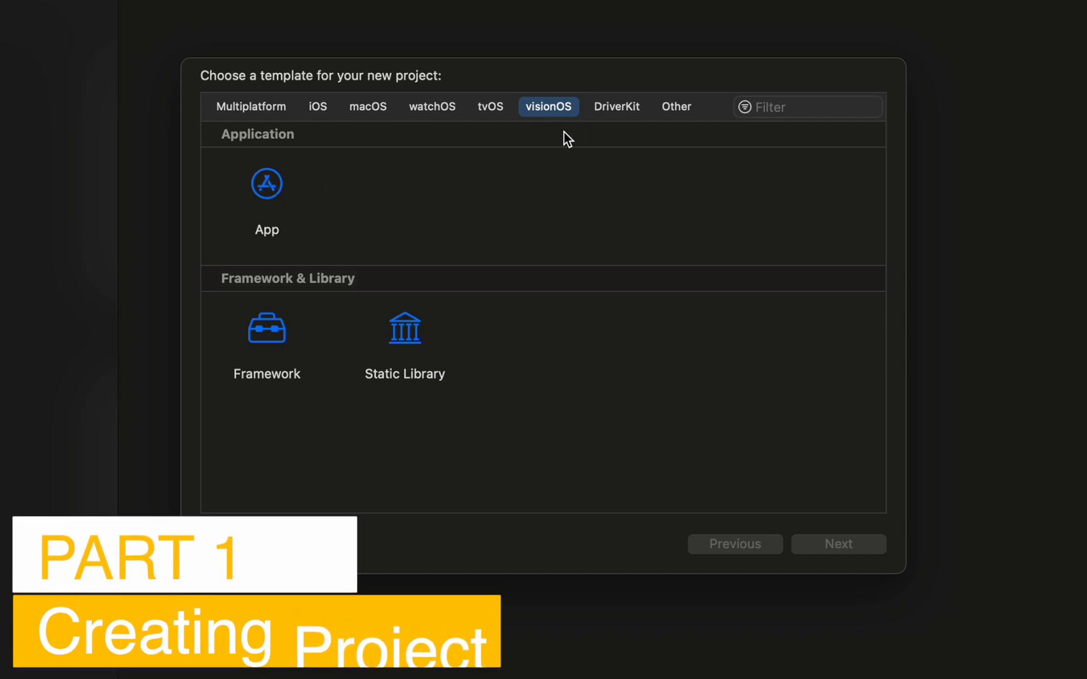
Create a visionOS App project saved in the VisionOSTutorial folder
click(266, 183)
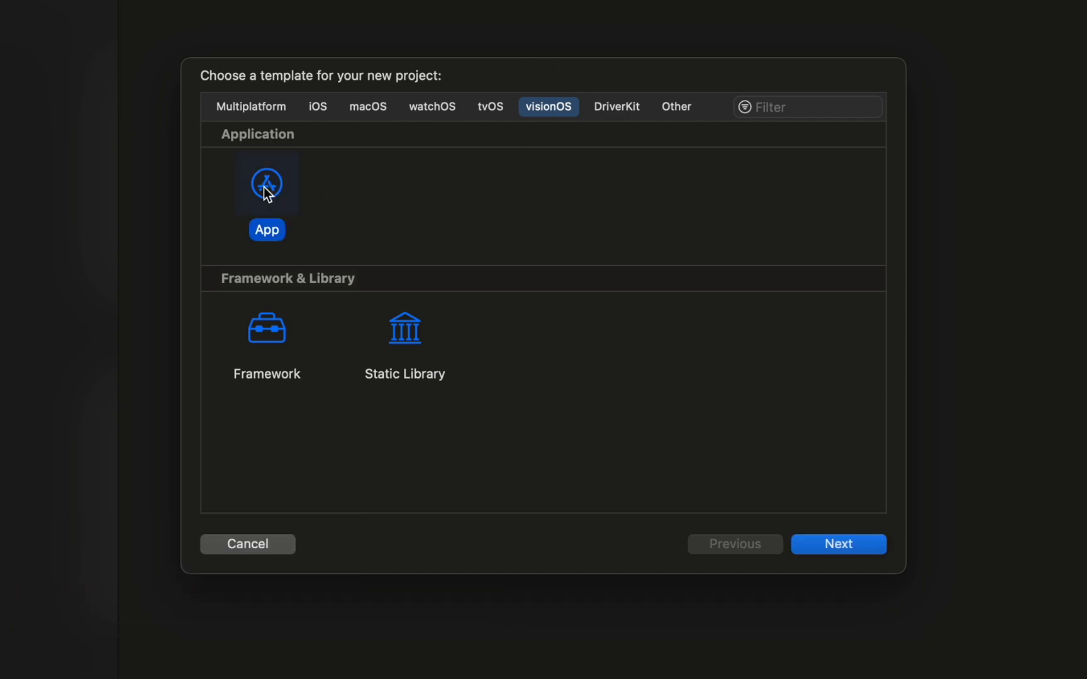
click(838, 543)
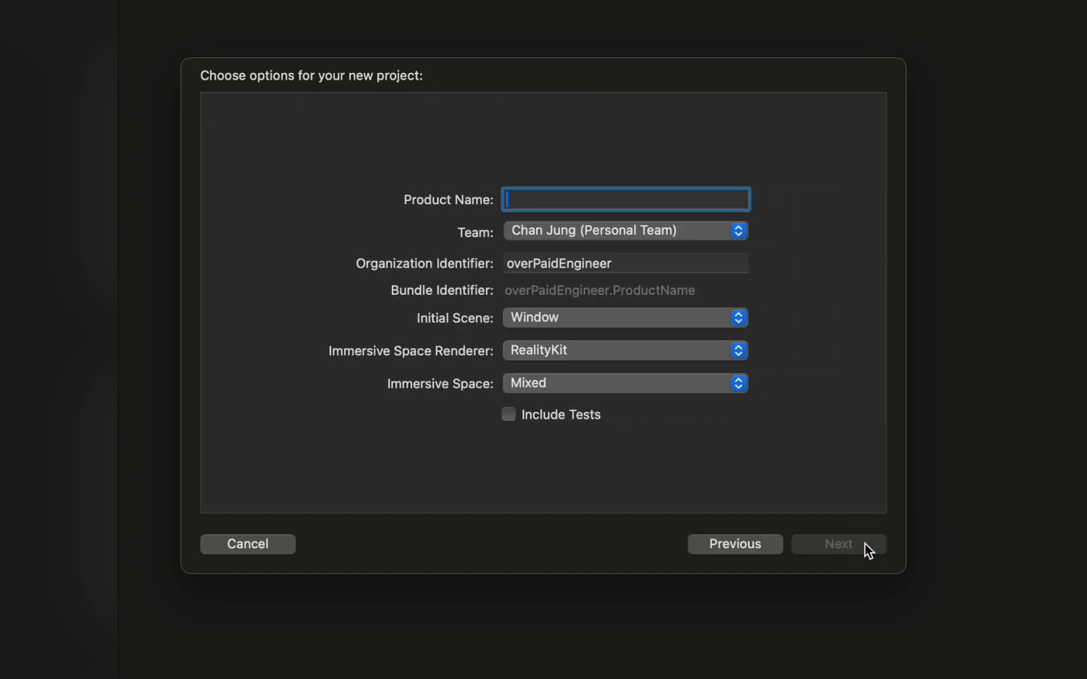
click(838, 544)
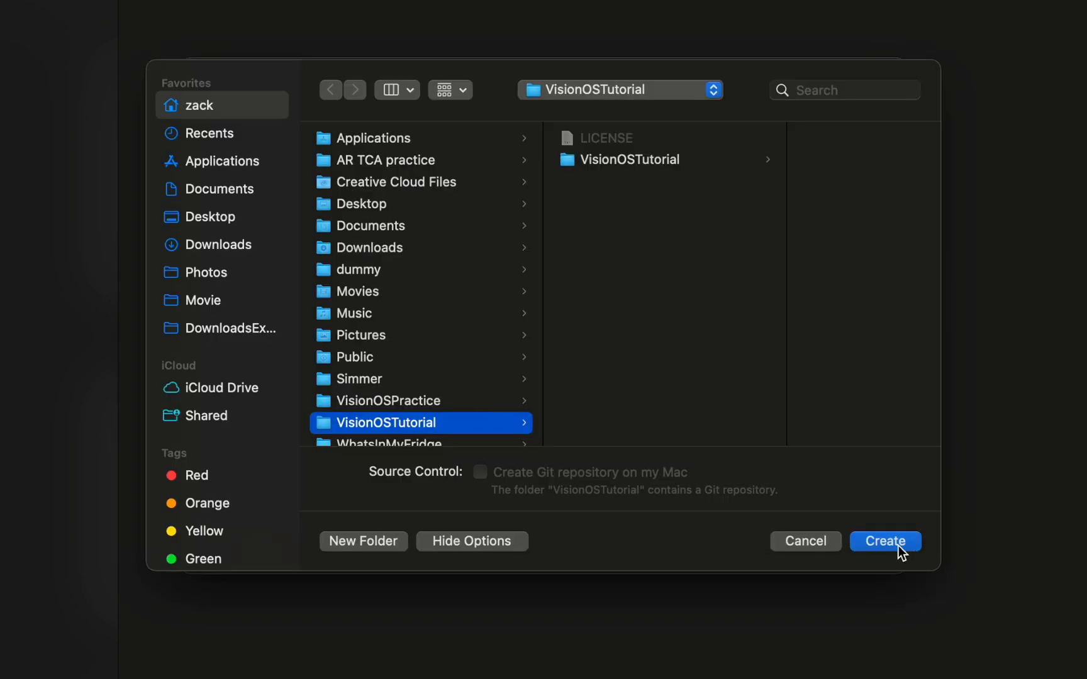
click(885, 541)
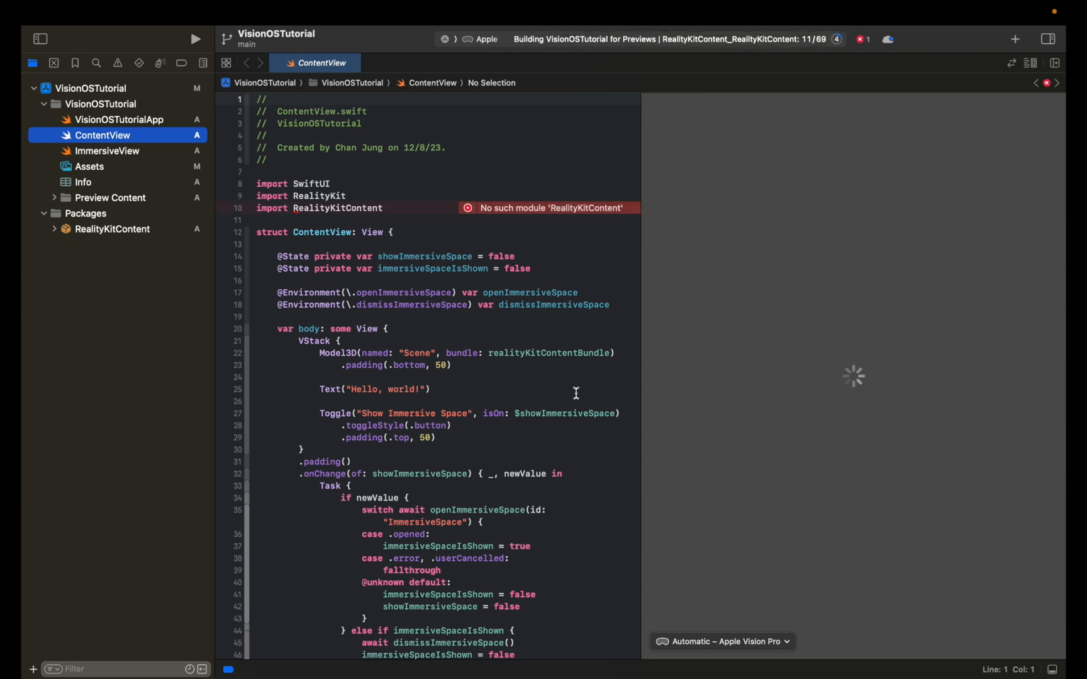
mouse_move(920, 257)
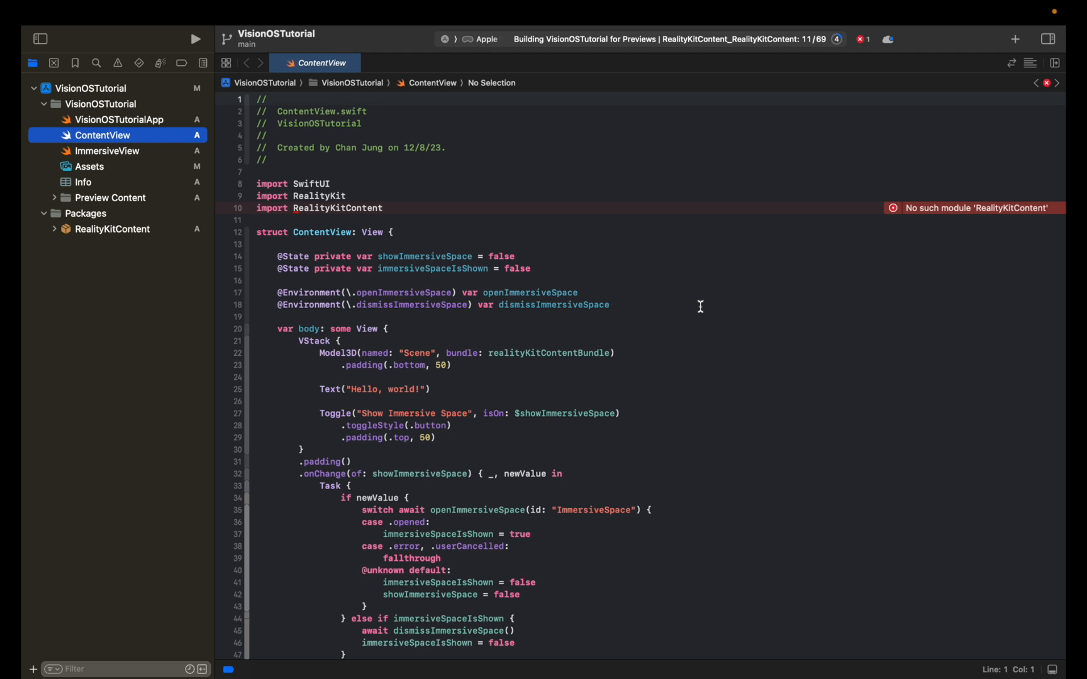
Close the preview canvas and build VisionOSTutorial for the Apple Vision Pro simulator
key(cmd+b)
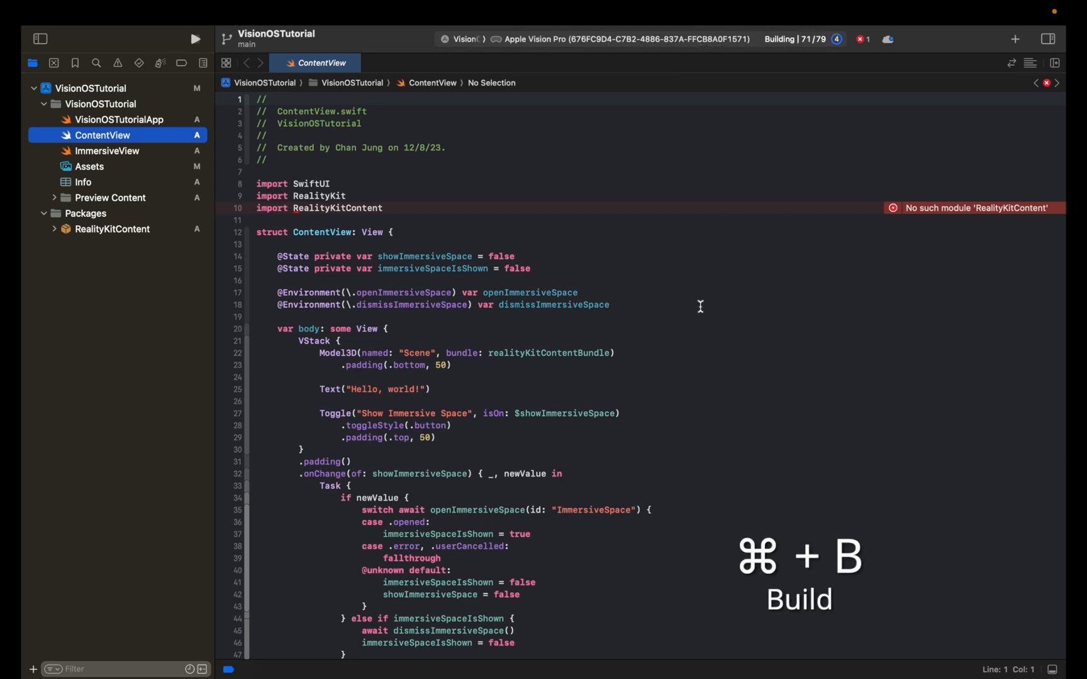
key(cmd+b)
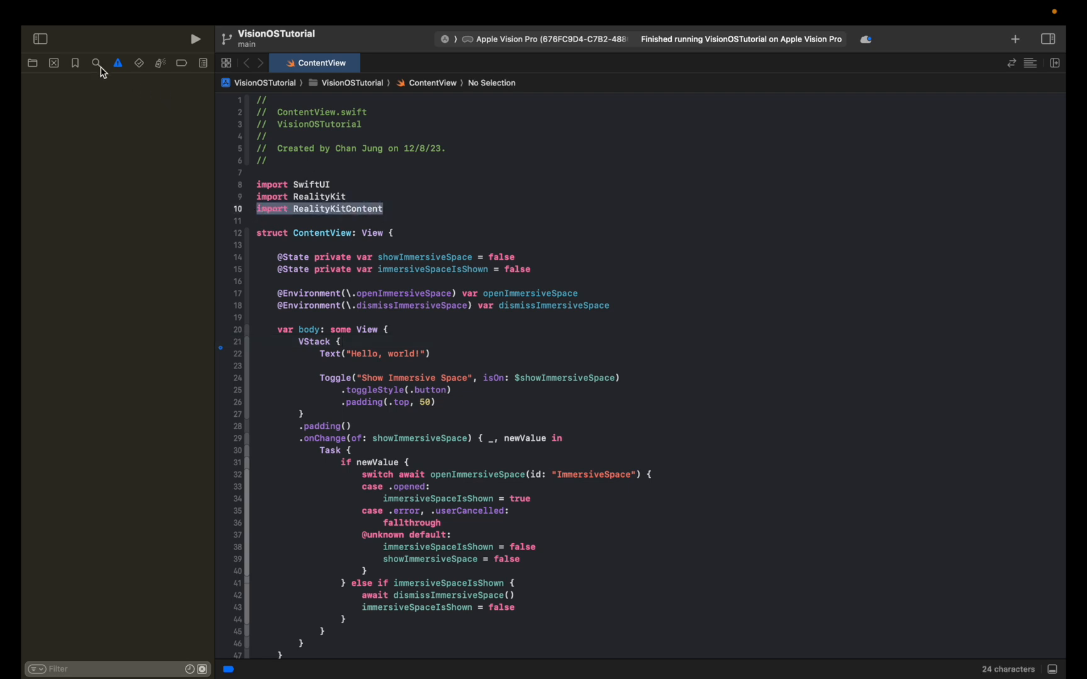
Search 'import RealityKitContent' and remove it from ImmersiveView and ContentView
click(96, 62)
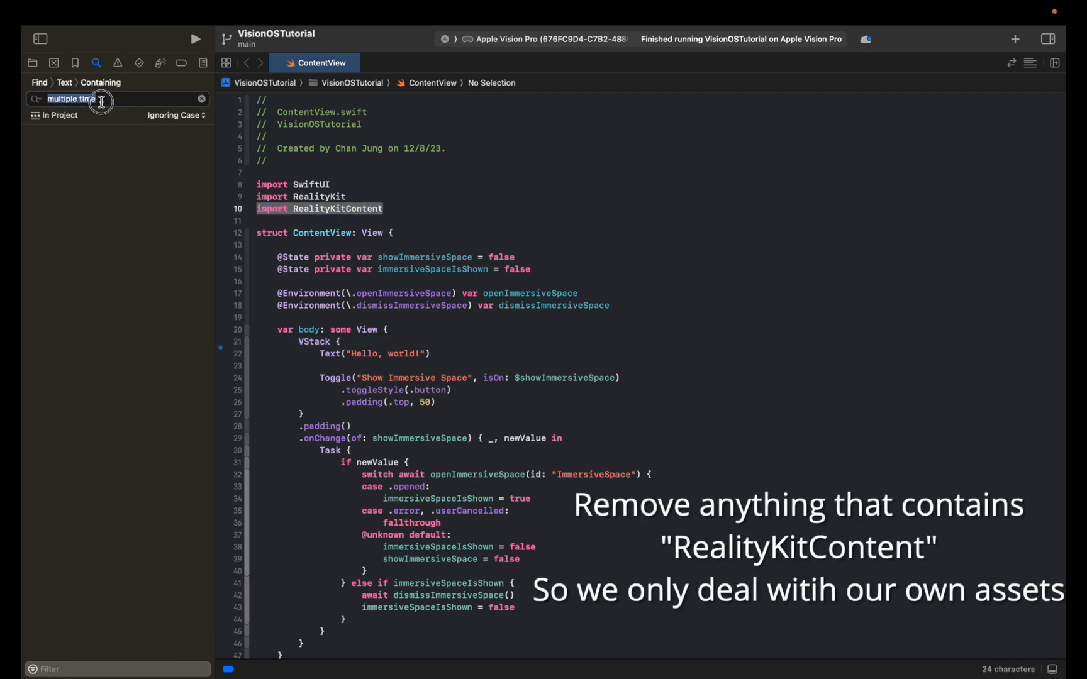
text(import RealityKitContent)
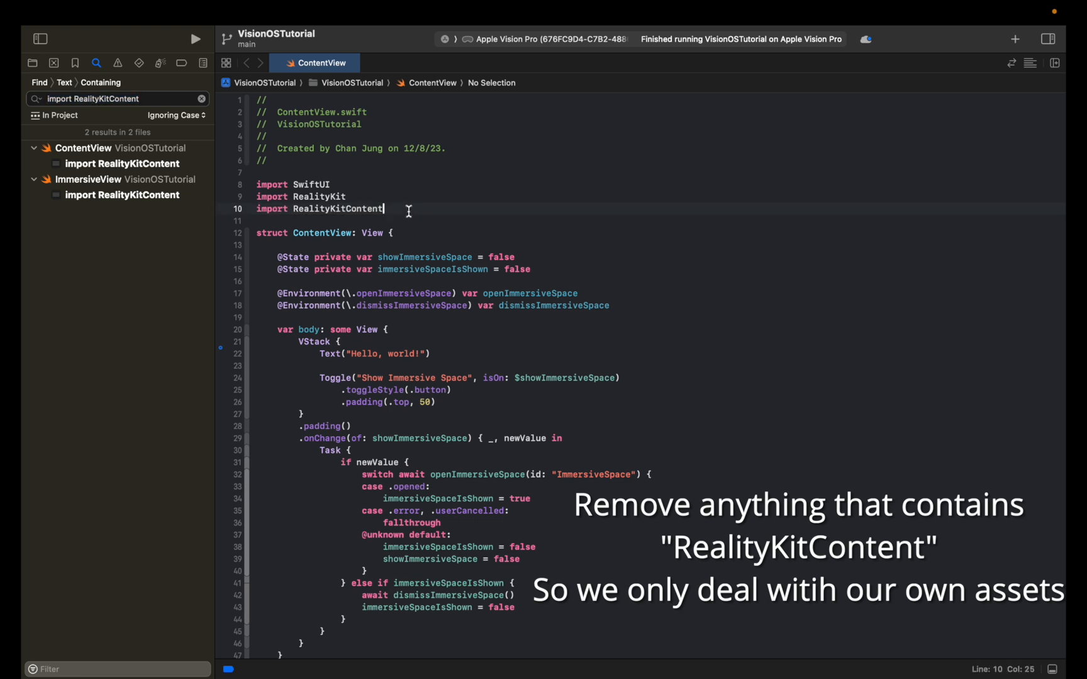
click(123, 195)
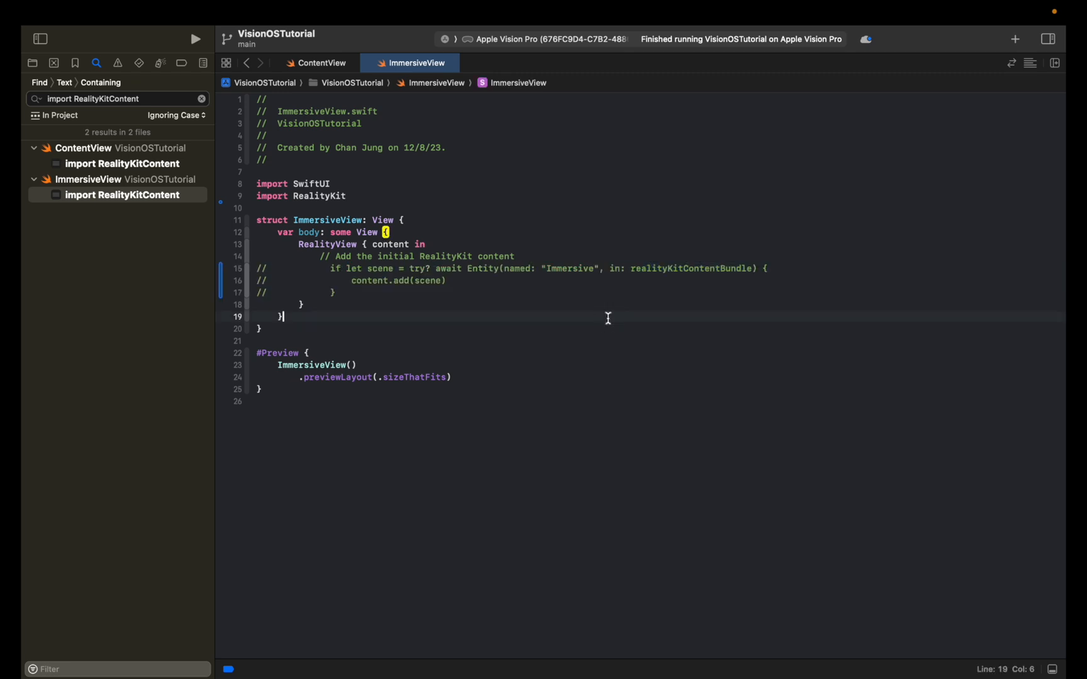
click(321, 62)
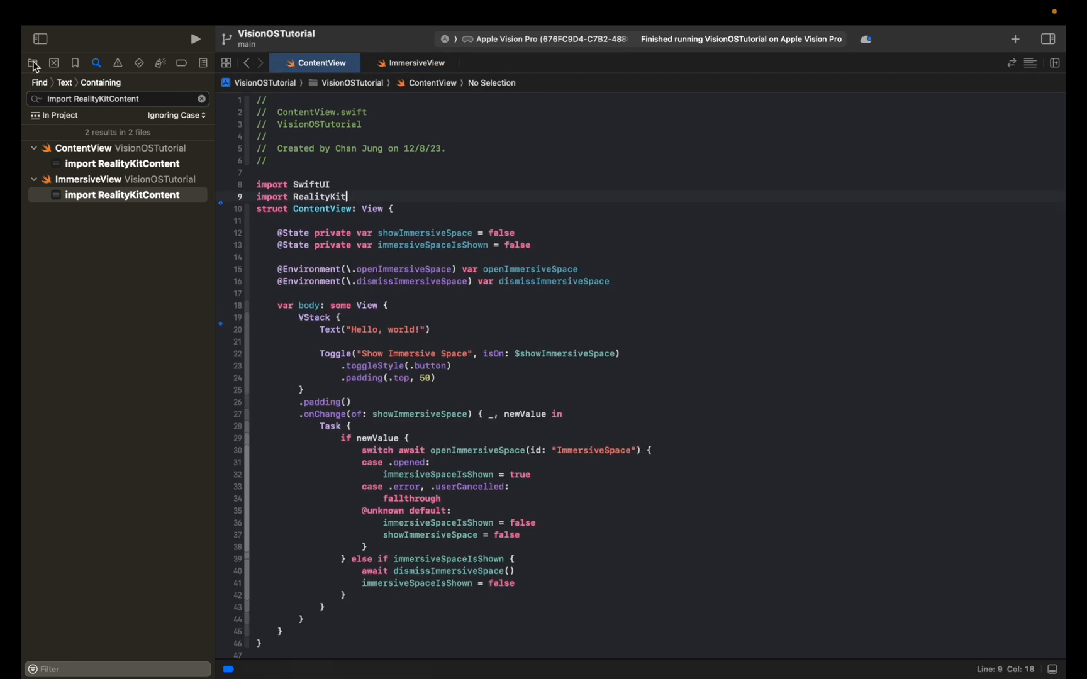
click(32, 63)
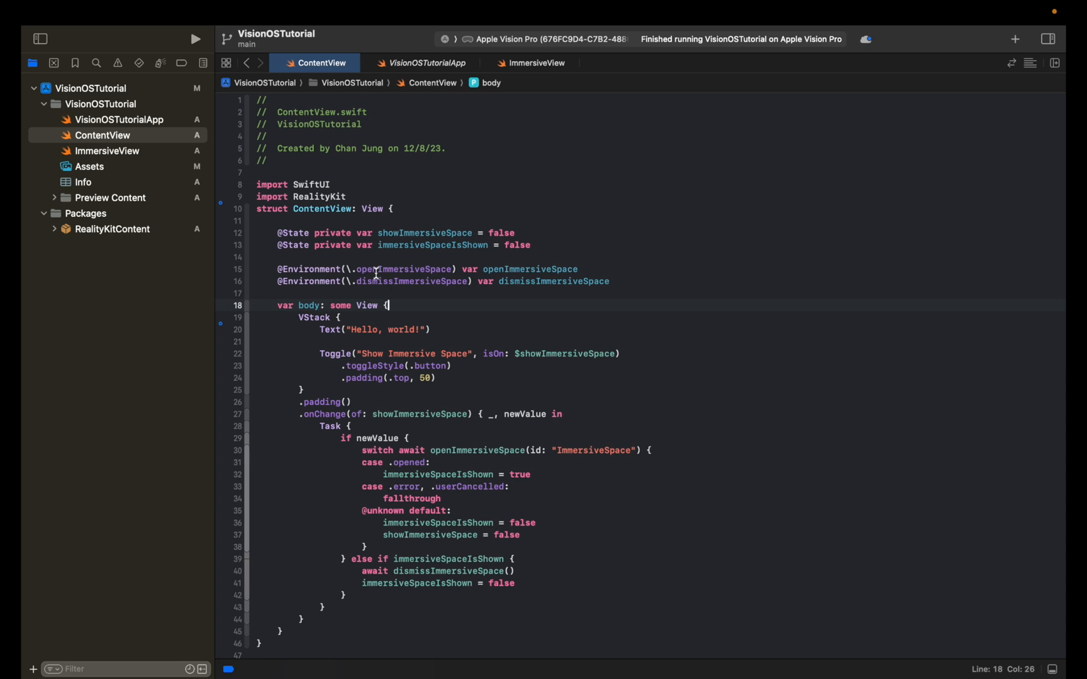
Add WindowGroup scenes with ids MyView1, MyView2 and MyView3 to VisionOSTutorialApp.swift
click(117, 119)
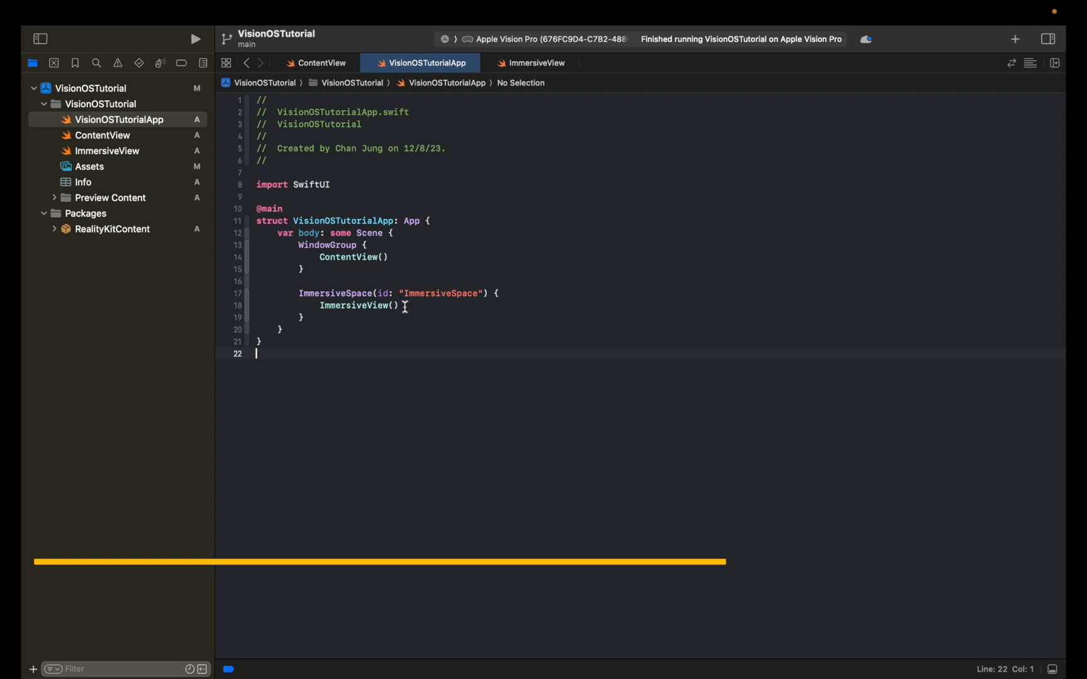
double_click(334, 293)
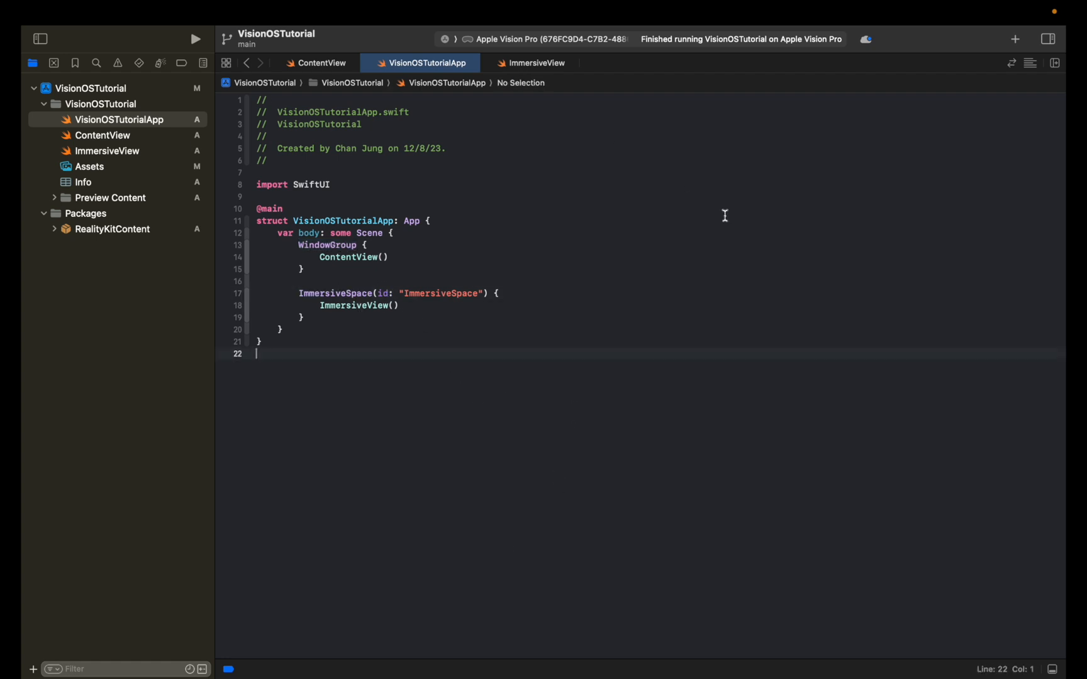
mouse_move(349, 314)
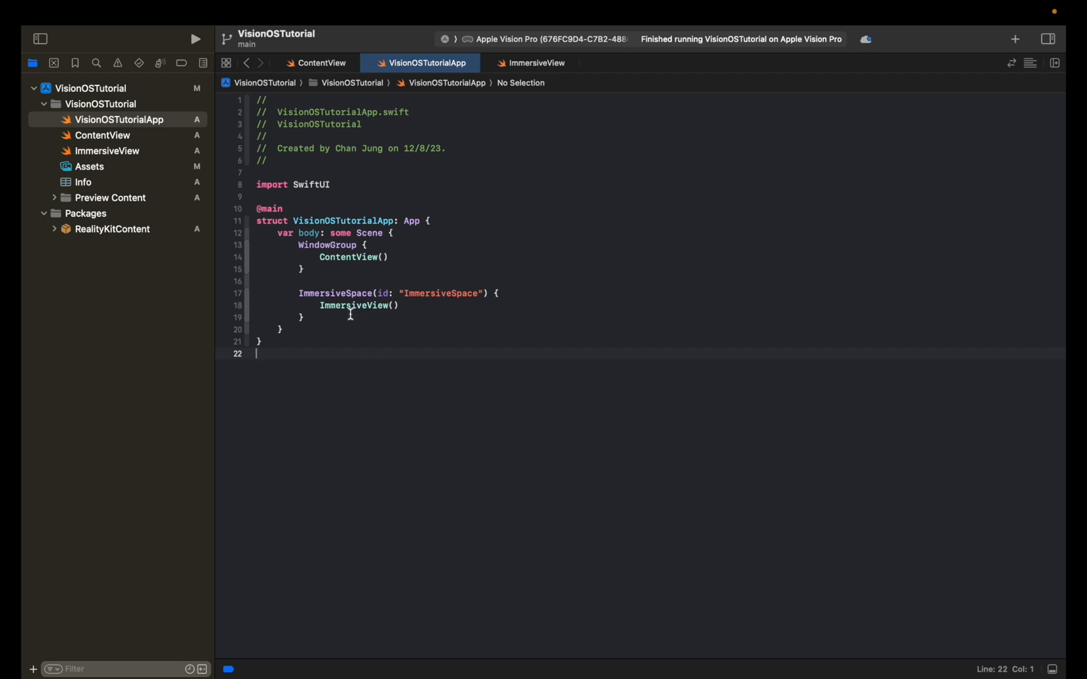
mouse_move(349, 319)
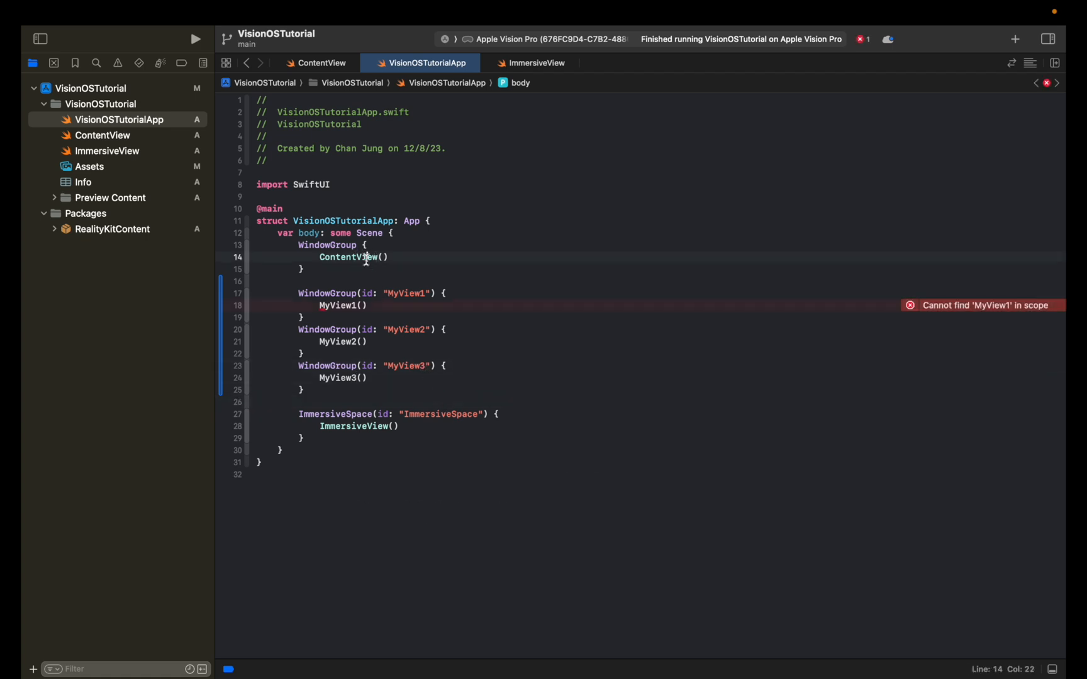
double_click(348, 257)
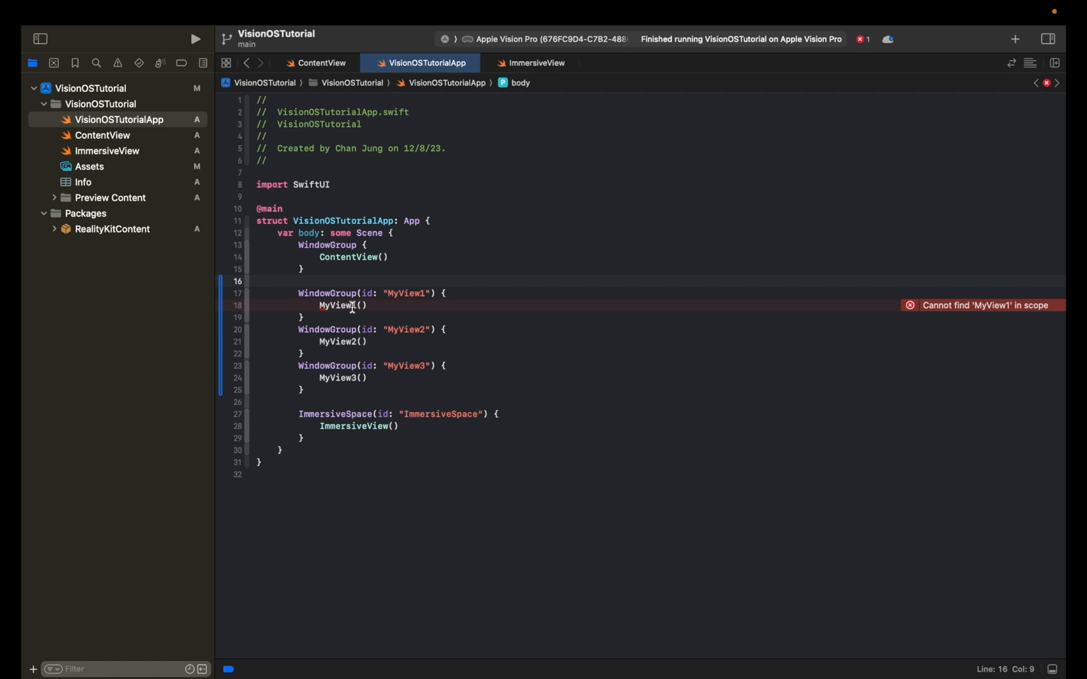
mouse_move(373, 293)
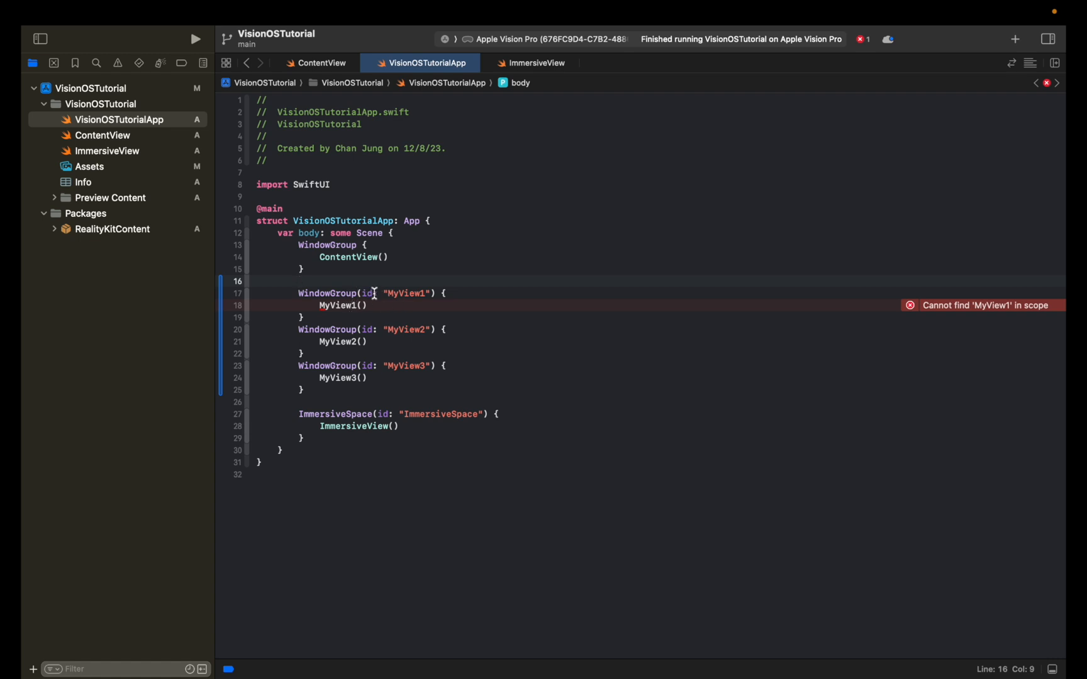
double_click(407, 292)
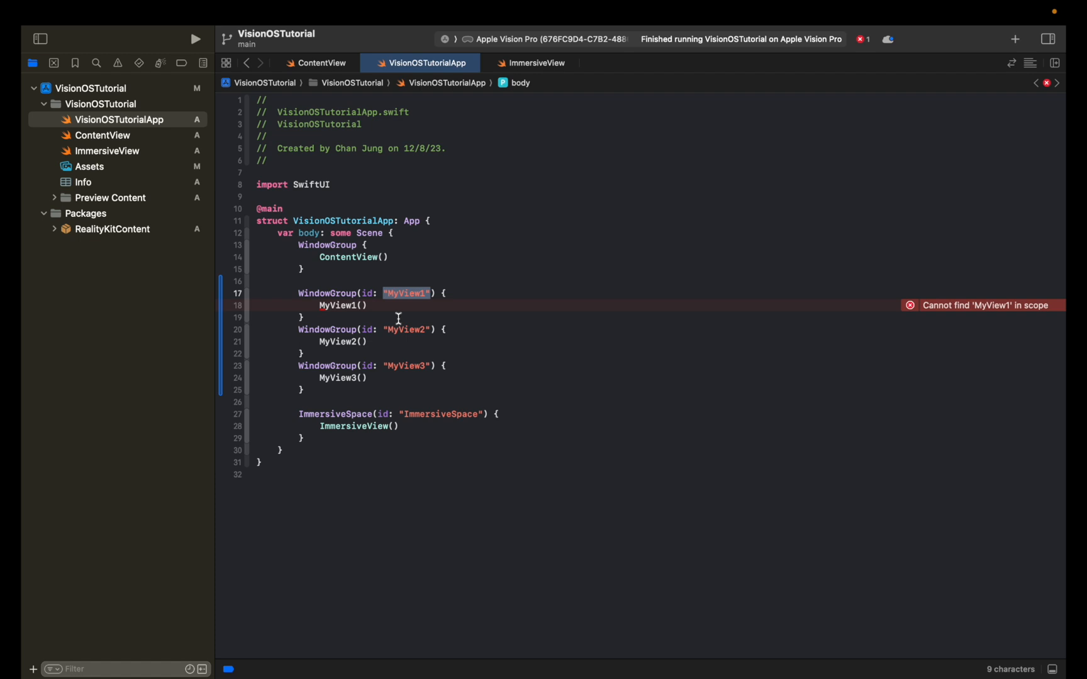
click(256, 475)
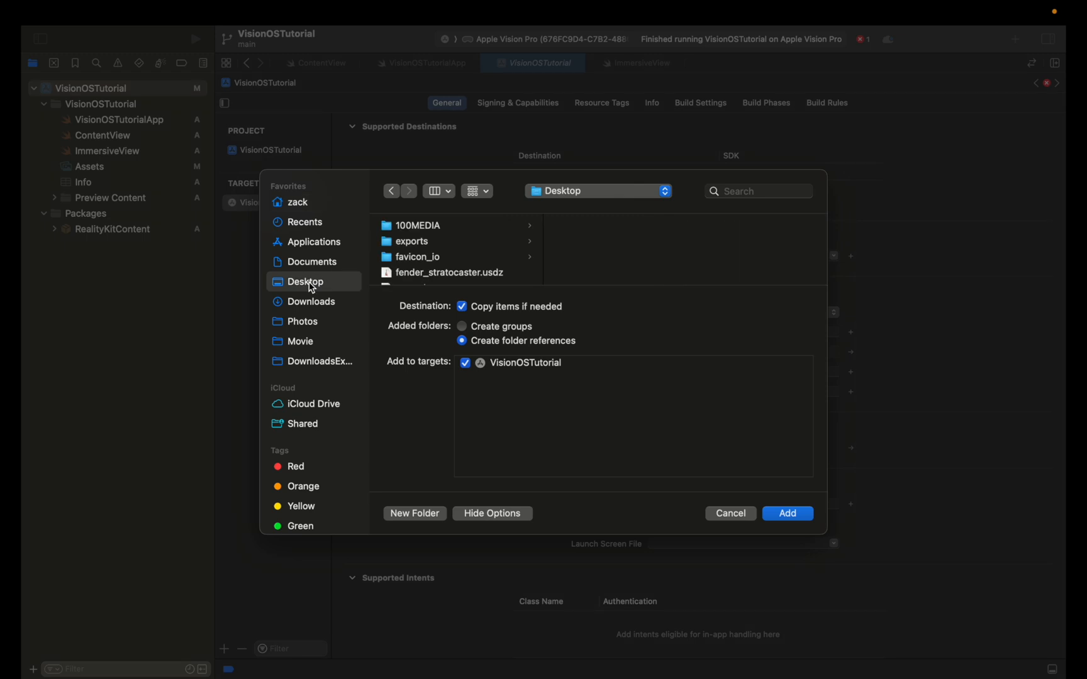
Add the fender_stratocaster, gtr and robot_walk_idle USDZ files from the Desktop
click(787, 514)
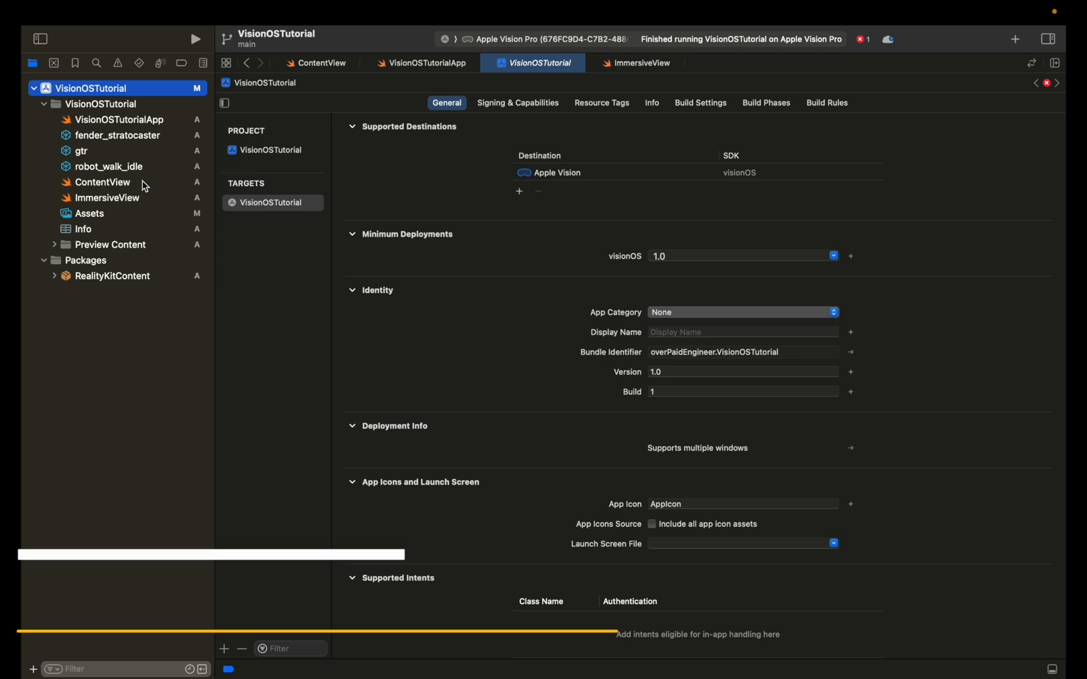
click(103, 182)
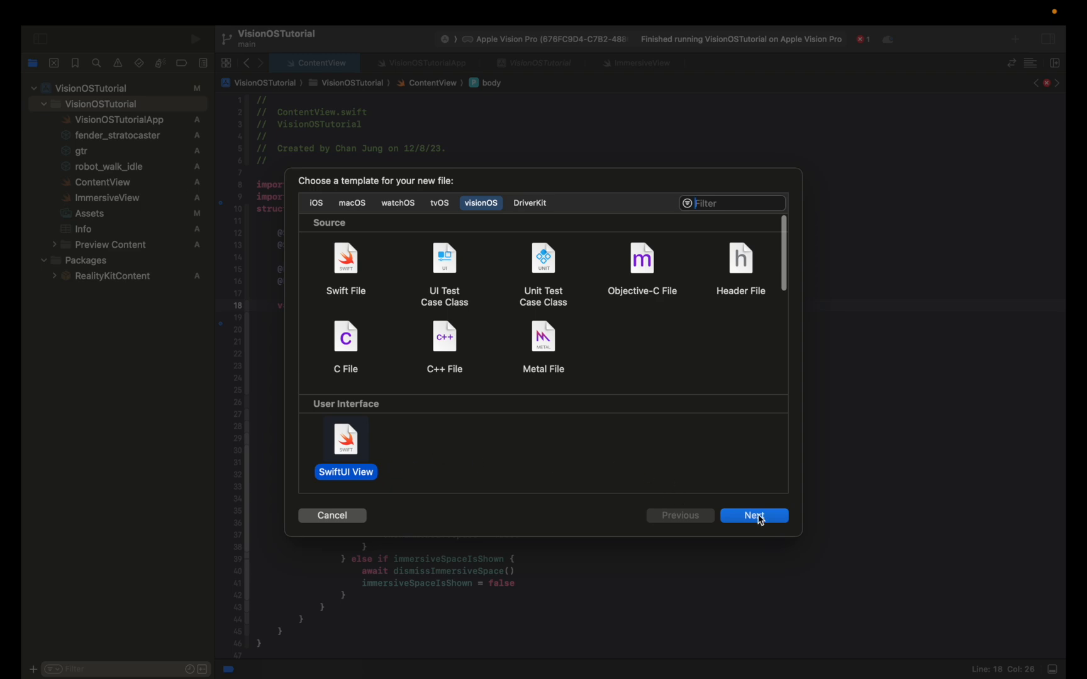
Create a visionOS SwiftUI View file named MyModelView
click(753, 516)
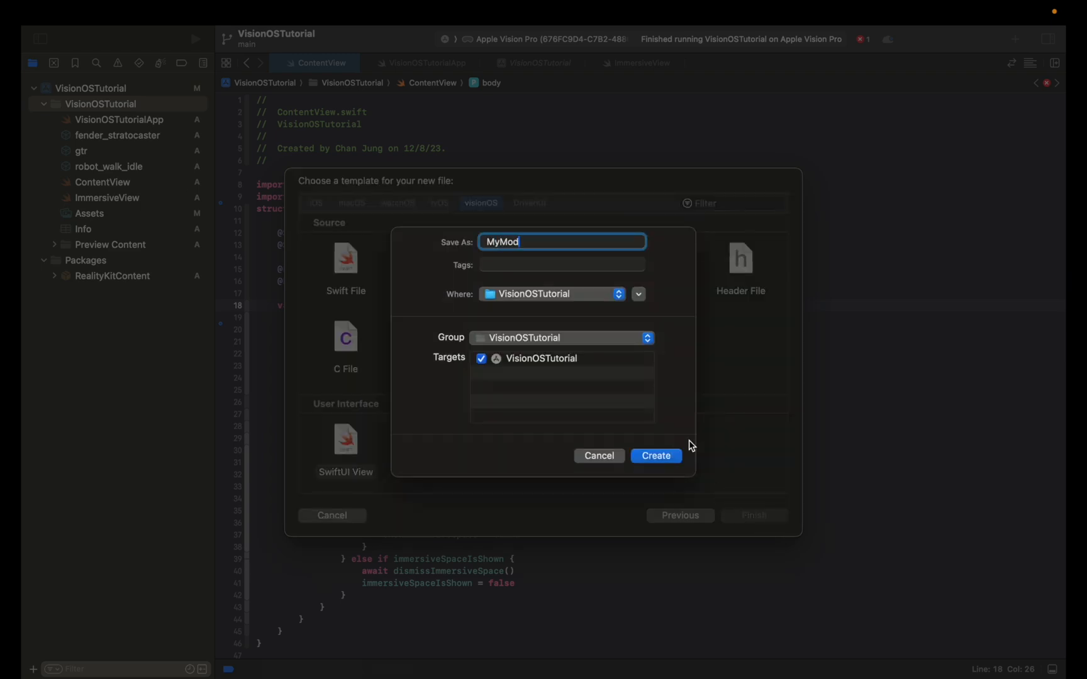
click(655, 455)
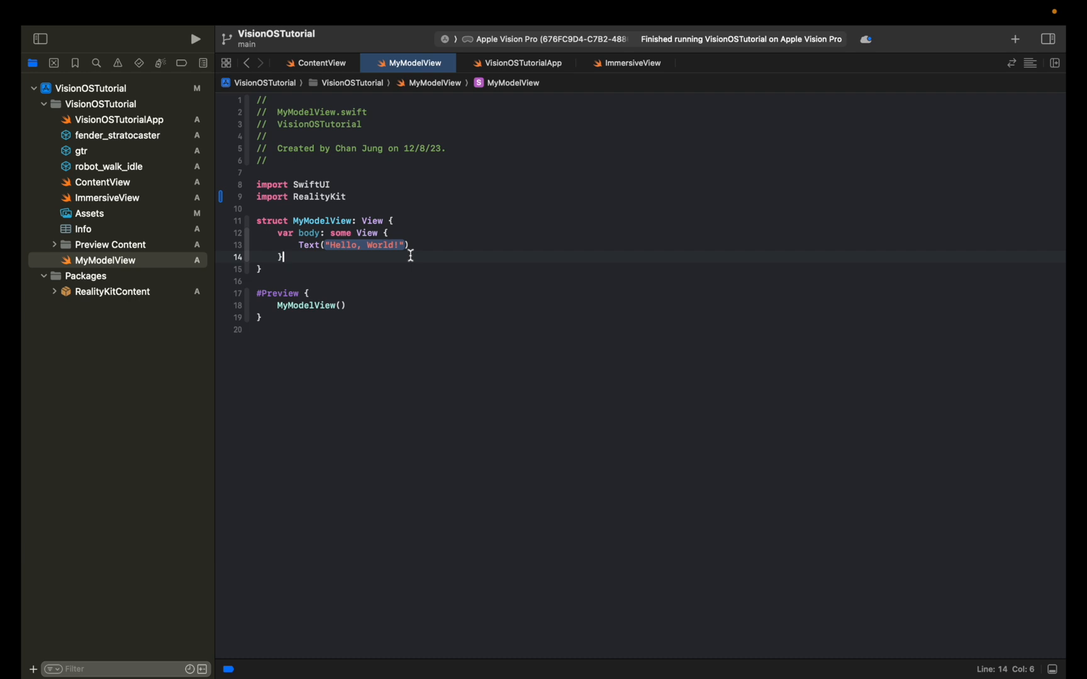
Write Model3D(named: "gtr") with a trailing closure taking modelPhase in MyModelView's body
text(Mo)
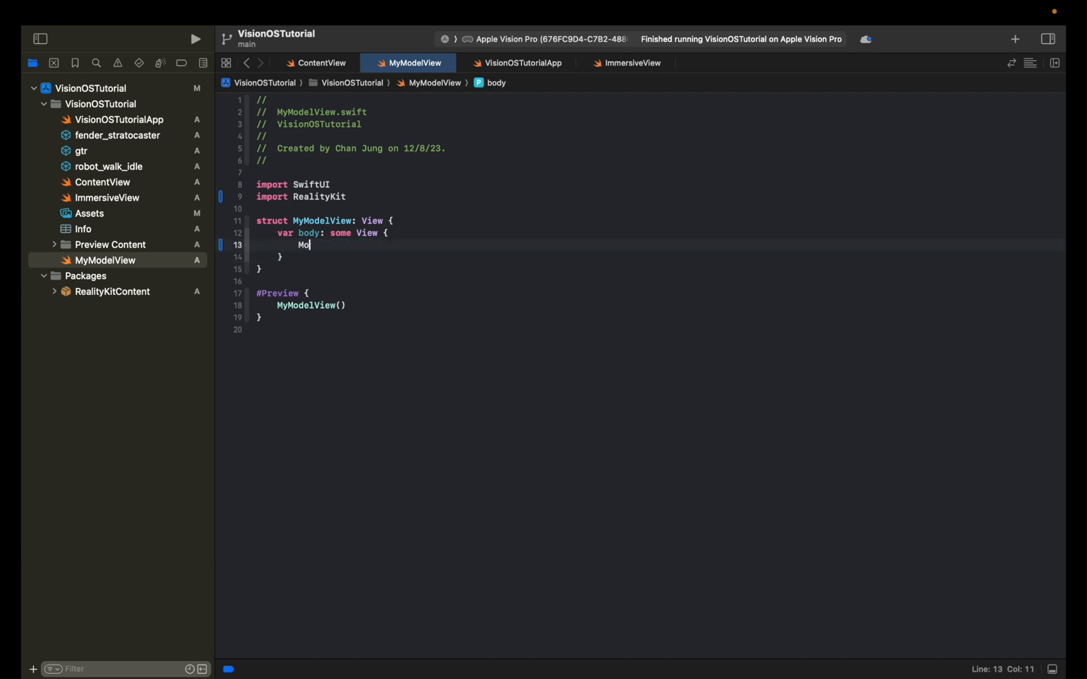
text(del)
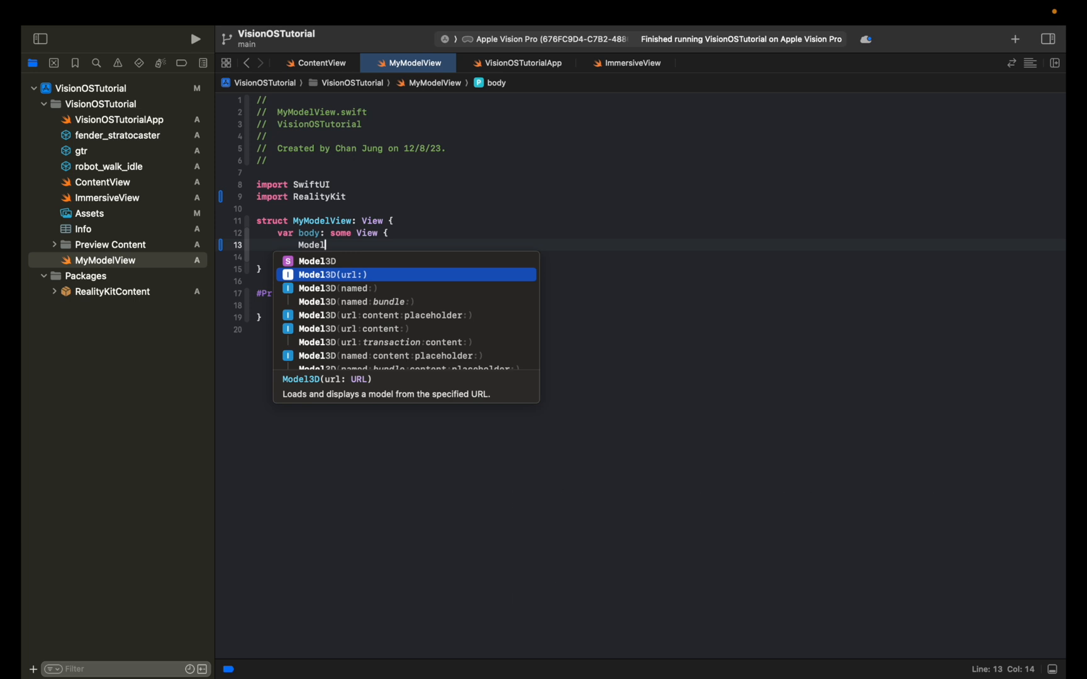
mouse_move(236, 226)
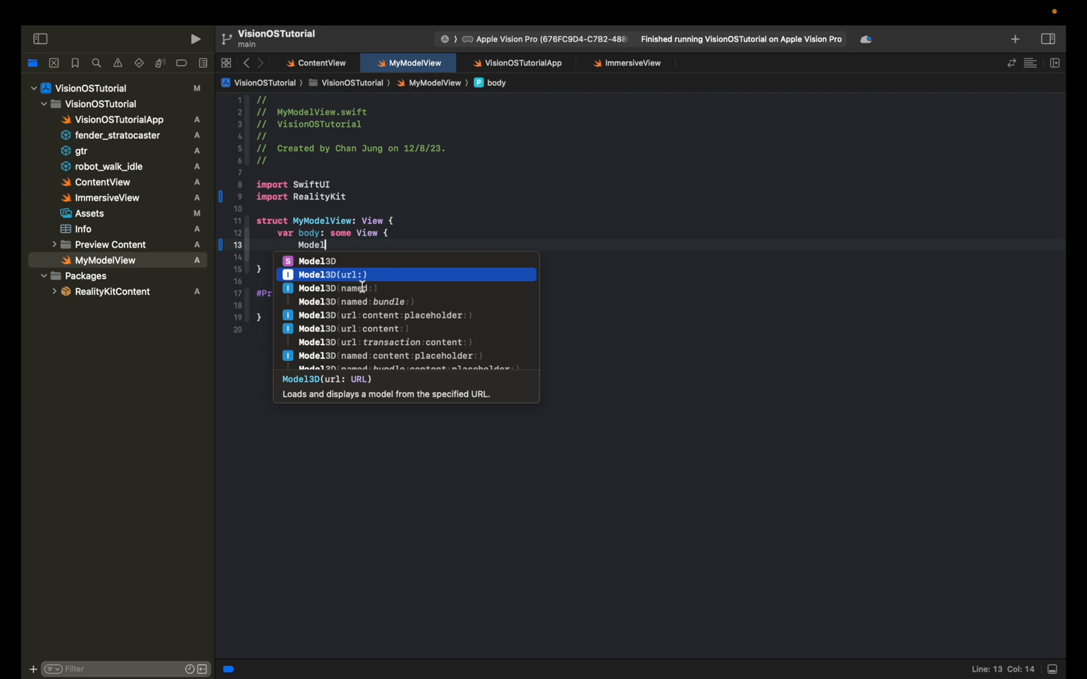
click(337, 288)
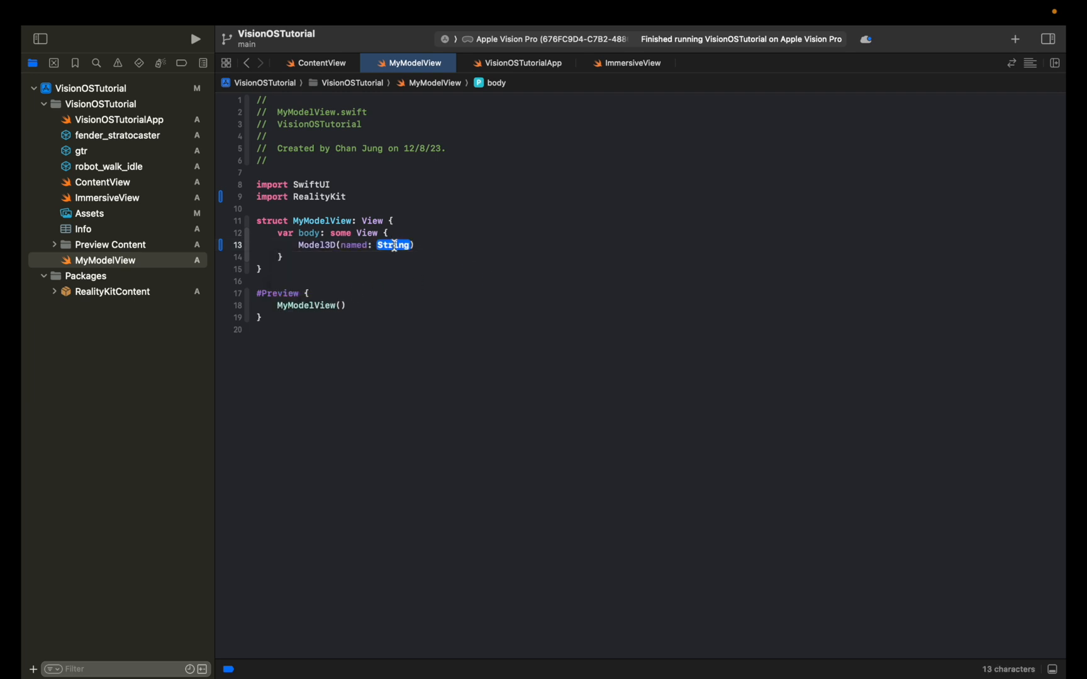
text("")
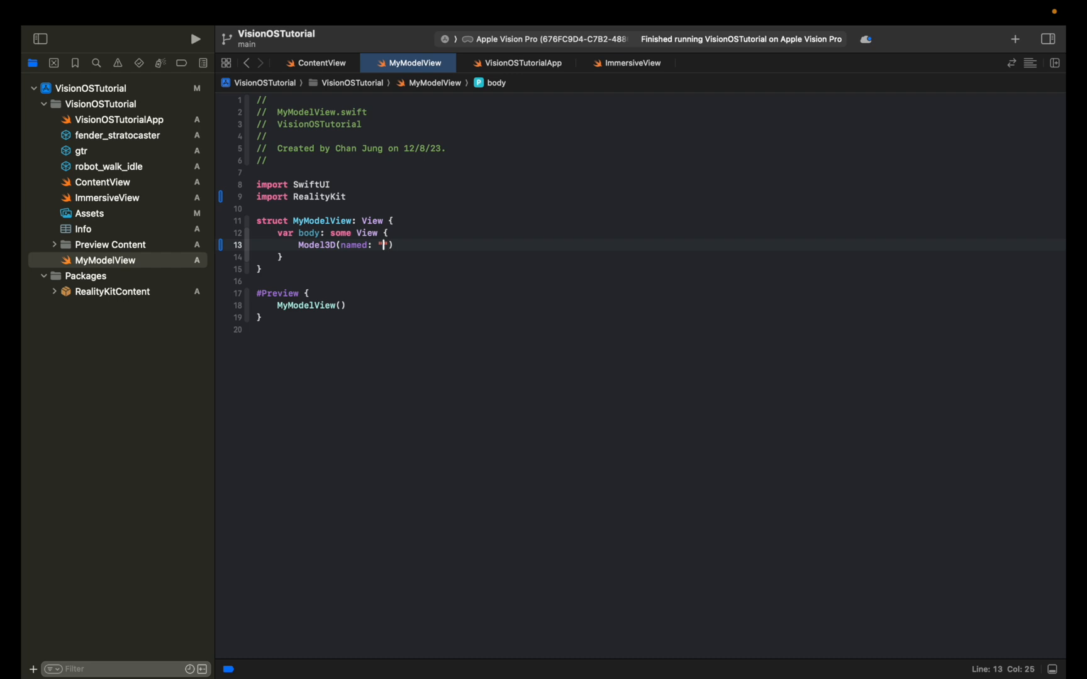
text(gtr)
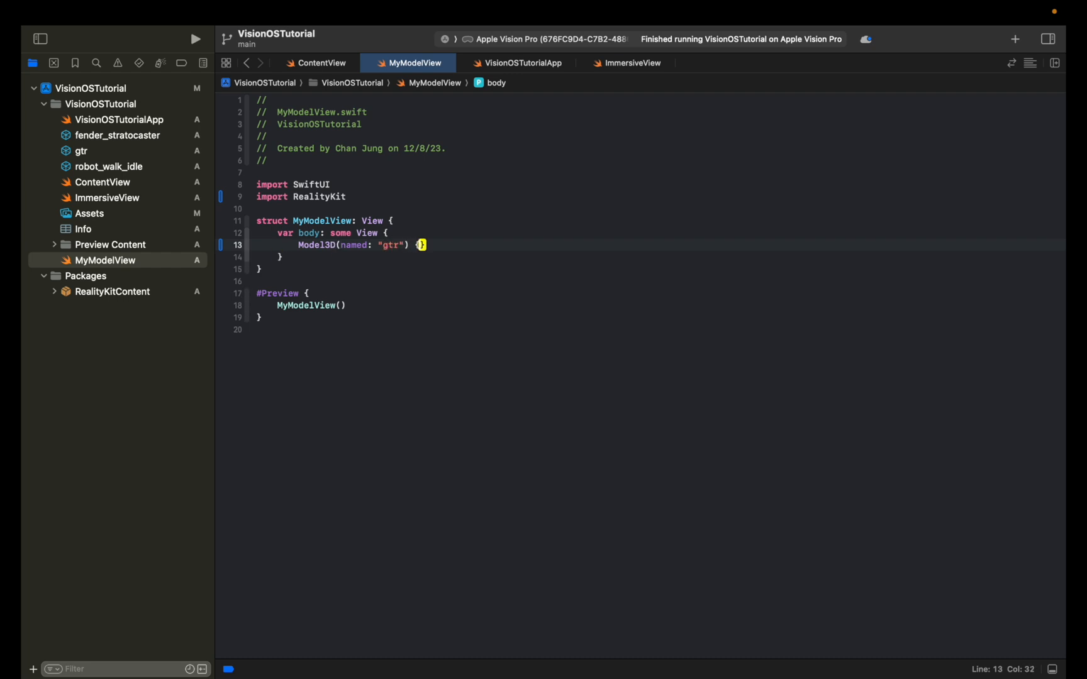
key(Return)
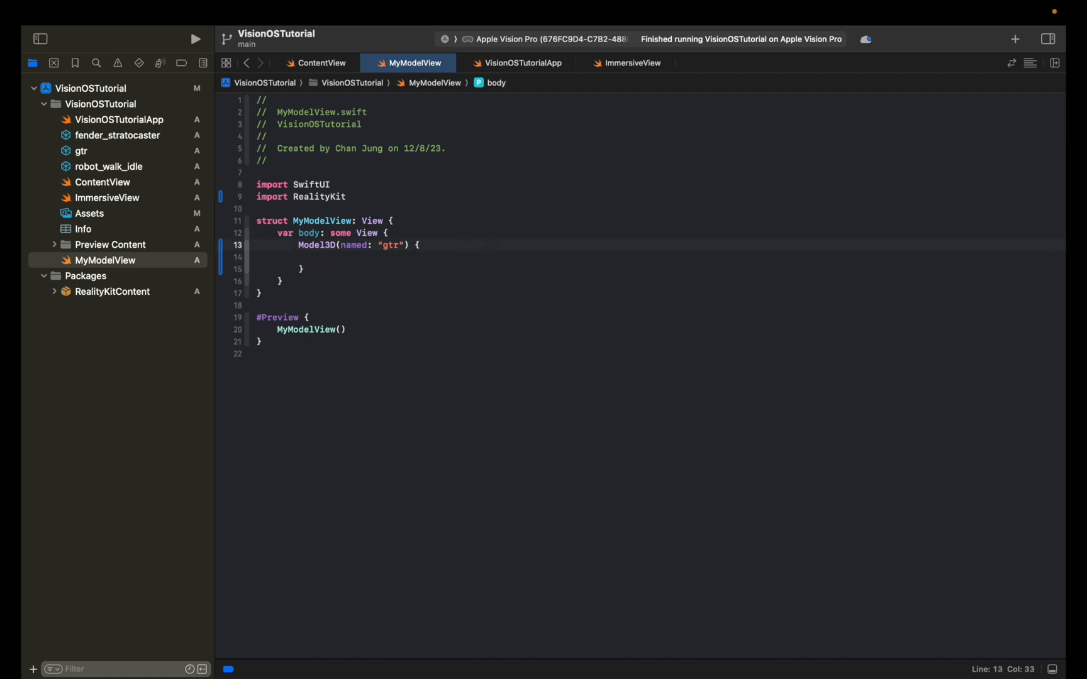
text(mo)
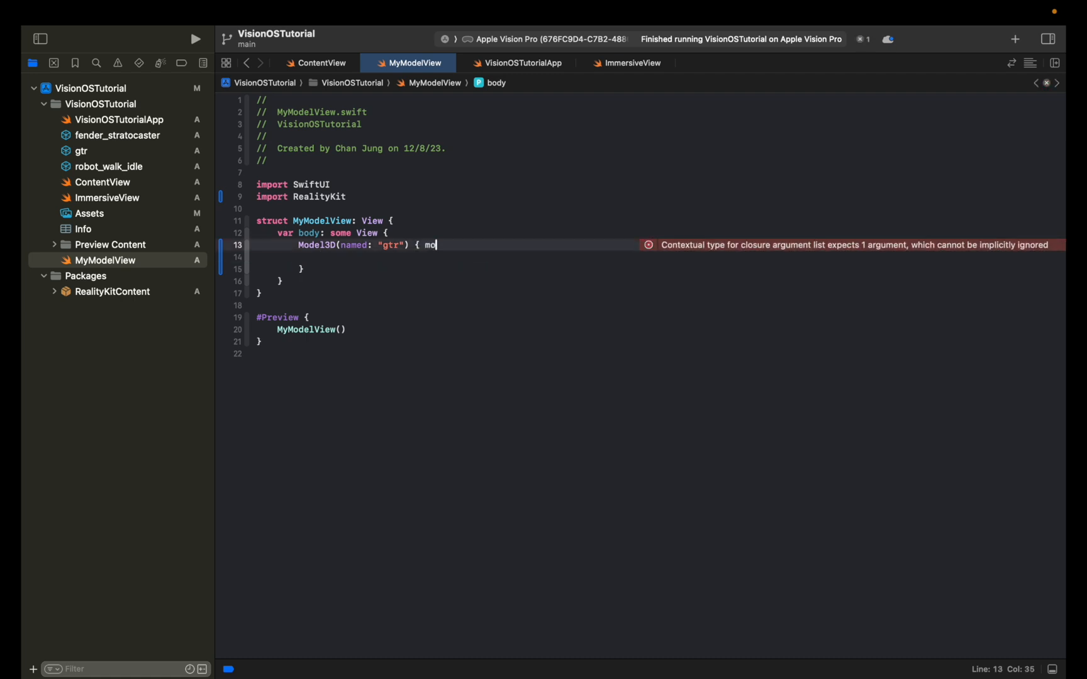
text(delPhase)
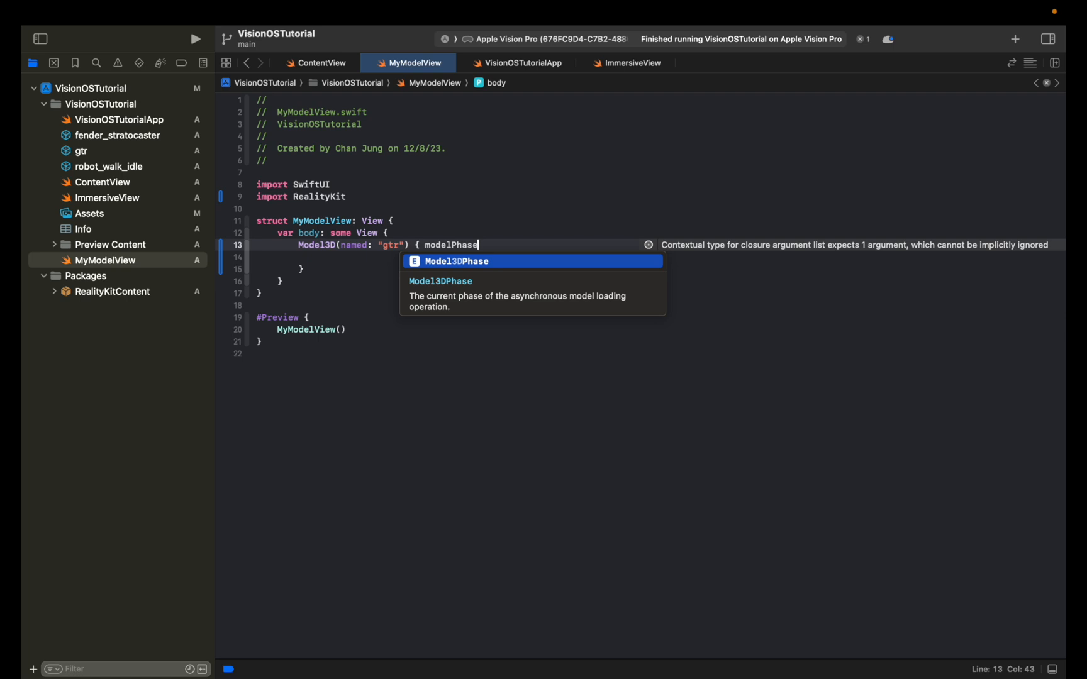
text(in)
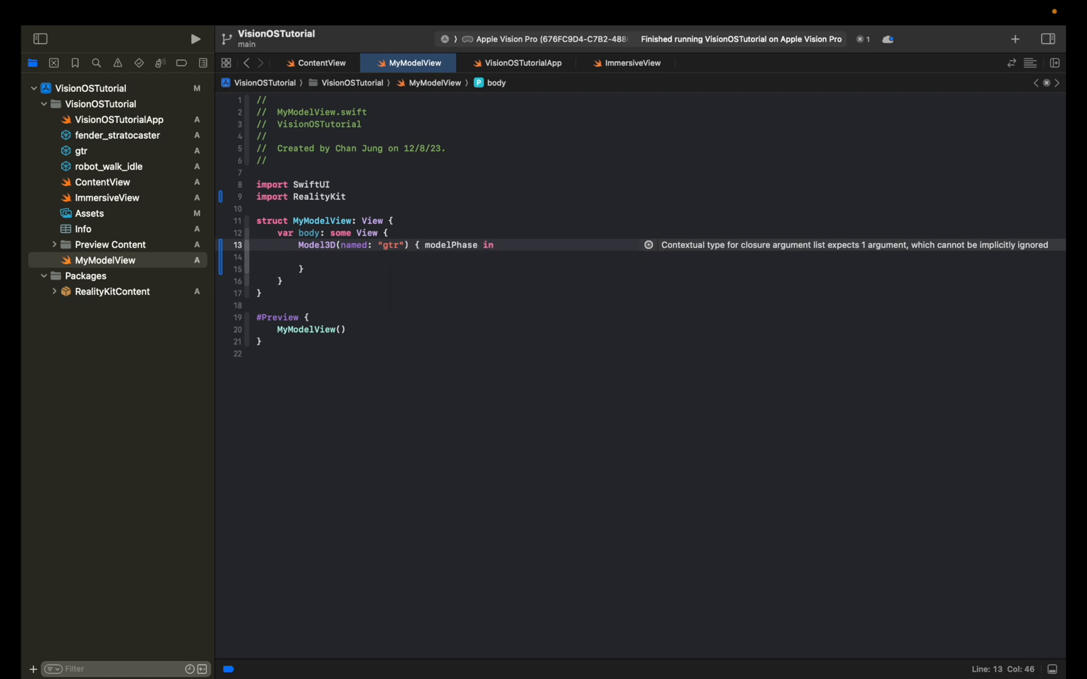
double_click(450, 245)
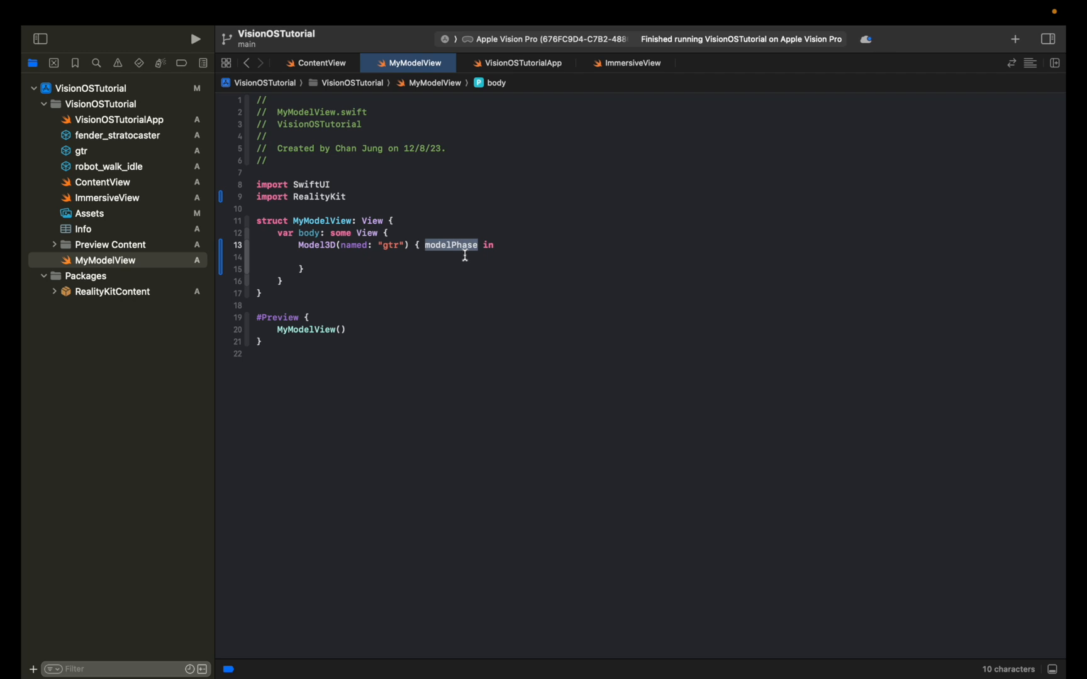
click(373, 244)
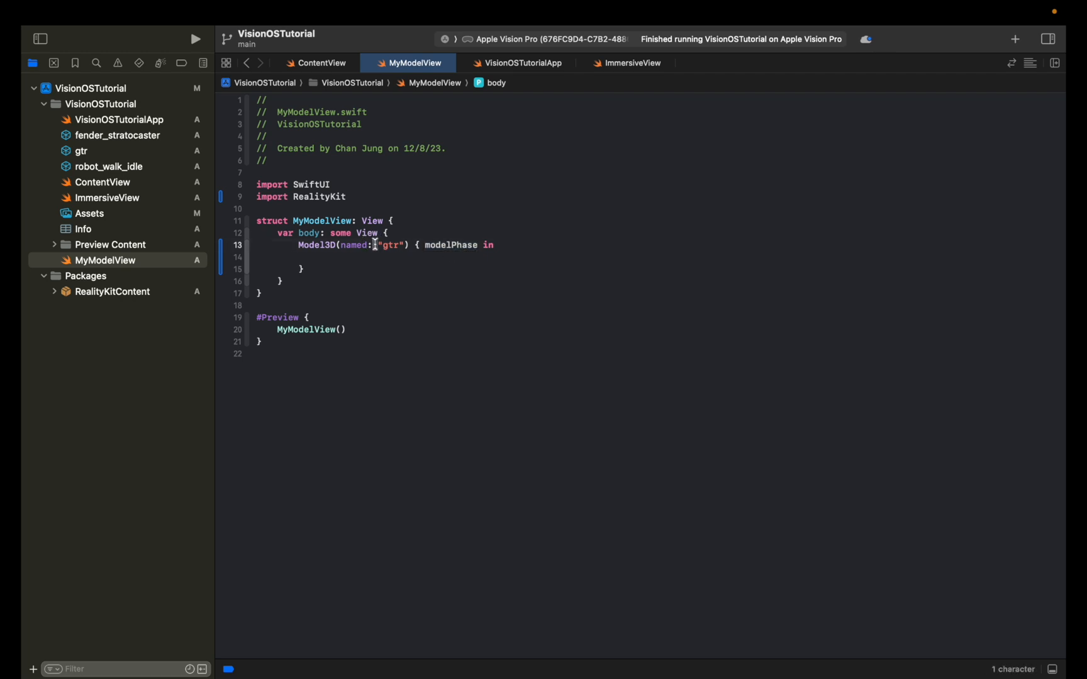
Switch on modelPhase: extra-large ProgressView, resizable fitted resolvedModel3D, and Text("Fail")
text(s)
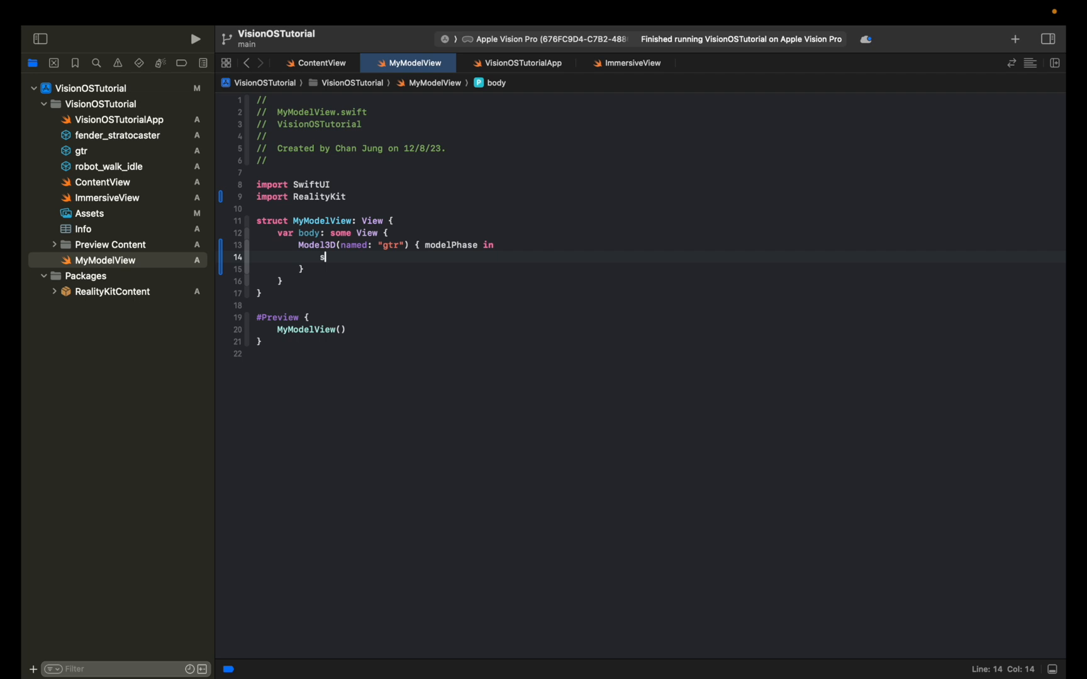
text(w)
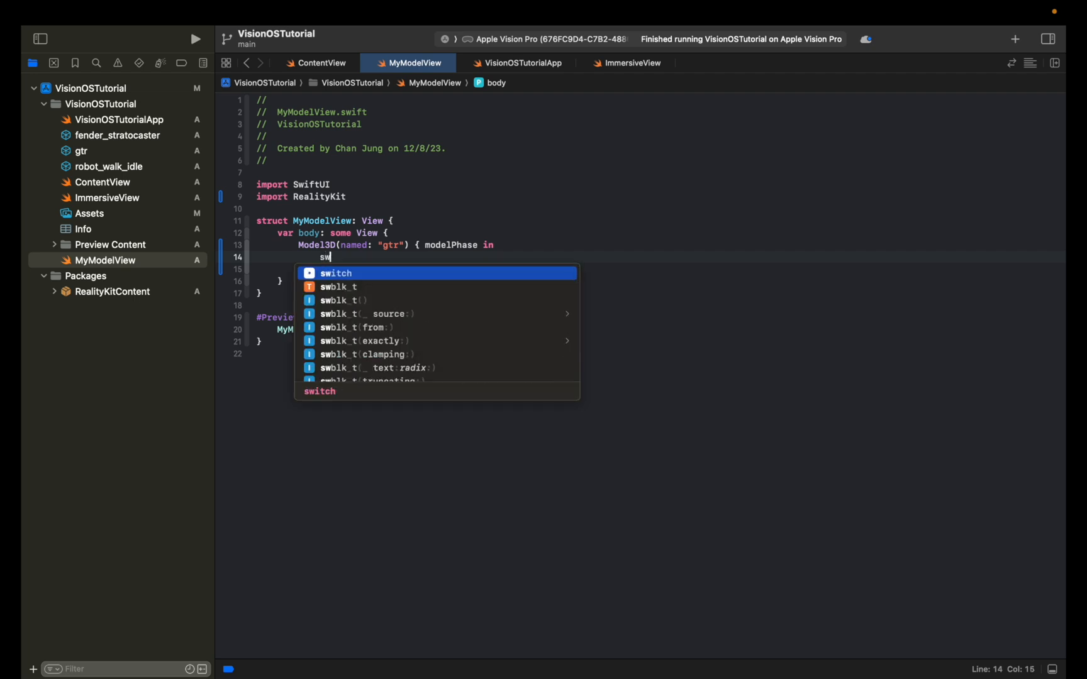
text(itch modelPhase {)
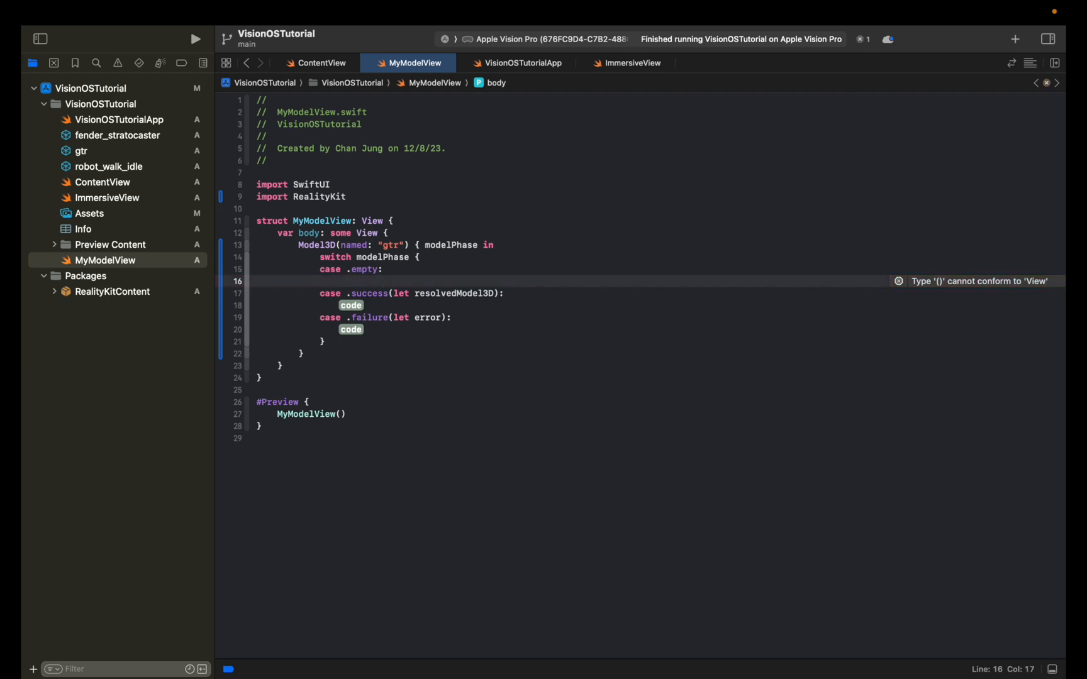
text(ProgressView()
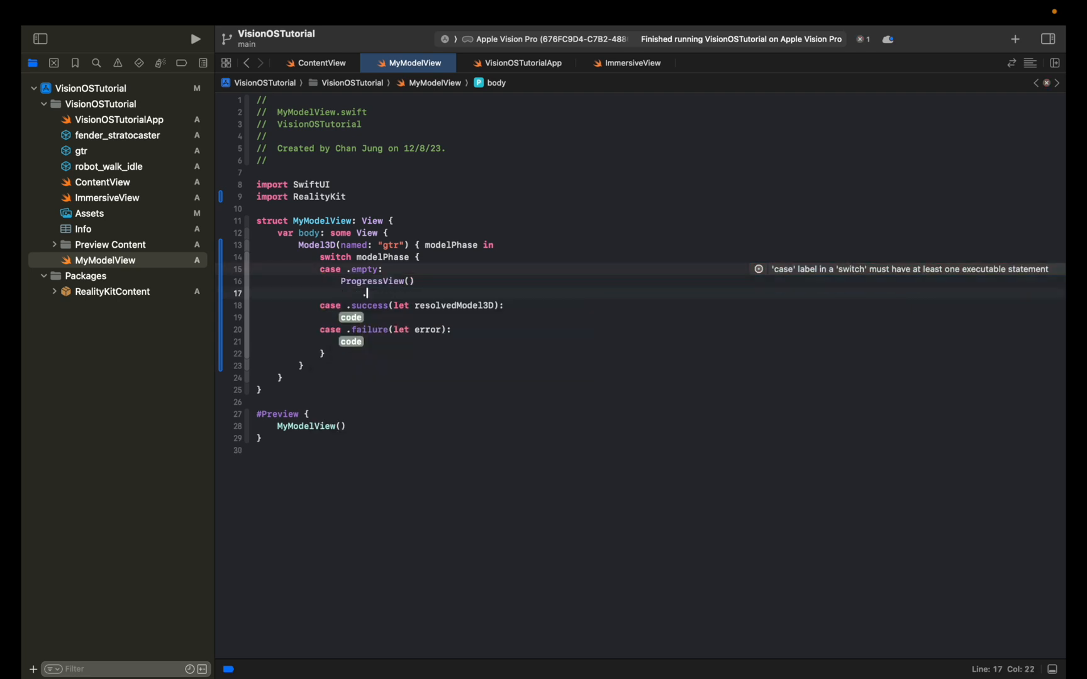
text(controlSize(.extraLarge)
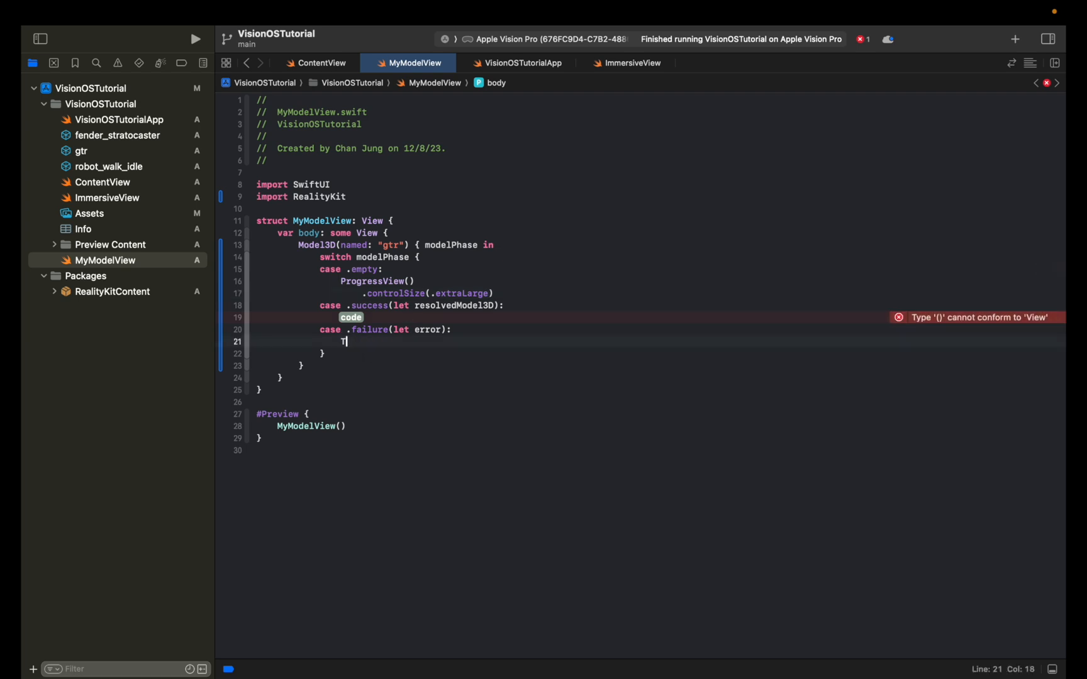
text(Text(""))
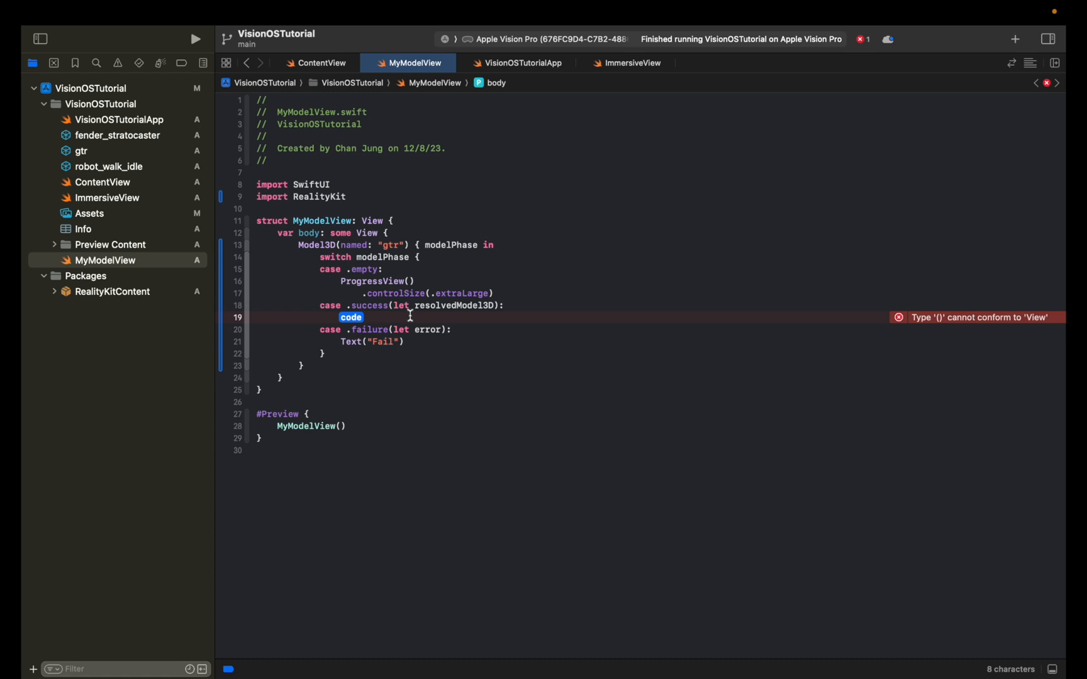
text(res)
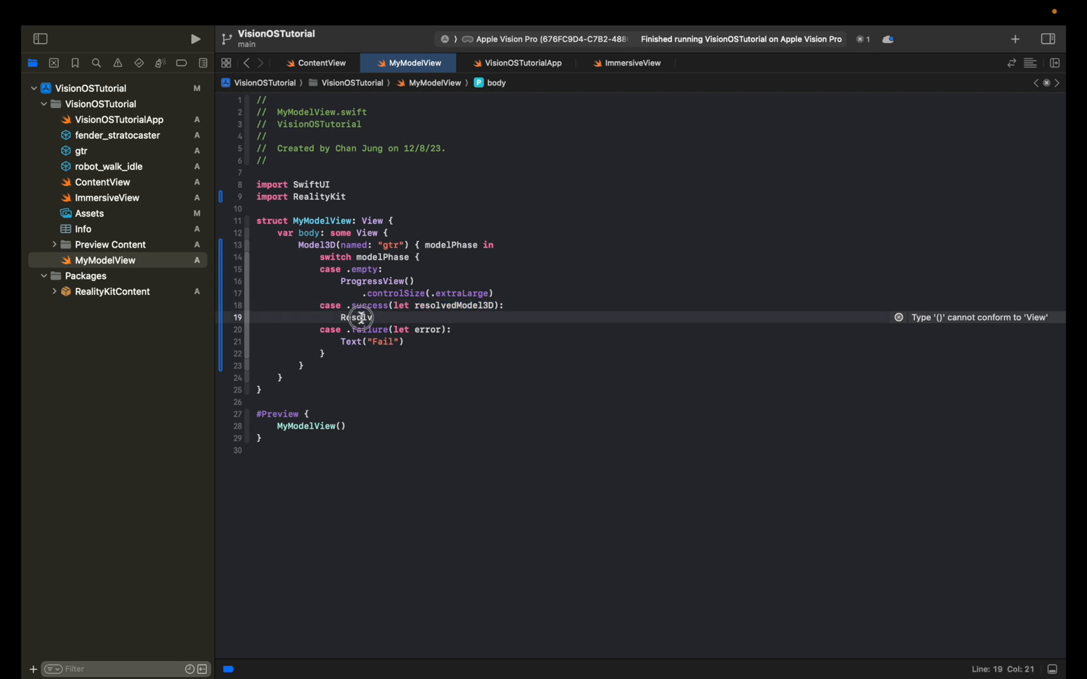
text(resolvedModel3D)
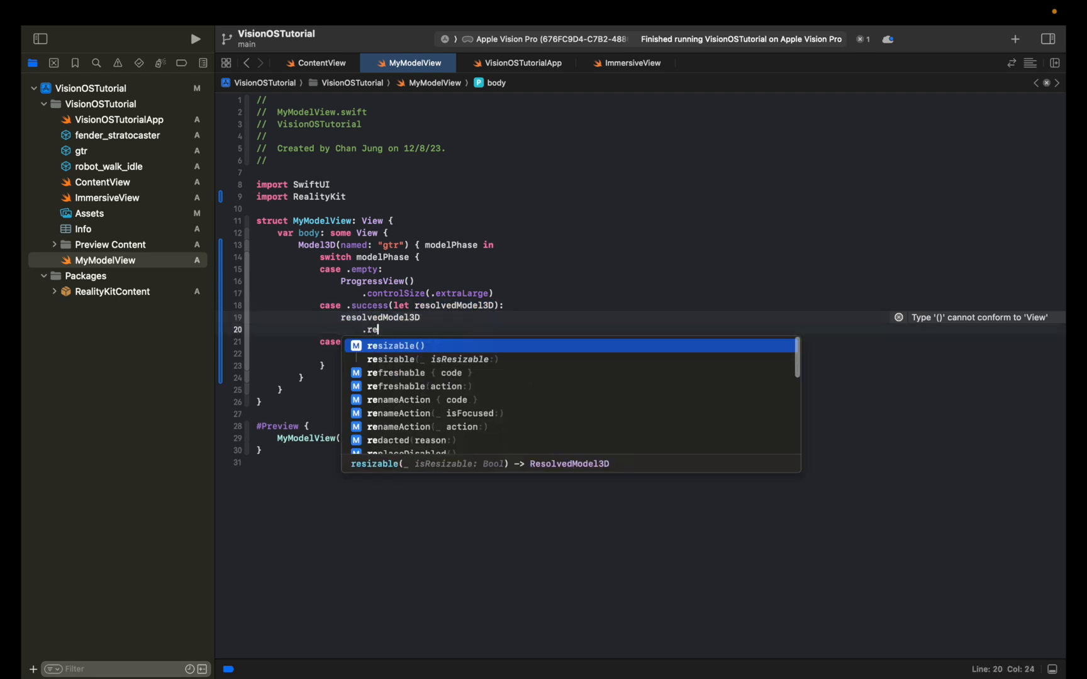
key(enter)
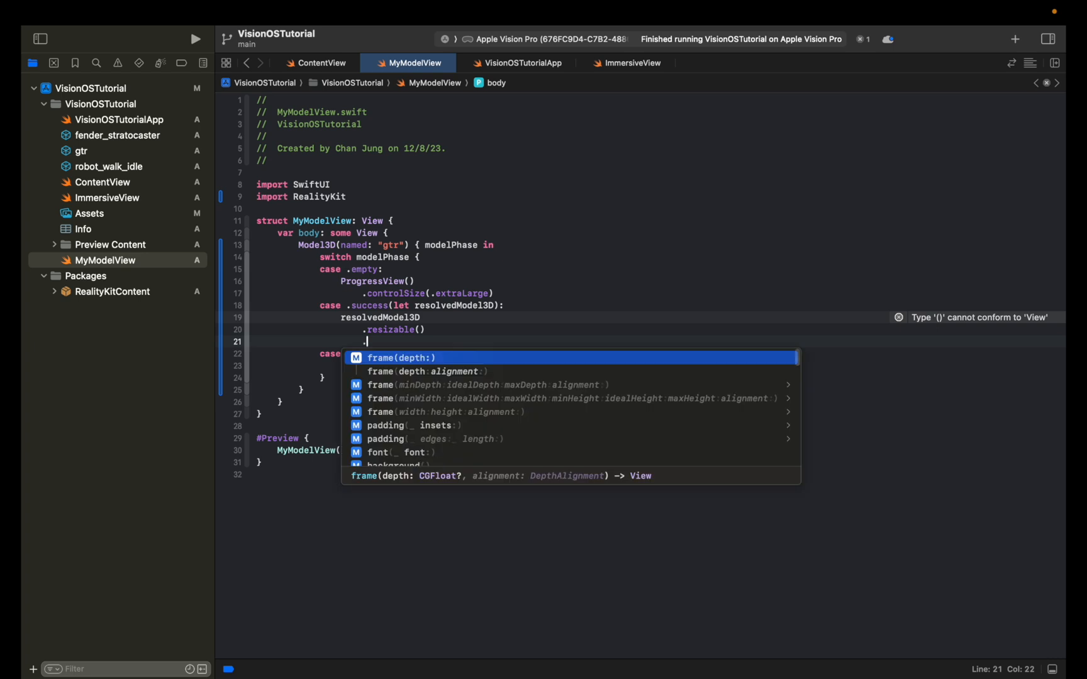
text(.aspectRatio(contentMode: .fit)
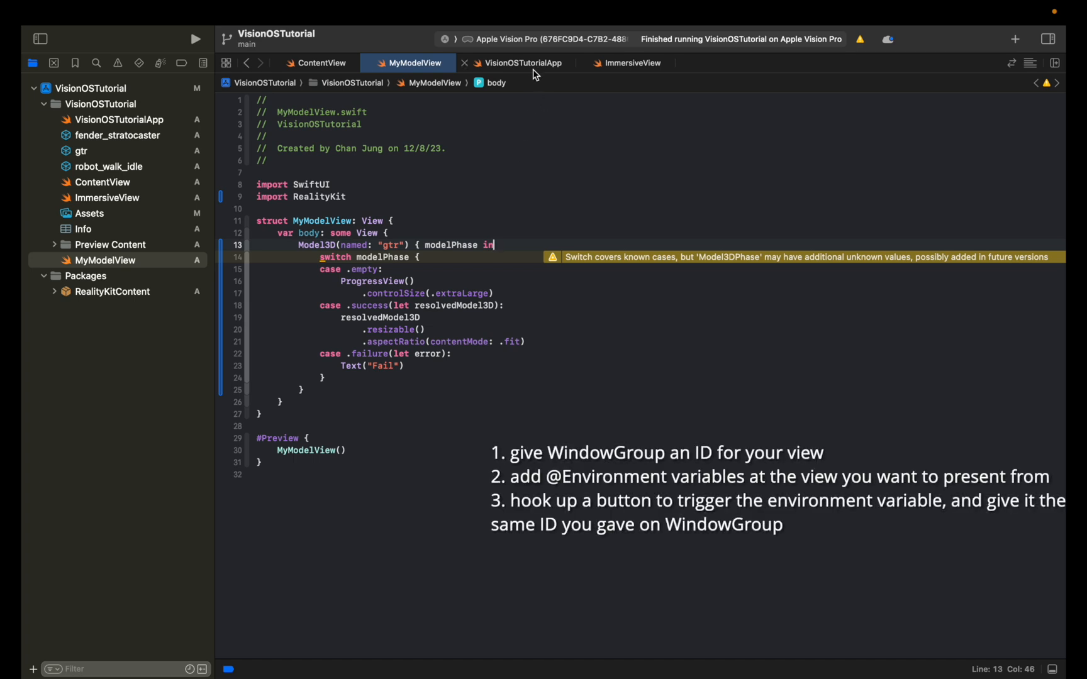
Comment out the MyView2 and MyView3 window groups and clear the MyView1 id string
click(522, 62)
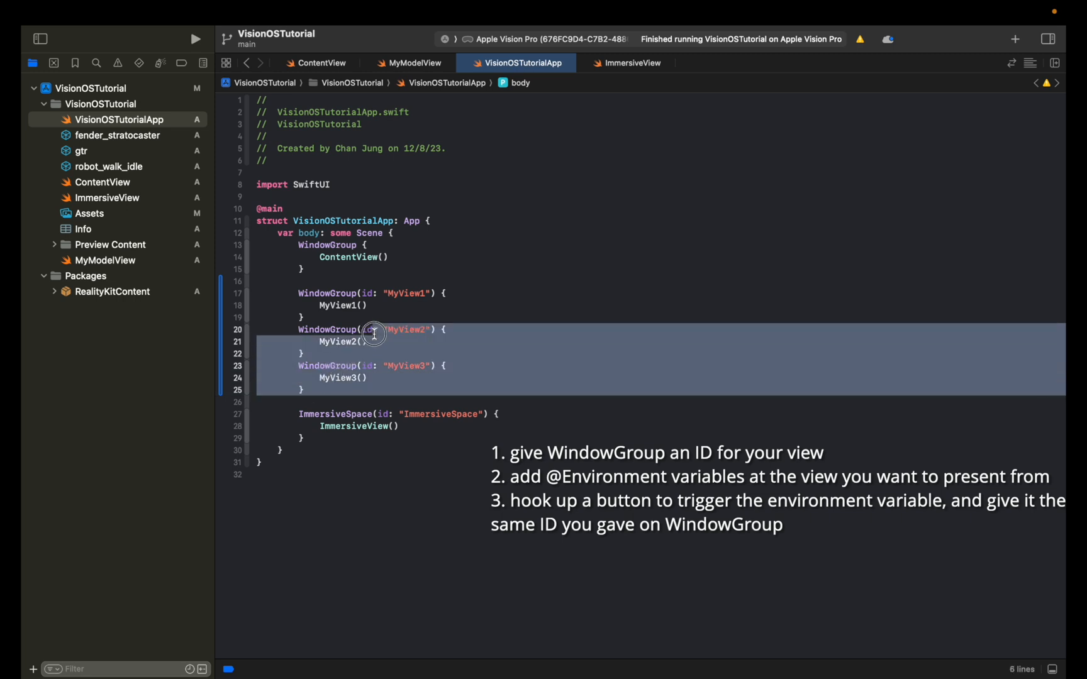
key(cmd+/)
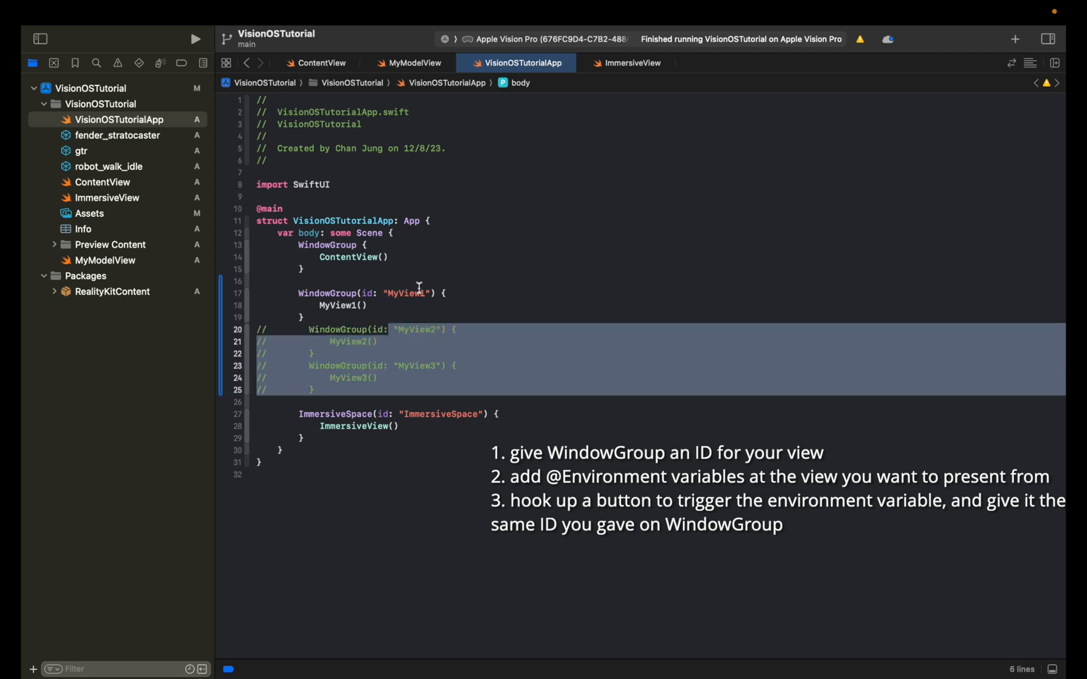
click(428, 293)
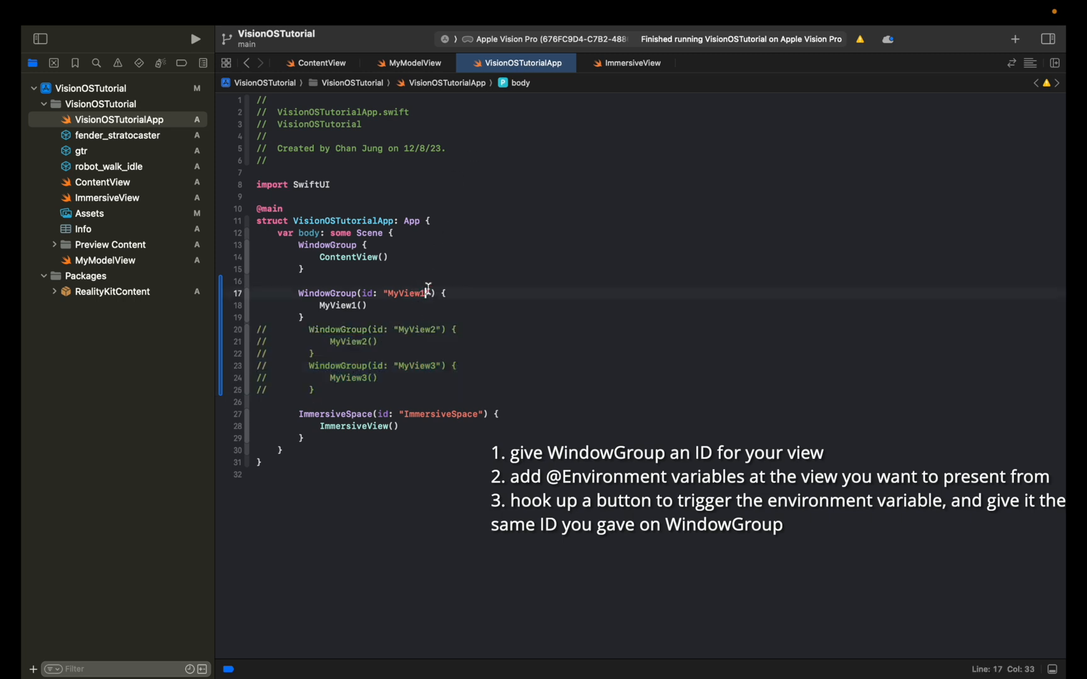
key(Backspace)
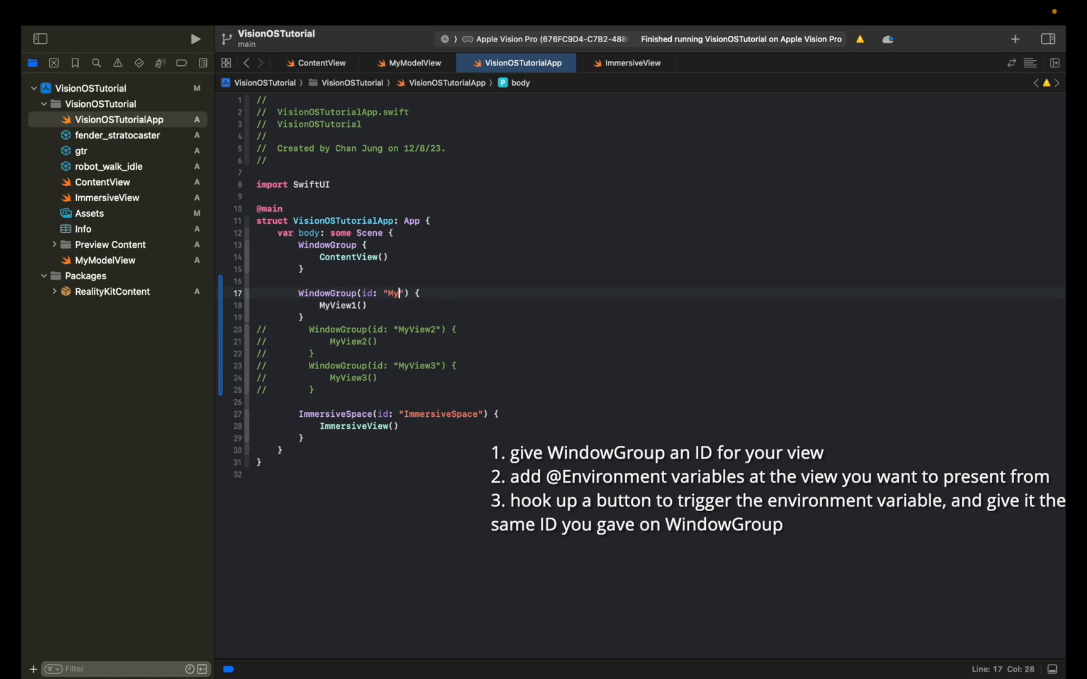
text(Mo)
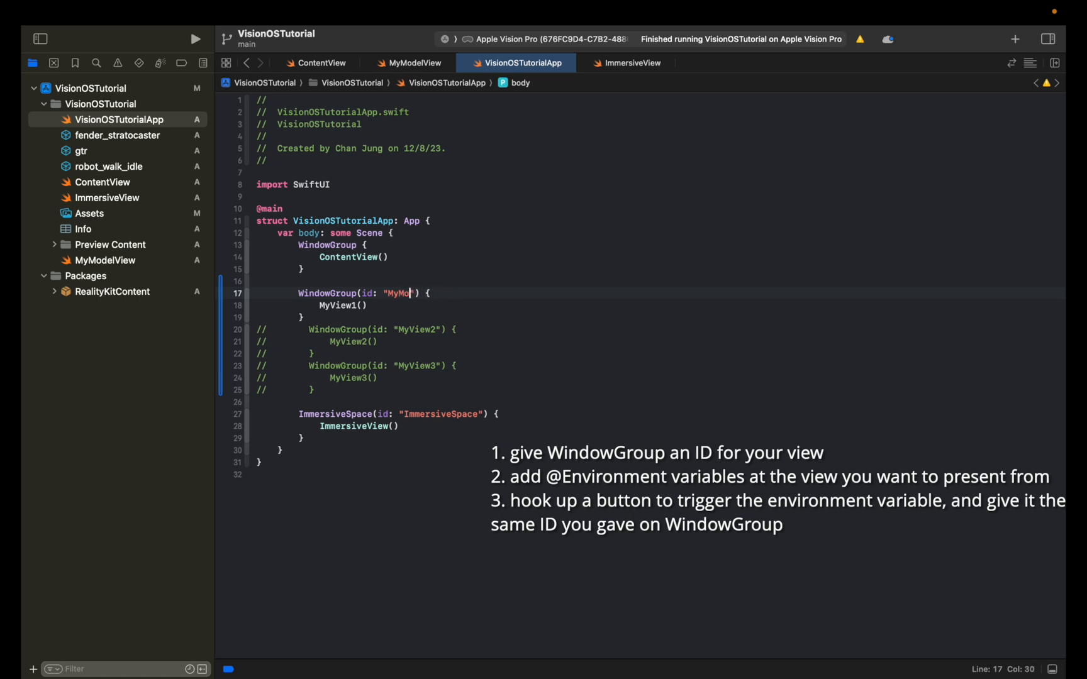
key(Backspace)
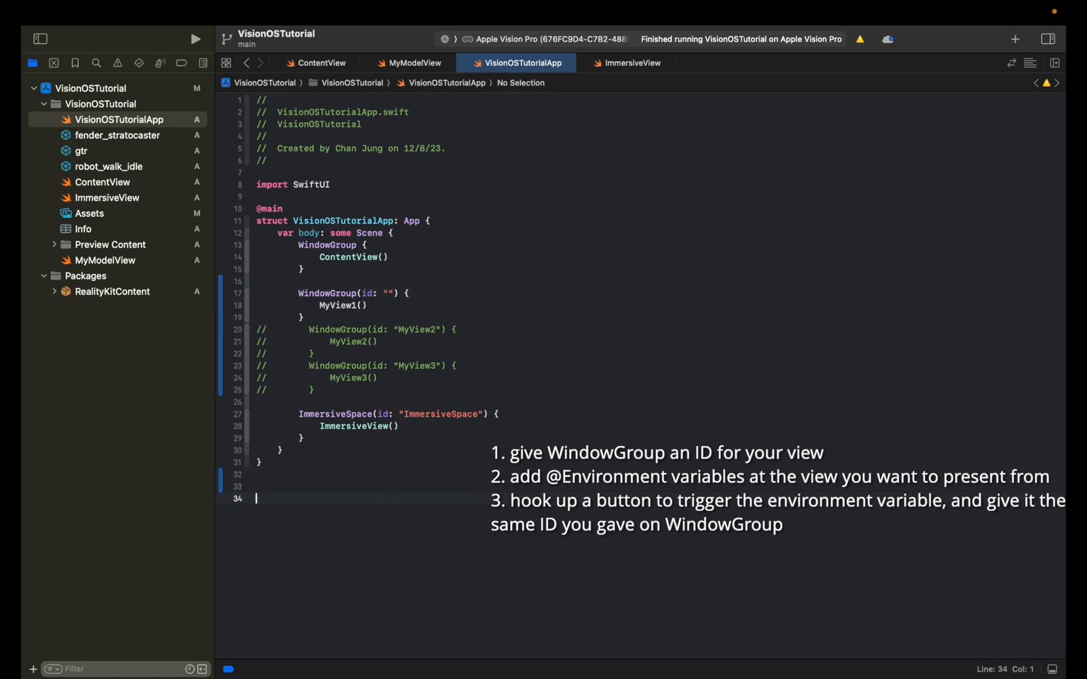
Declare struct WindowDestination with static let ID constants myModelView1 to myModelView3
text(S)
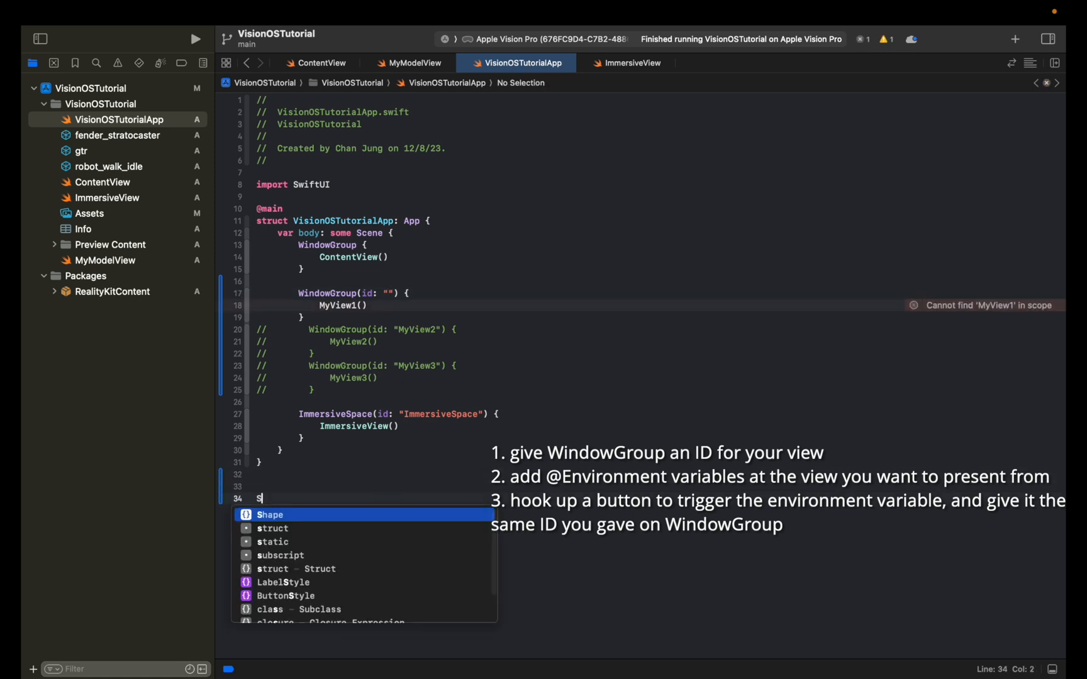
text(truct)
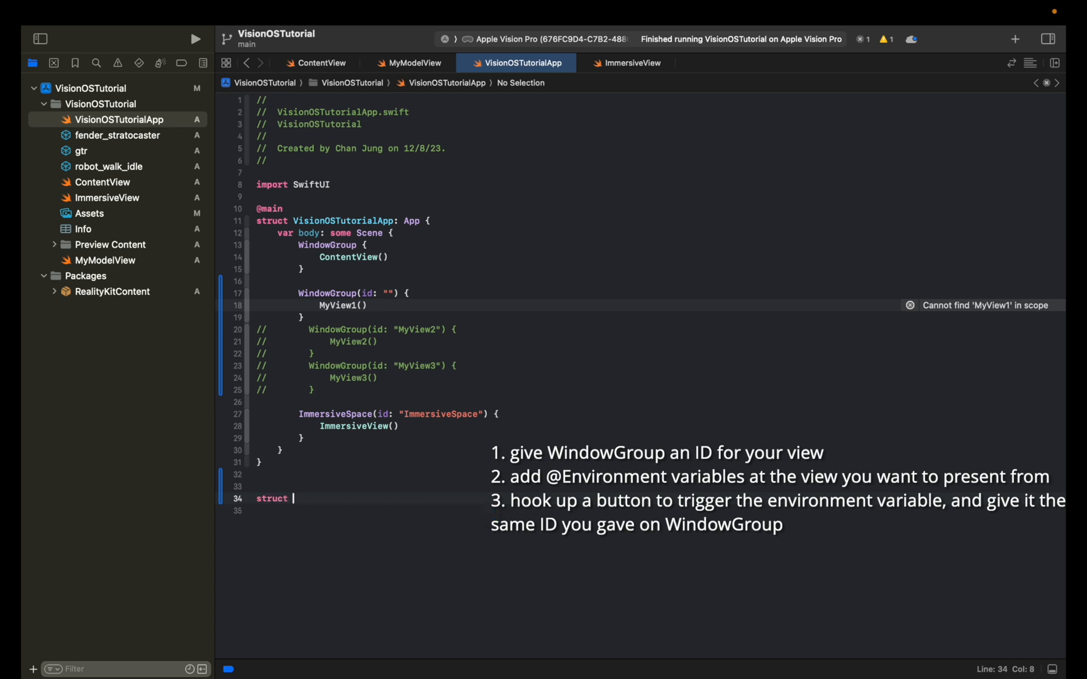
text(WindowDestination {)
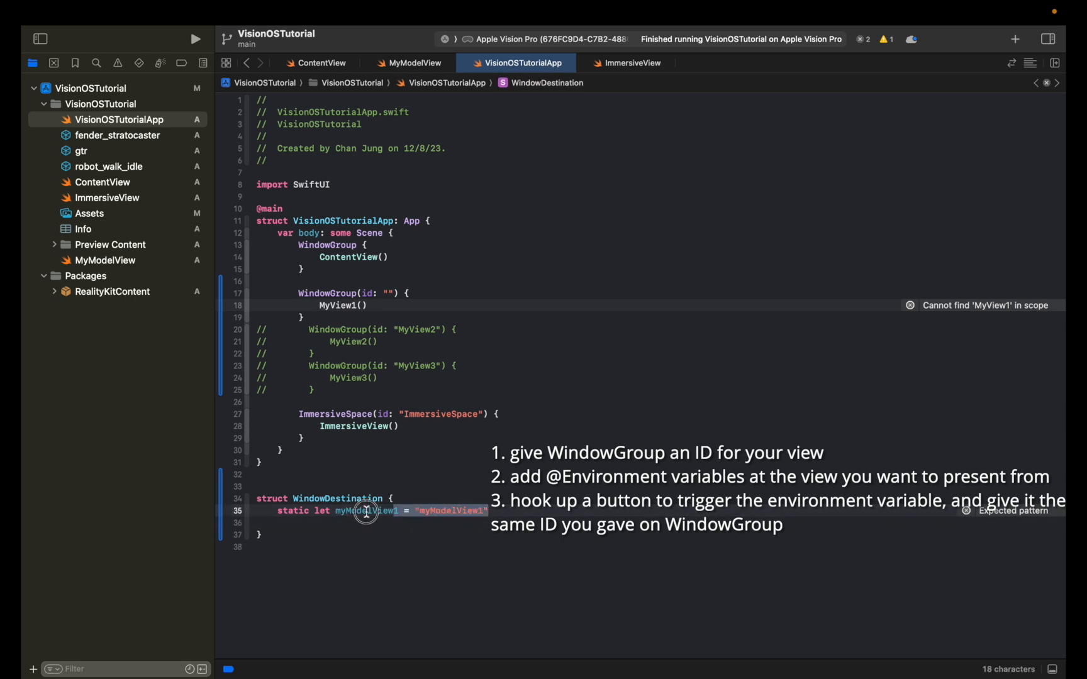
text(static let myModelView2 = "myModelView1")
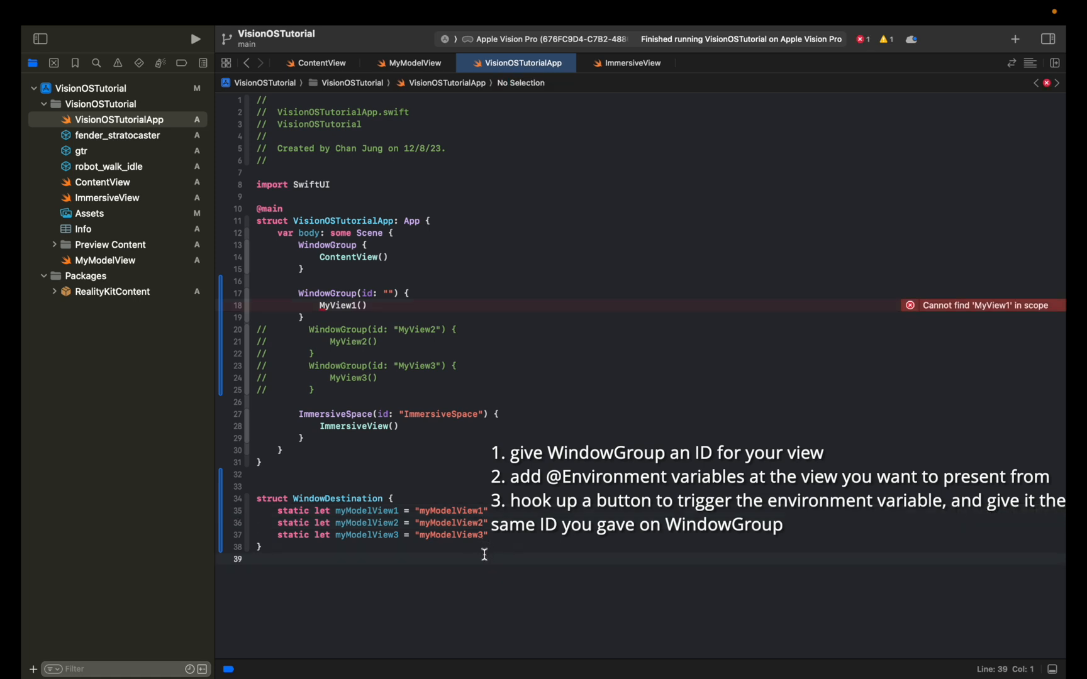
Set the first window group's id to WindowDestination.myModelView1, showing MyModelView
double_click(450, 510)
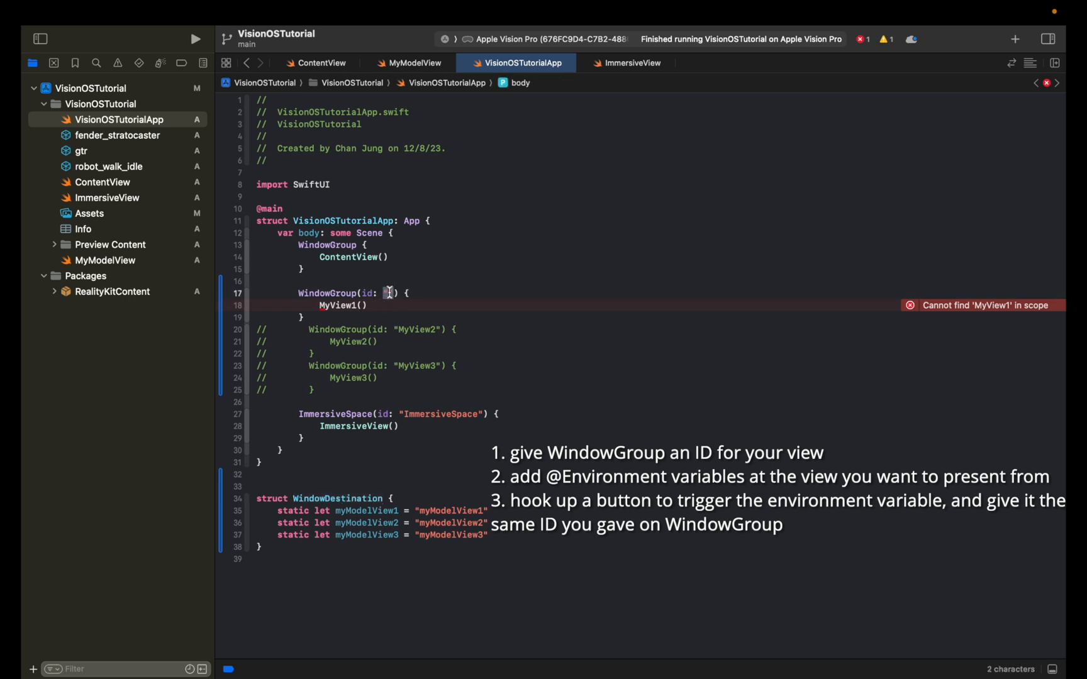
mouse_move(487, 307)
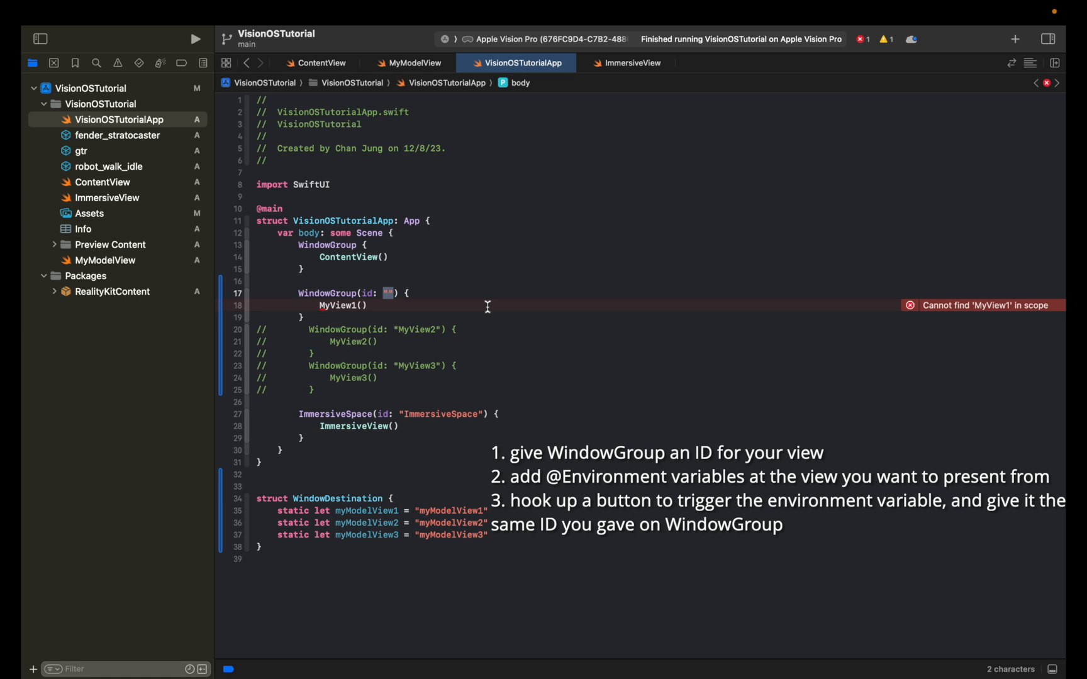
text(WindowDestination.myModelView1)
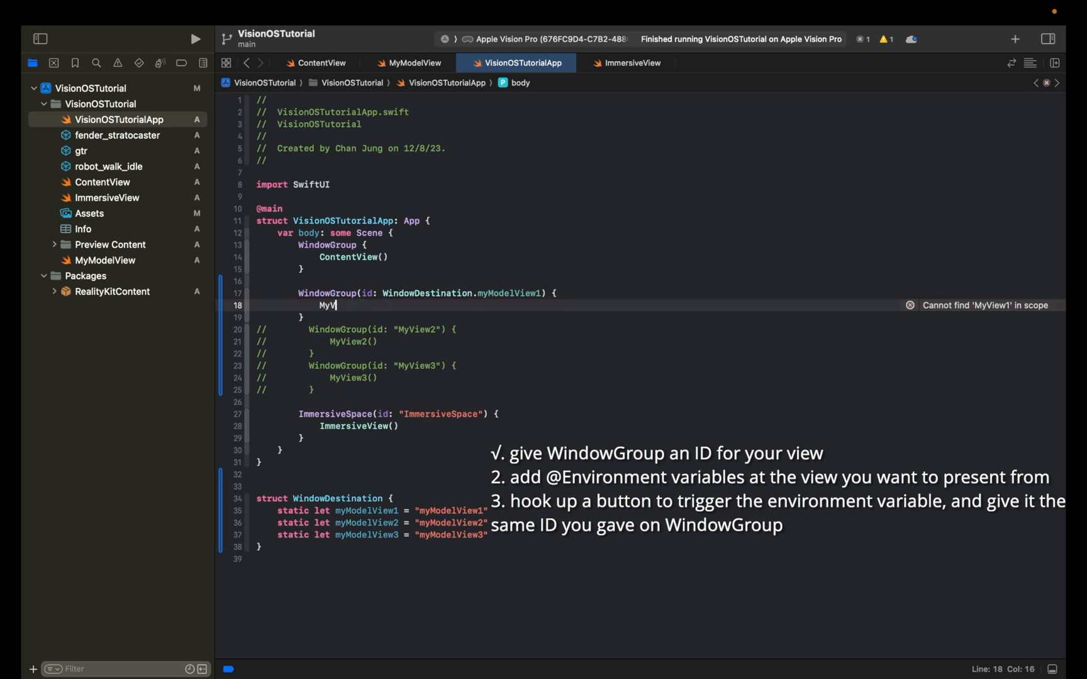
key(Backspace)
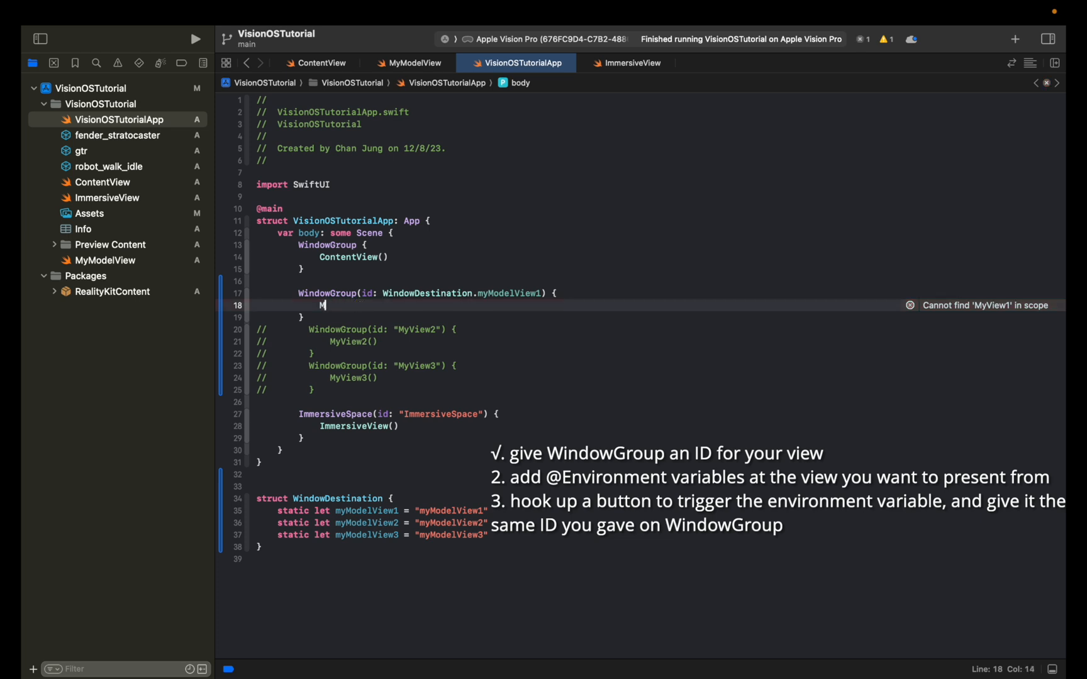
text(ymod)
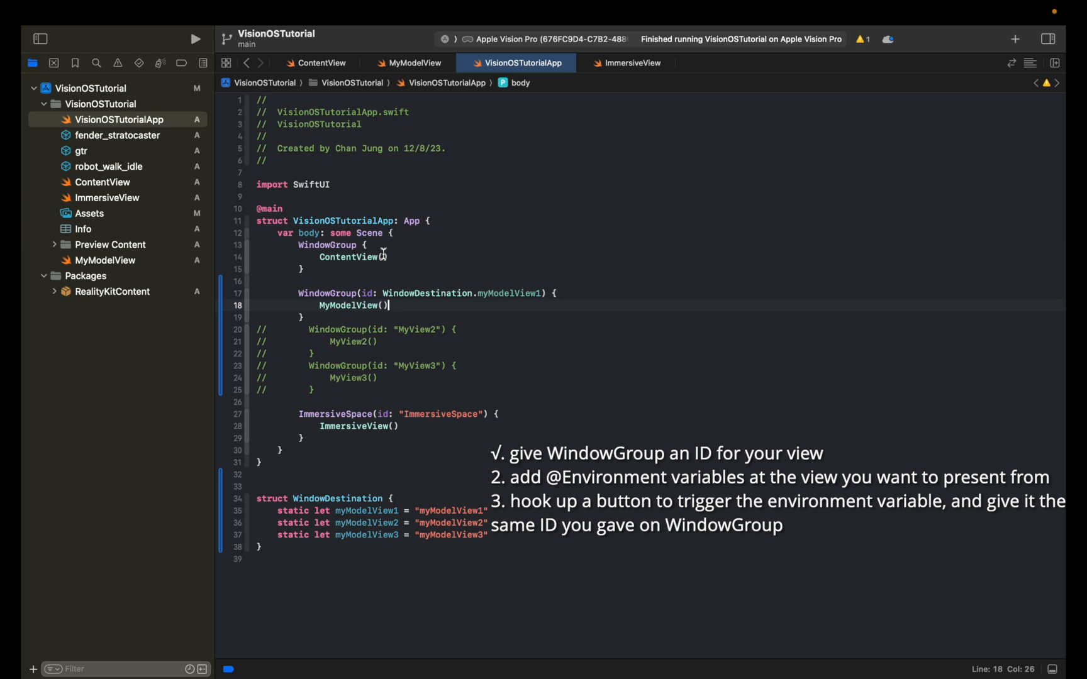
mouse_move(327, 54)
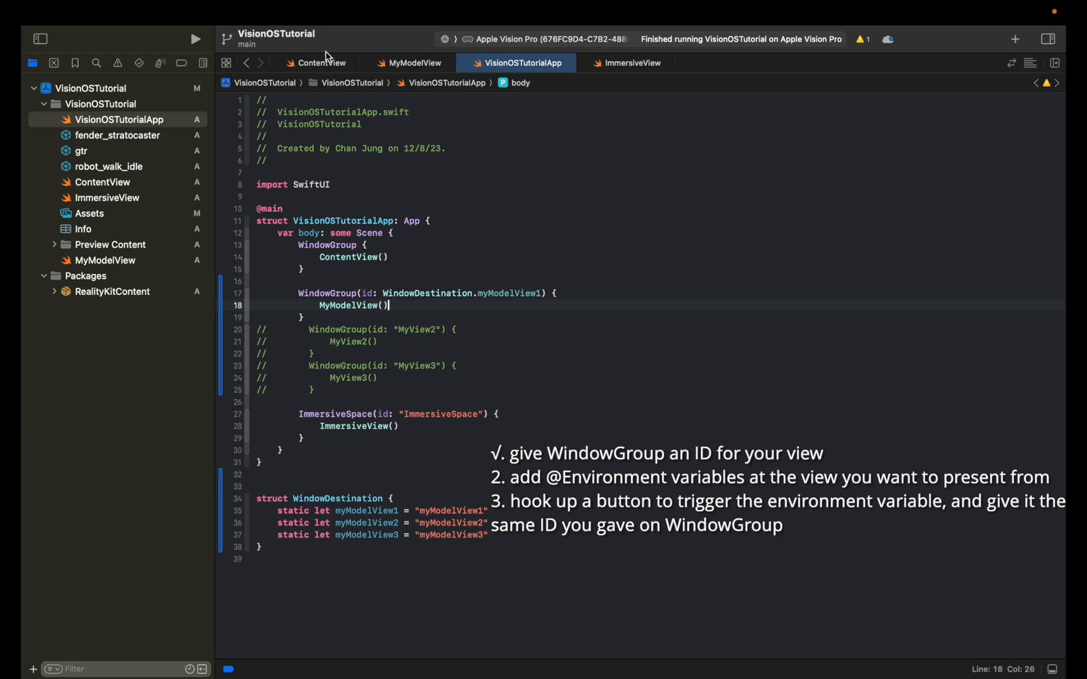
click(321, 63)
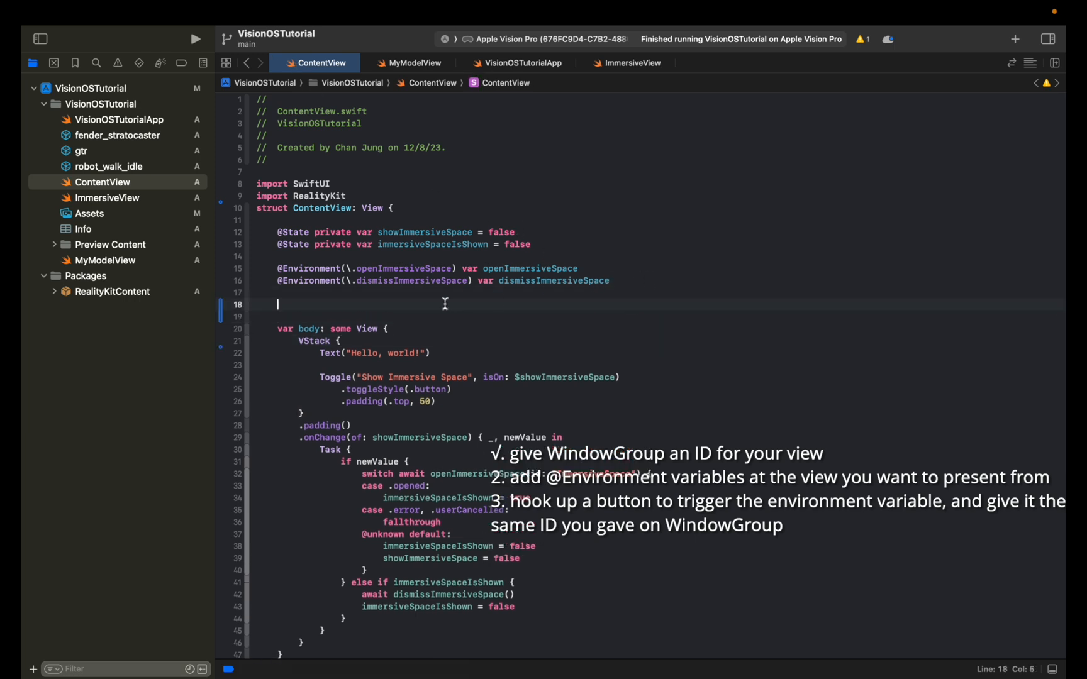
text(@Environment(\)
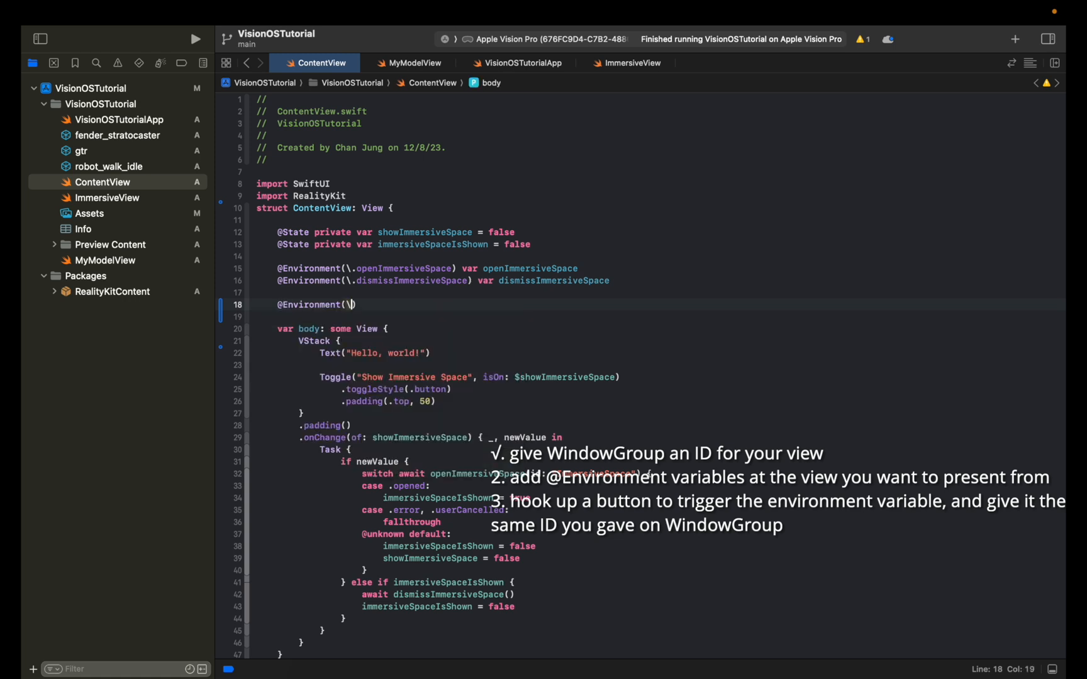
text(openWindow) var openWindow)
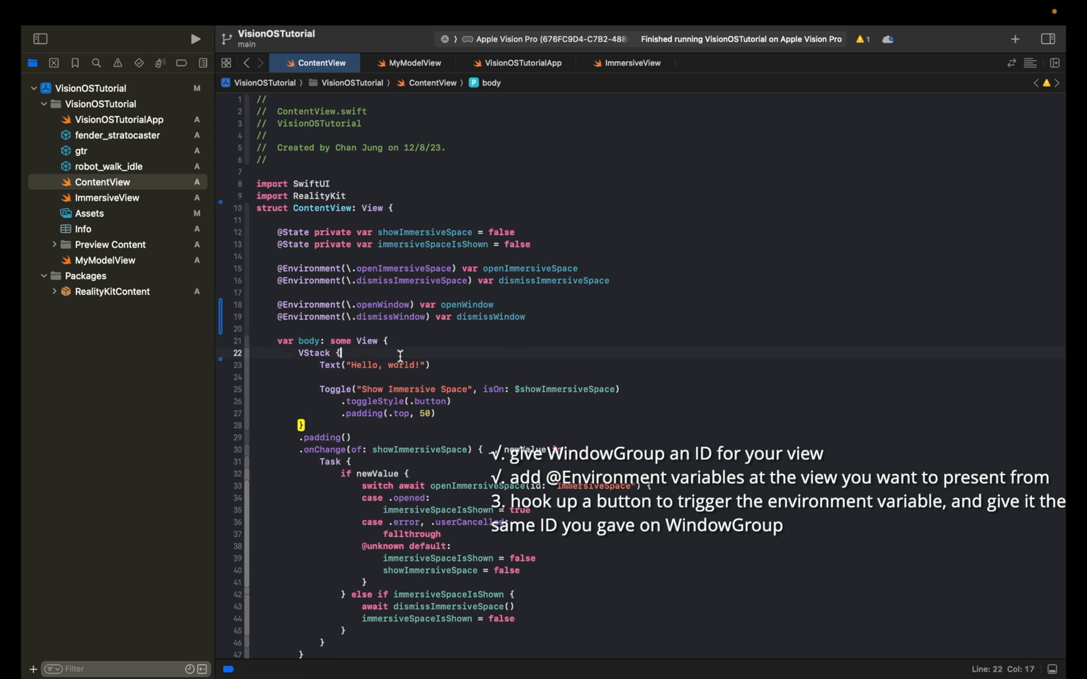
Add a Button opening WindowDestination.myModelView1, labelled 'open myModelView1'
text(B)
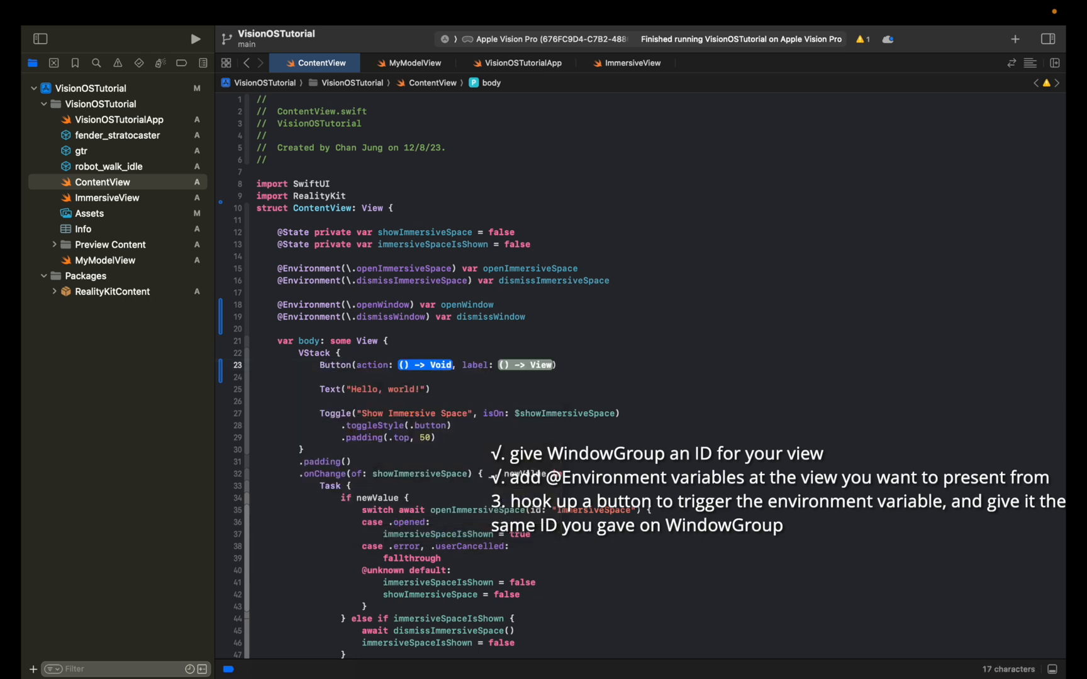
text(self.)
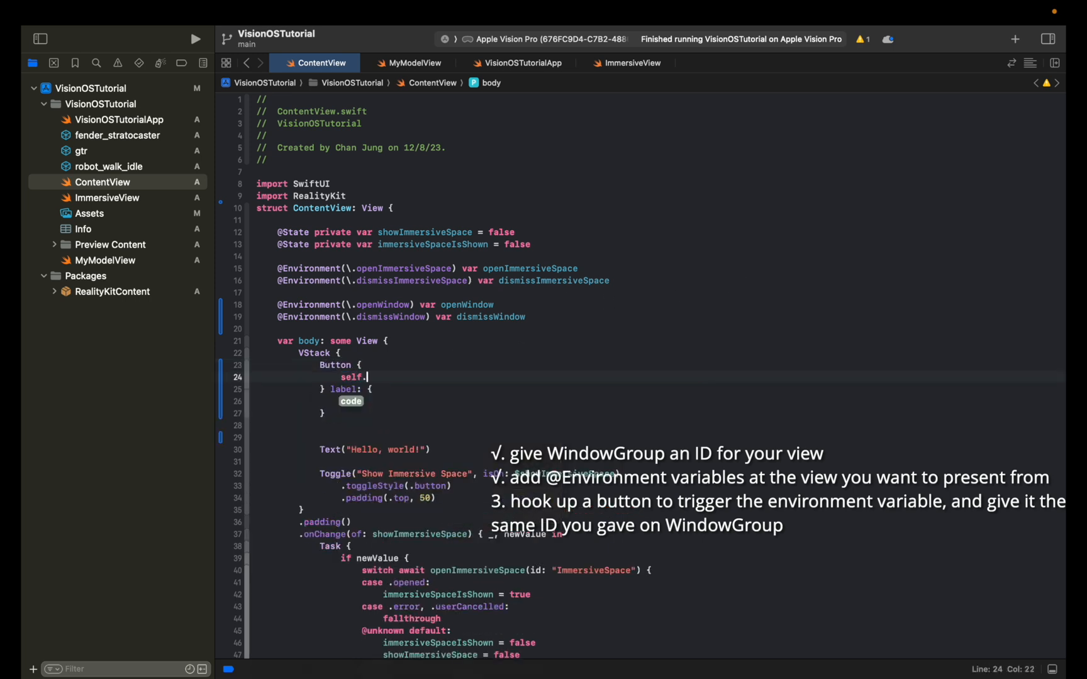
text(openWindow())
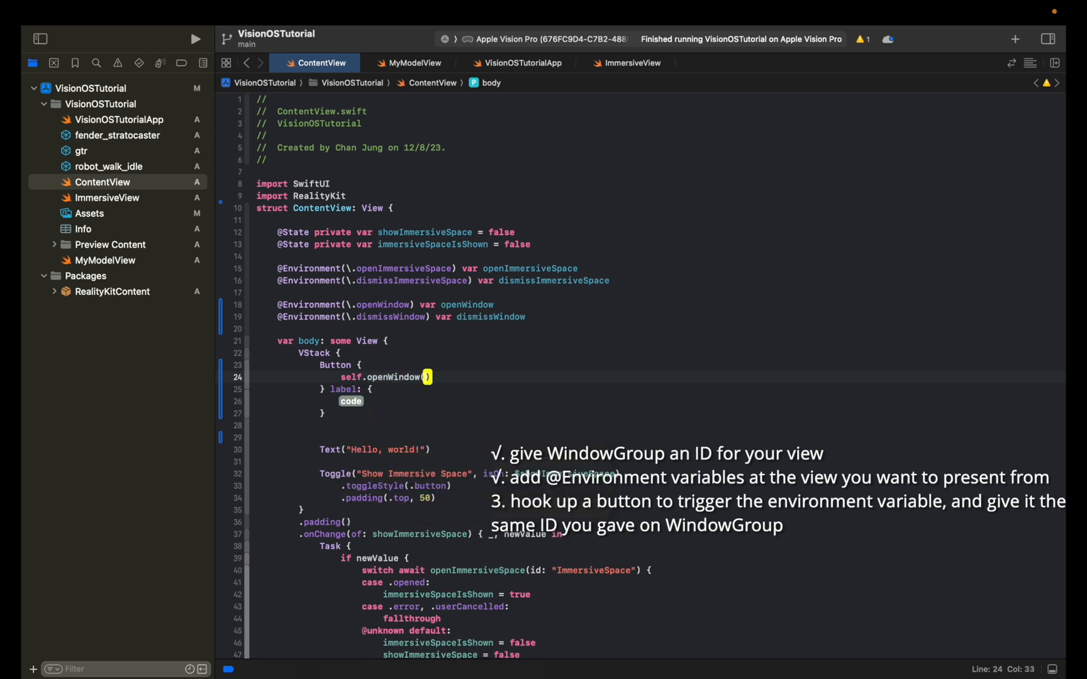
text(i)
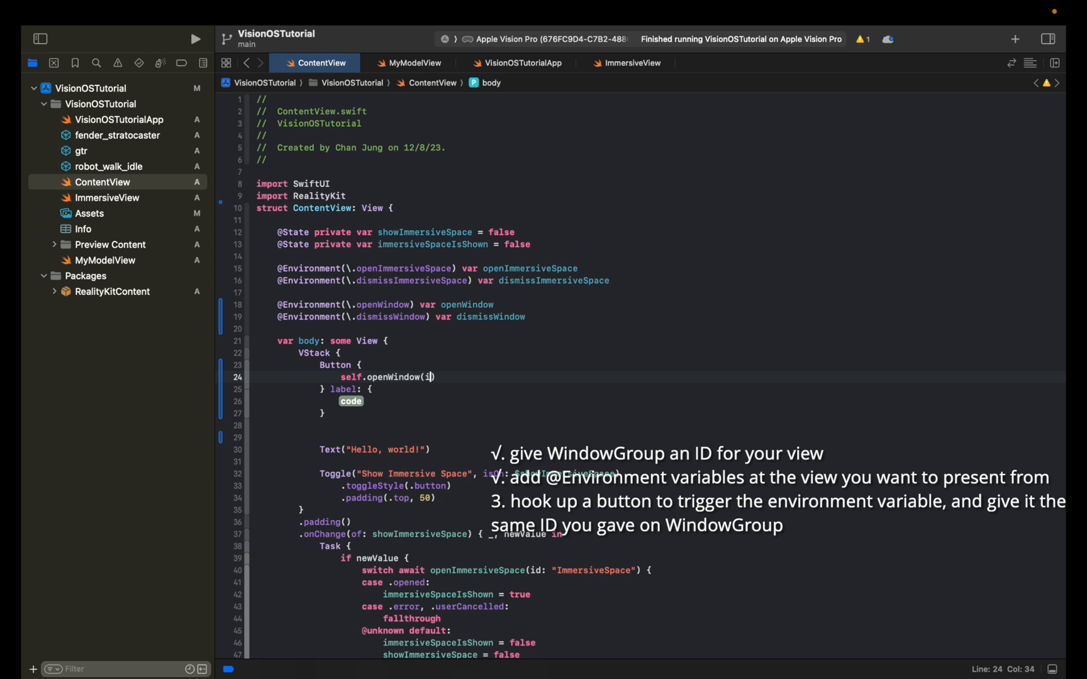
text(id: Wi)
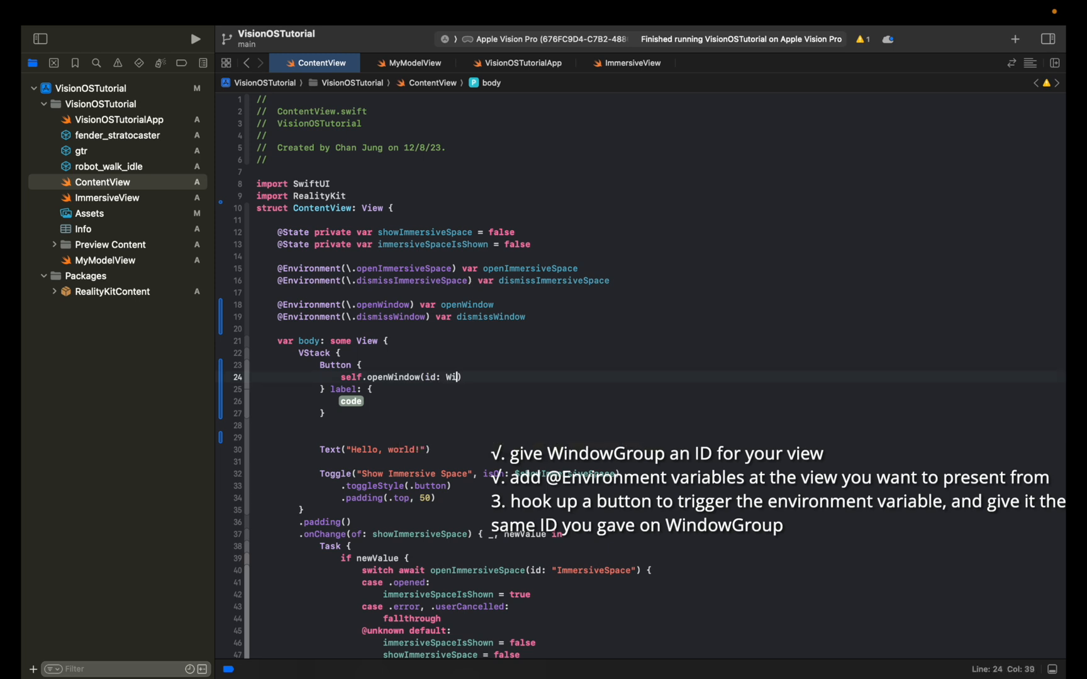
text(n)
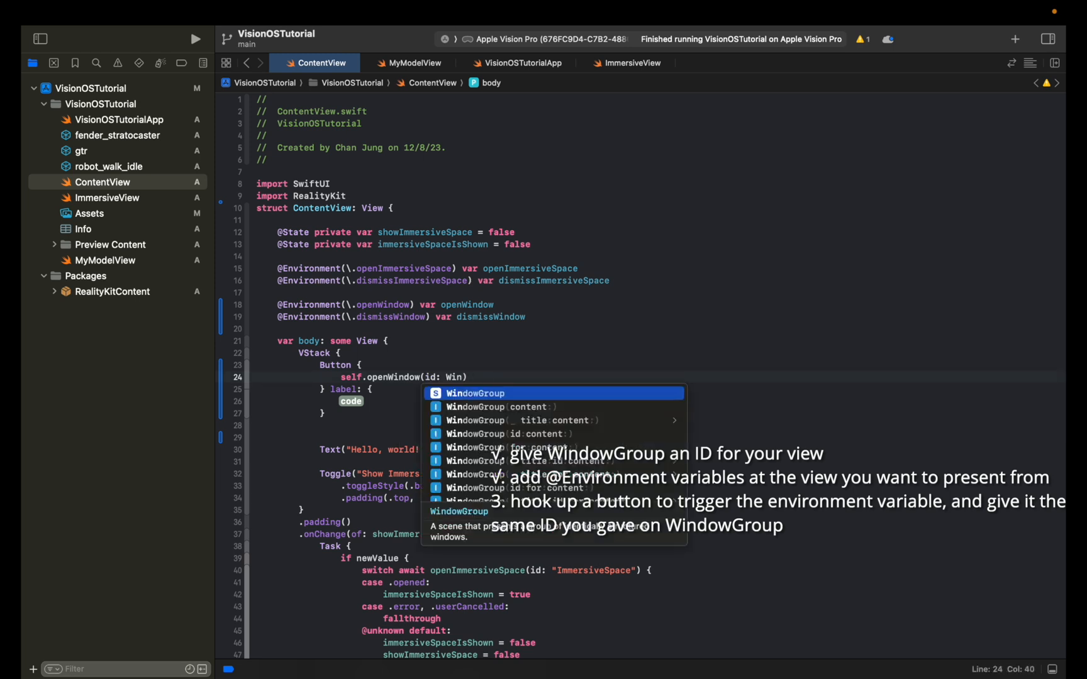
click(522, 63)
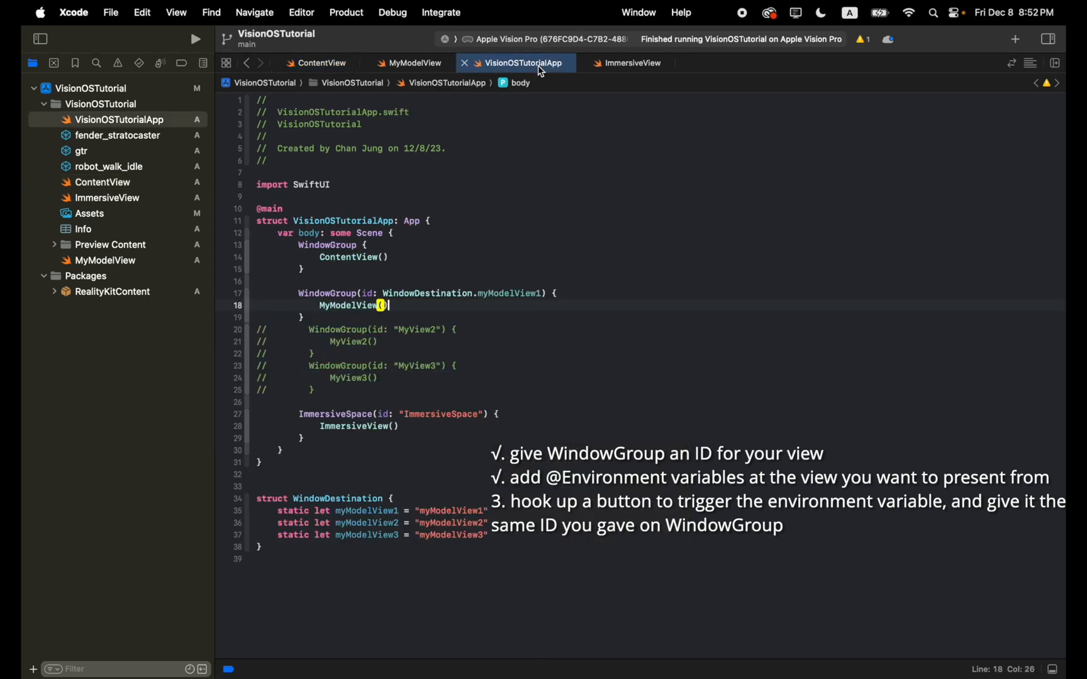
double_click(461, 293)
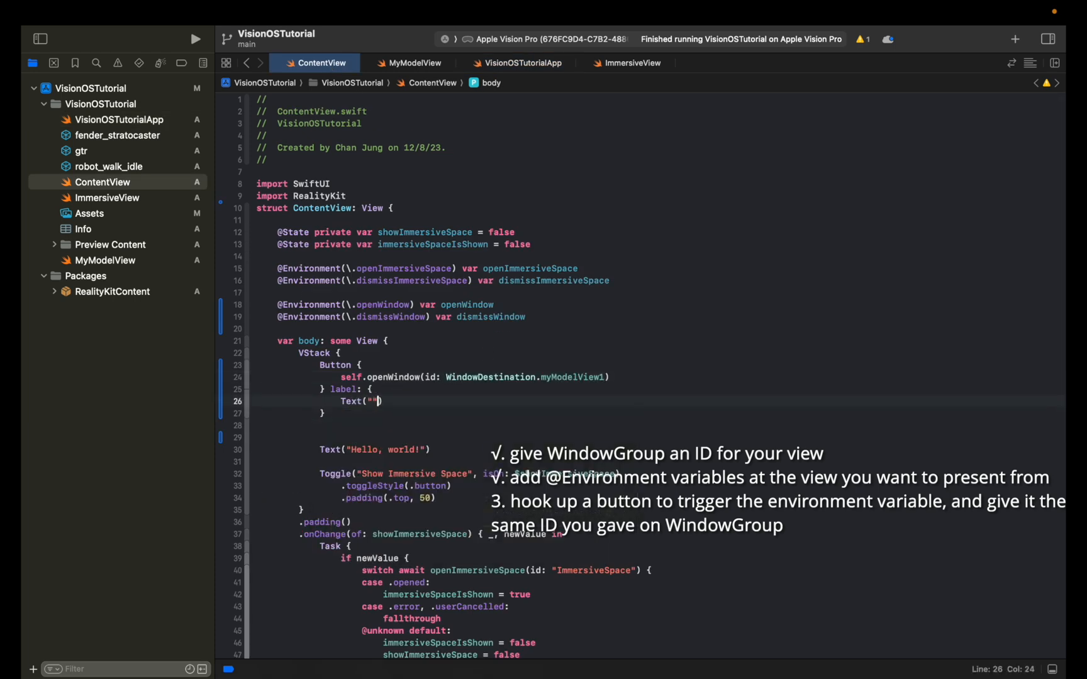
text(open mym=ModelView1)
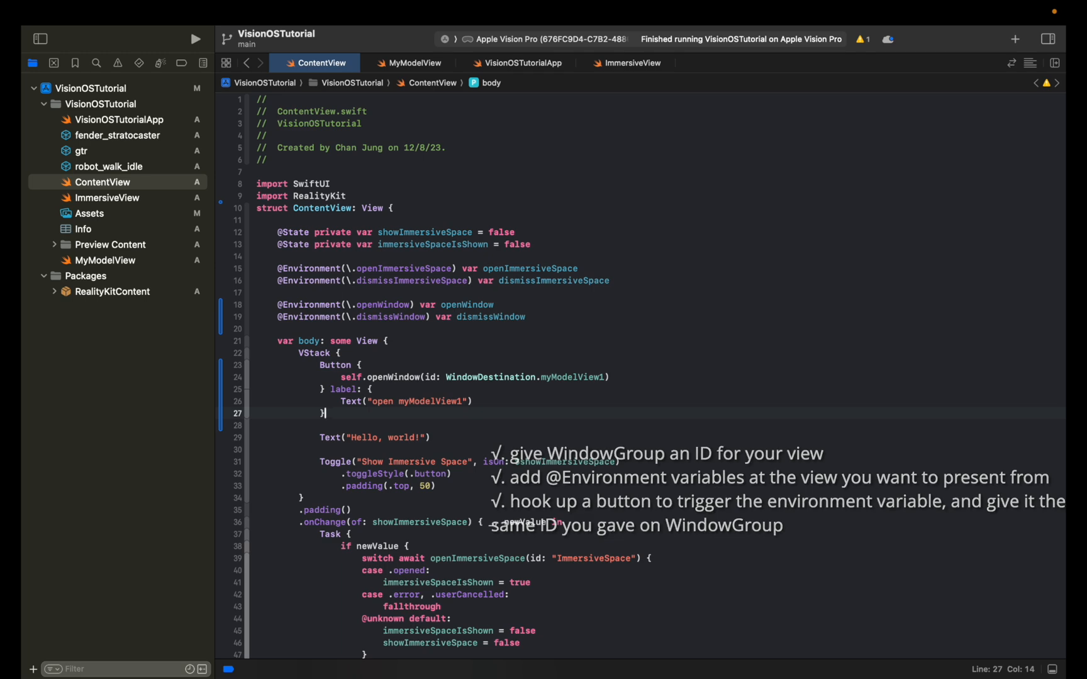
Build and run VisionOSTutorial so the red guitar window appears in the Vision Pro simulator
click(196, 39)
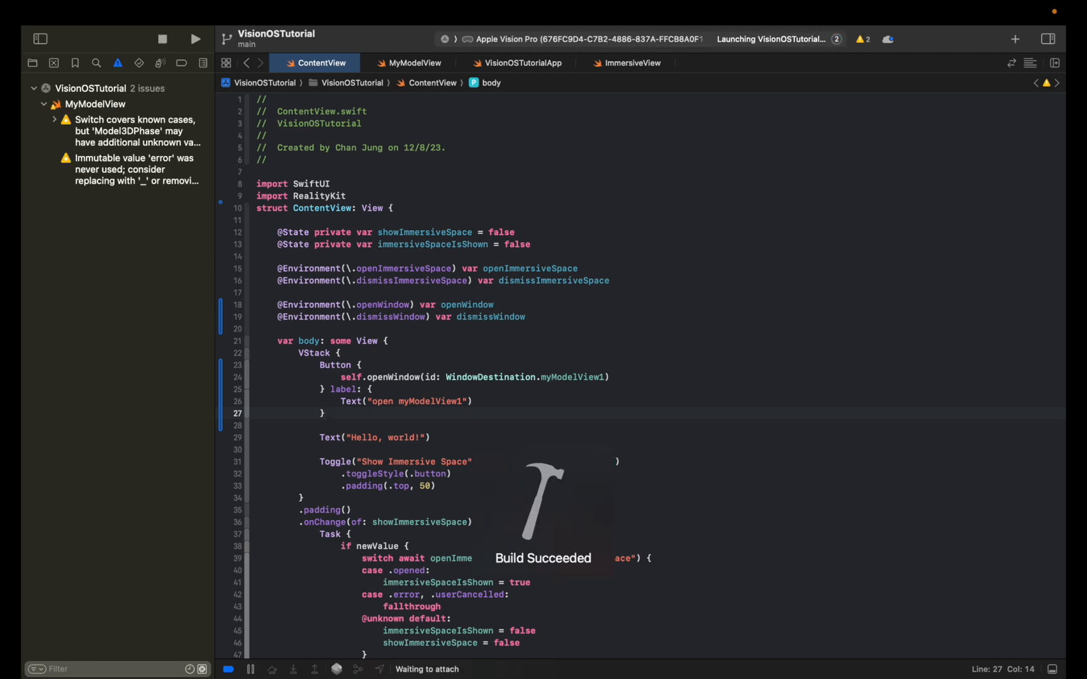
click(196, 39)
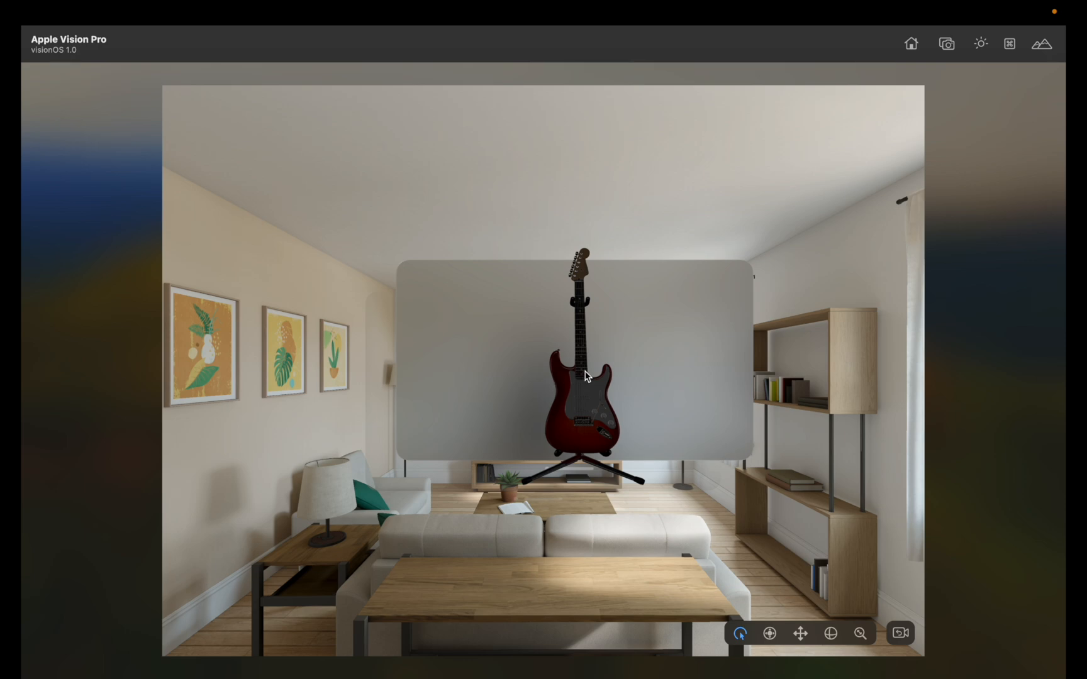
mouse_move(560, 348)
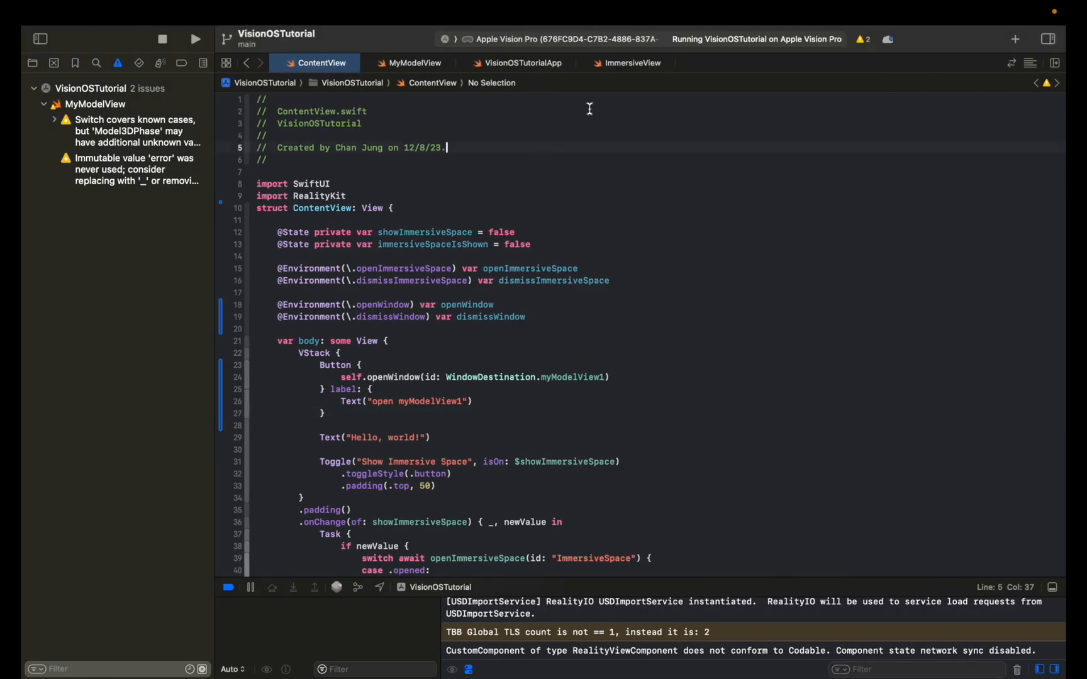
mouse_move(511, 73)
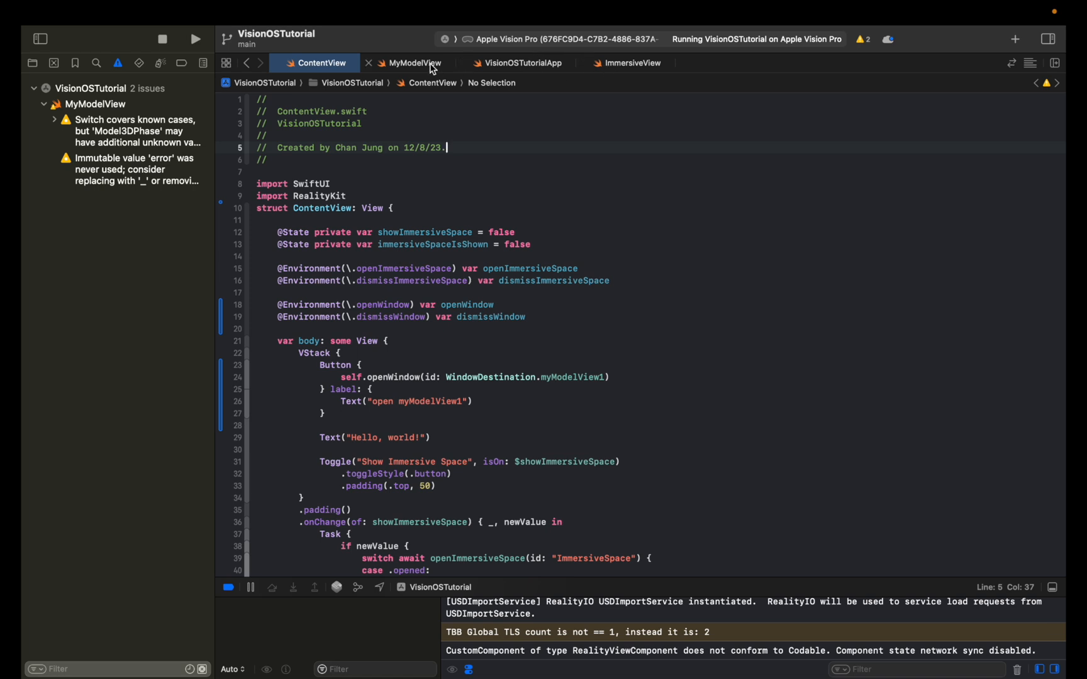
click(413, 63)
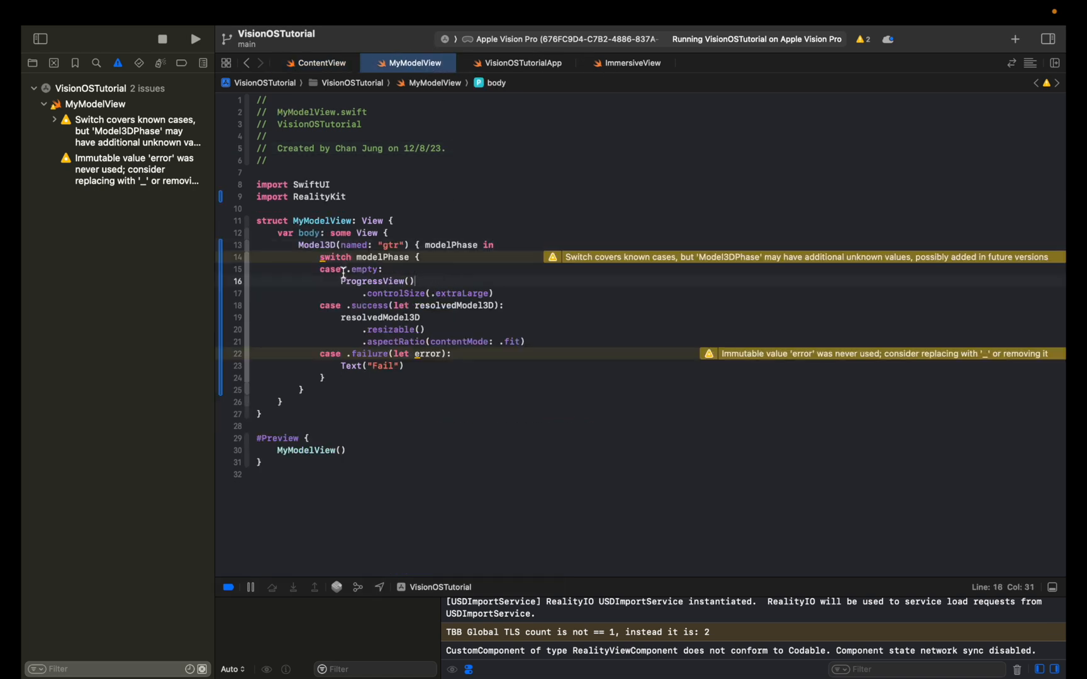
drag(340, 281, 494, 293)
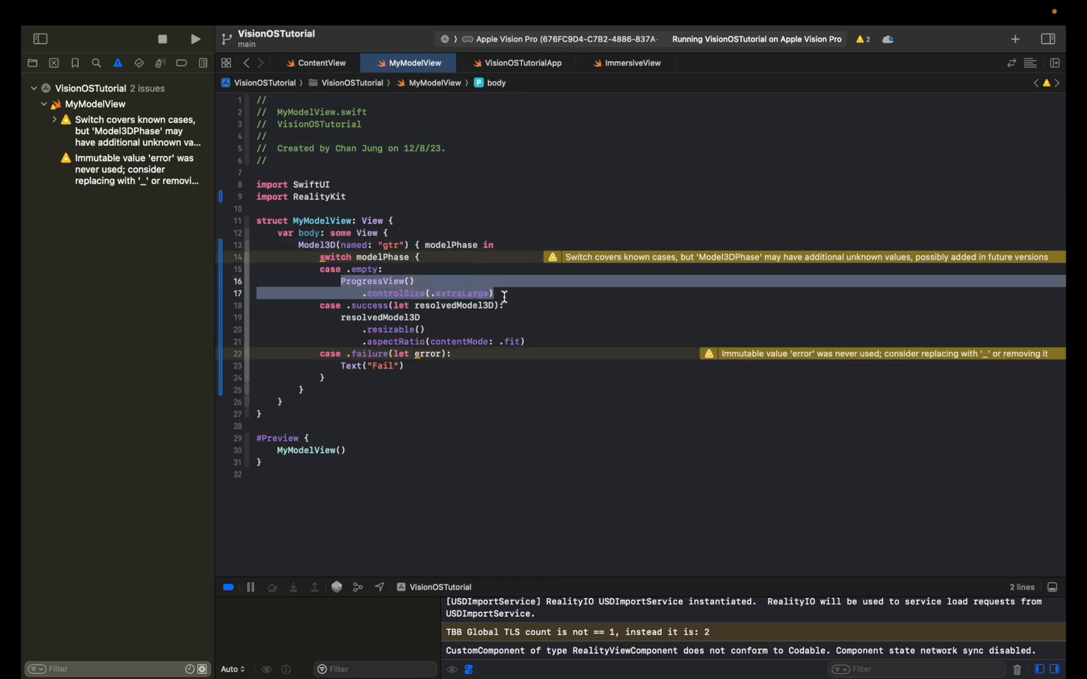
click(32, 63)
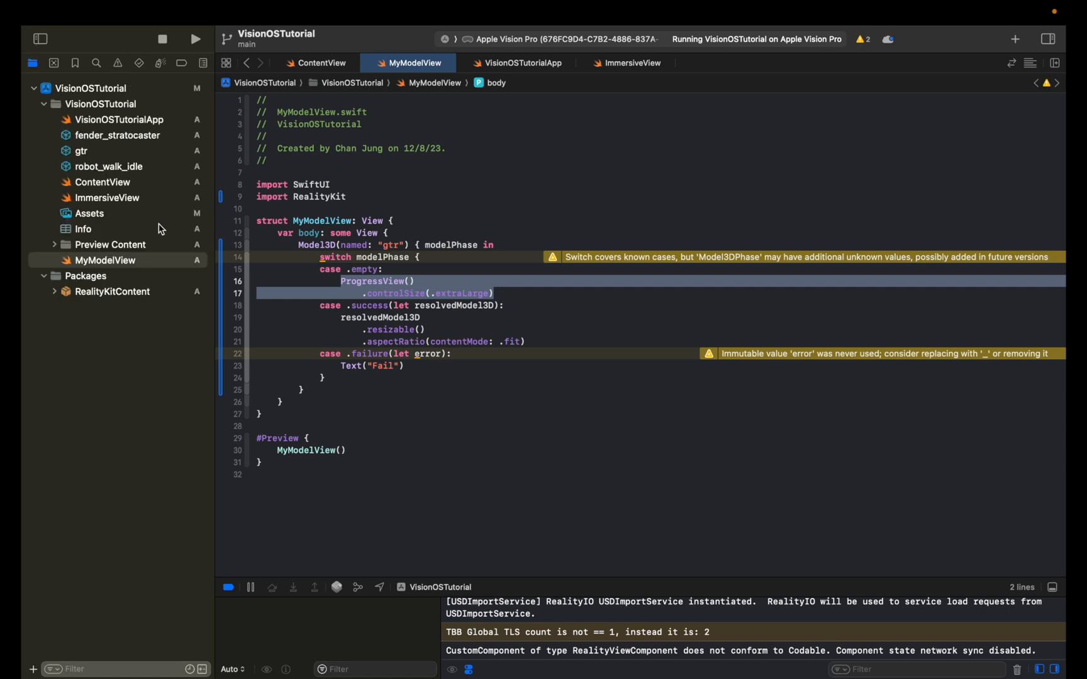
click(476, 293)
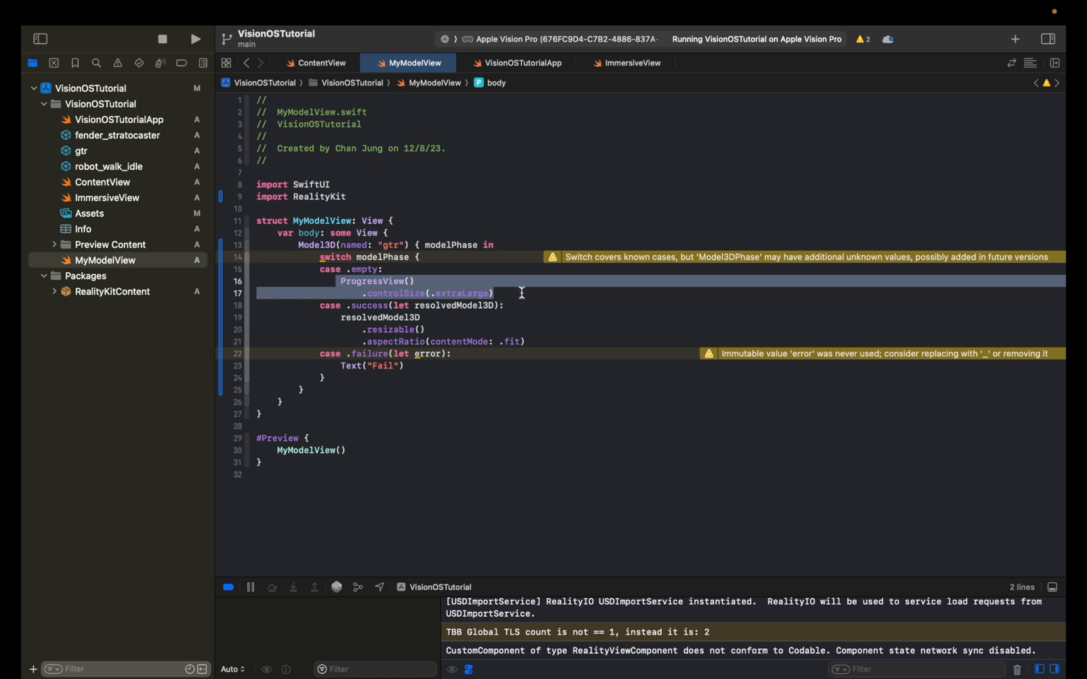
click(495, 293)
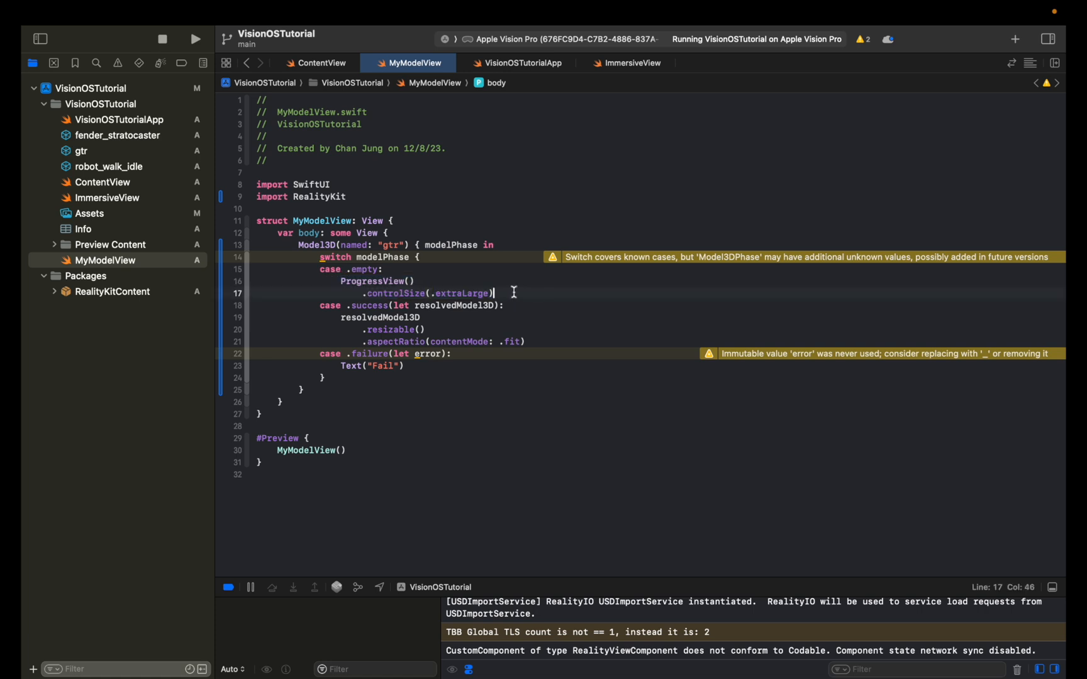
mouse_move(443, 308)
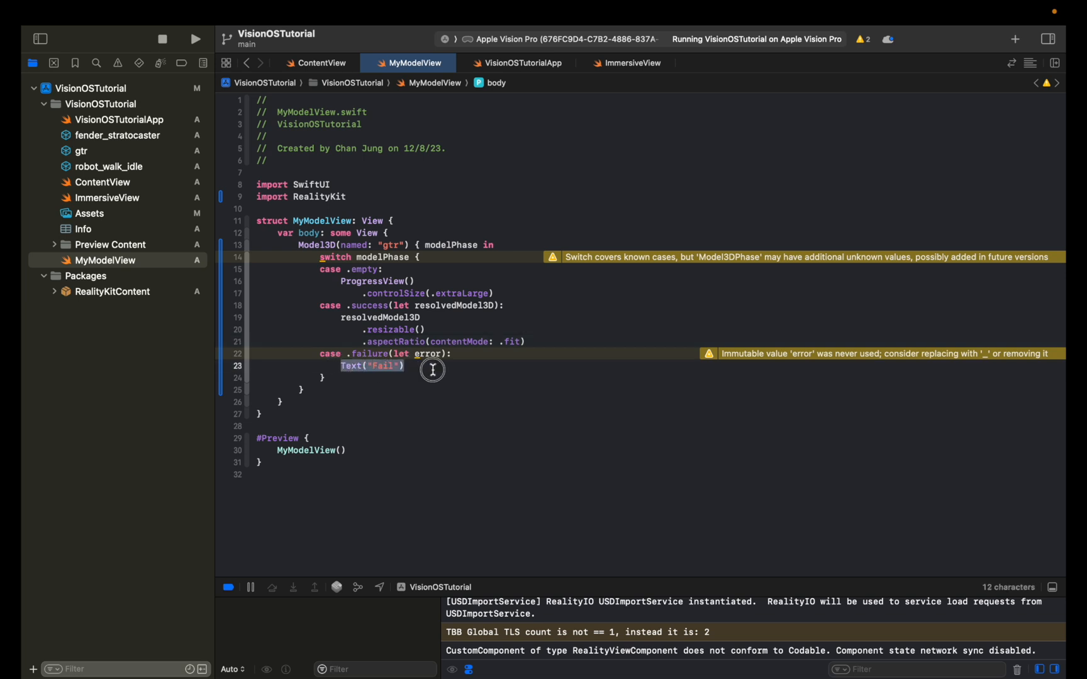
click(399, 245)
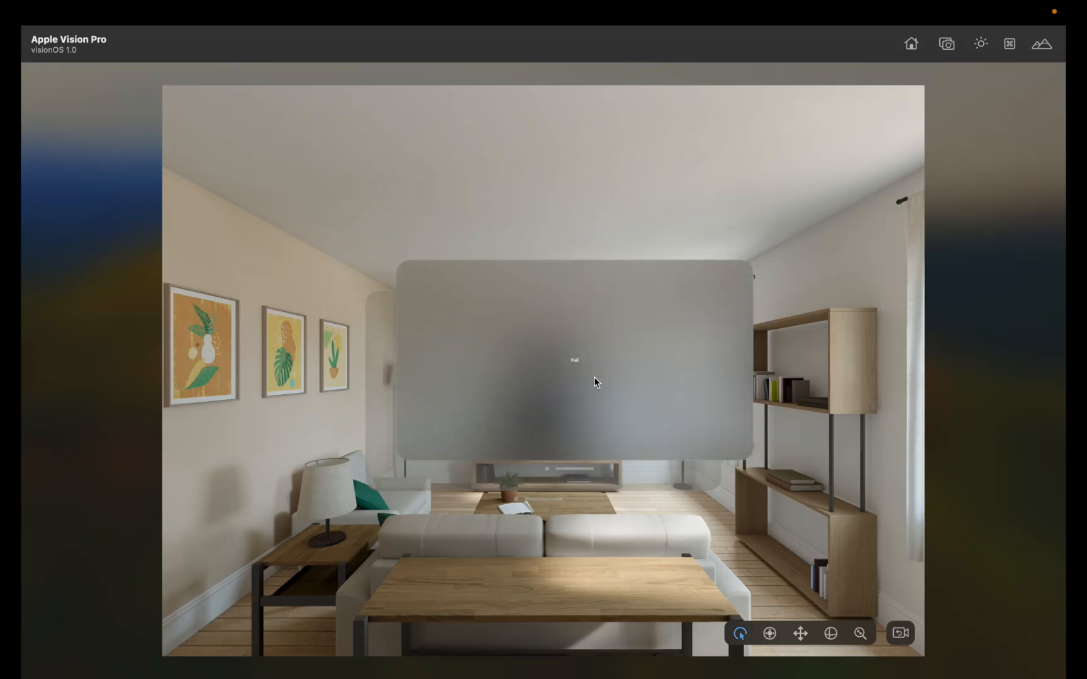
mouse_move(587, 386)
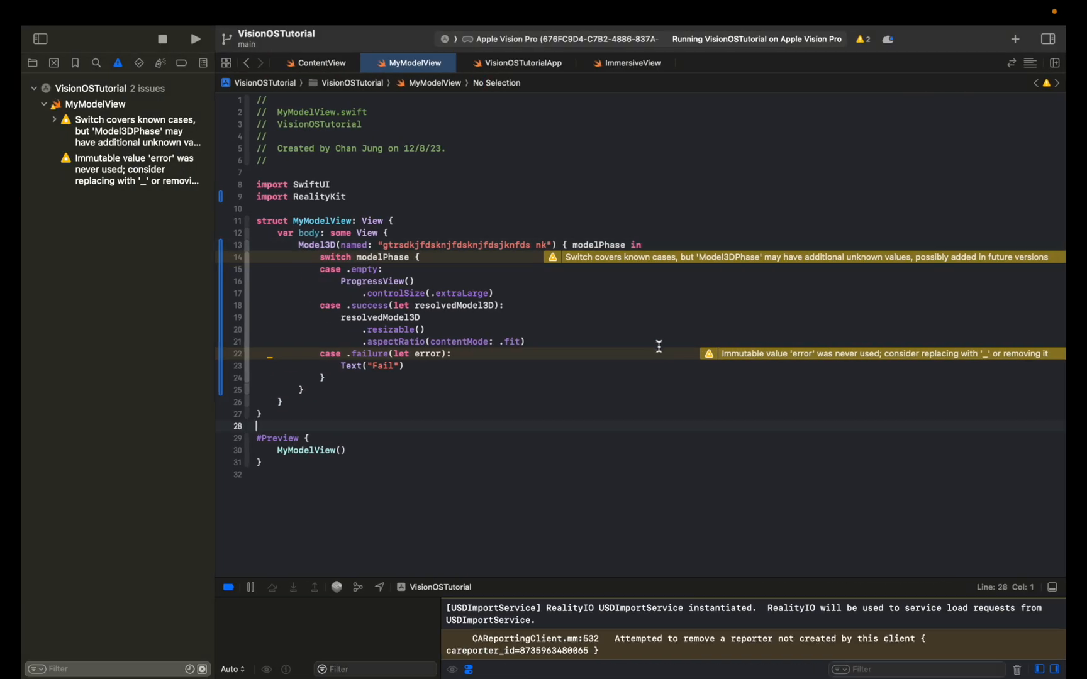
Place the edit point below the first MyModelView struct for a second copy
click(544, 244)
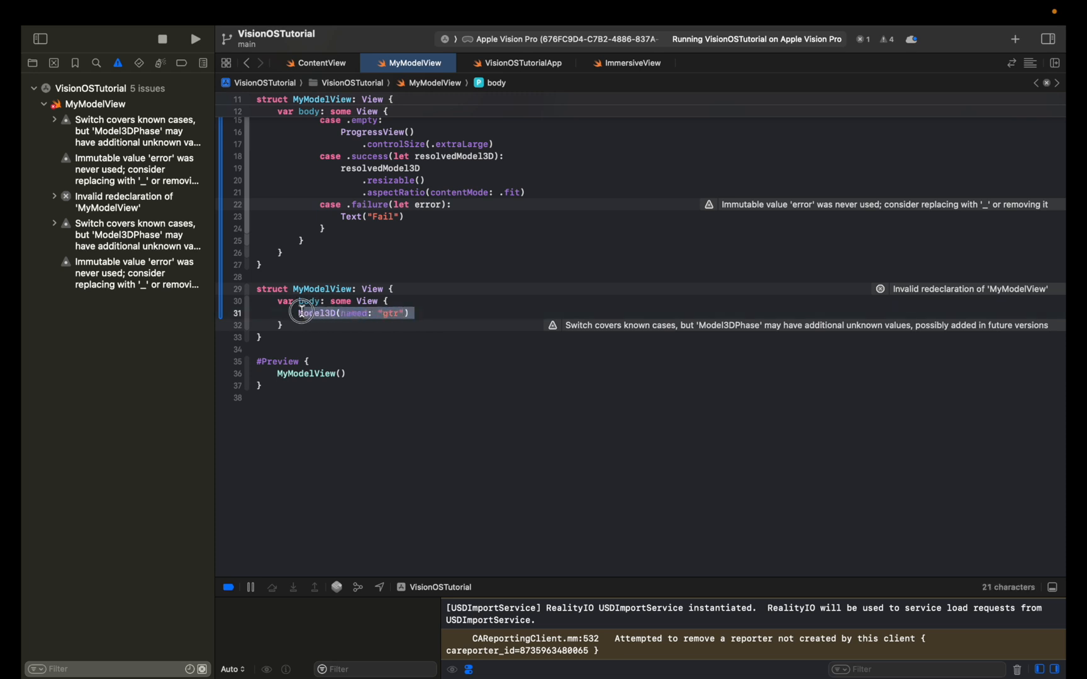
Make MyModelView2's Model3D load the teapot from a force-unwrapped URL(string:)
click(338, 312)
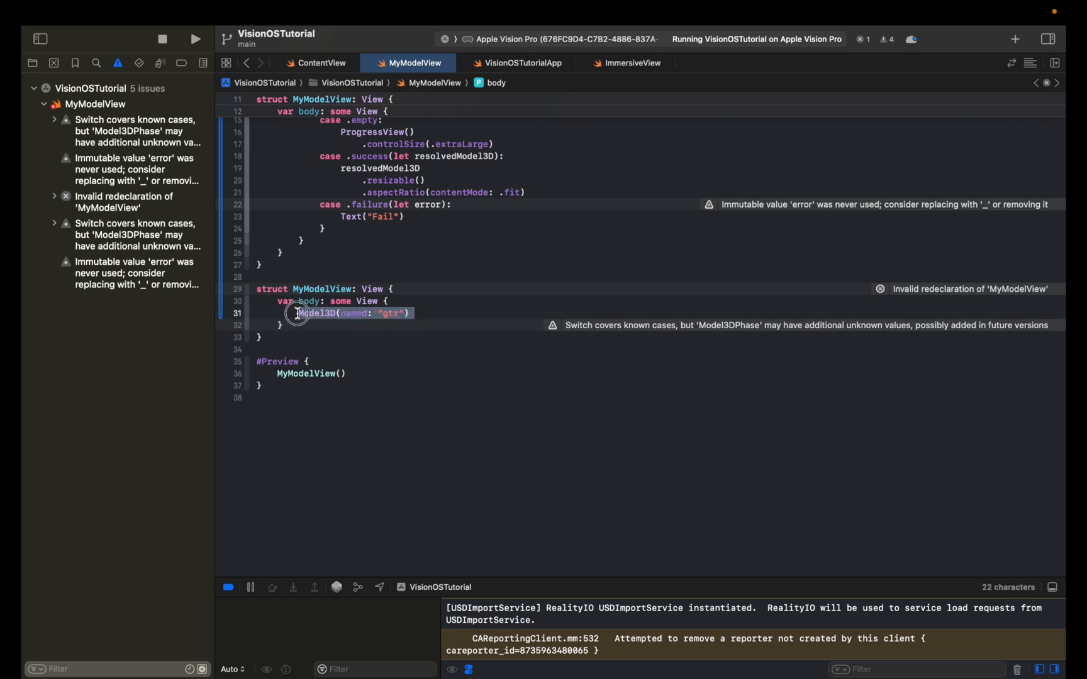
text(Model)
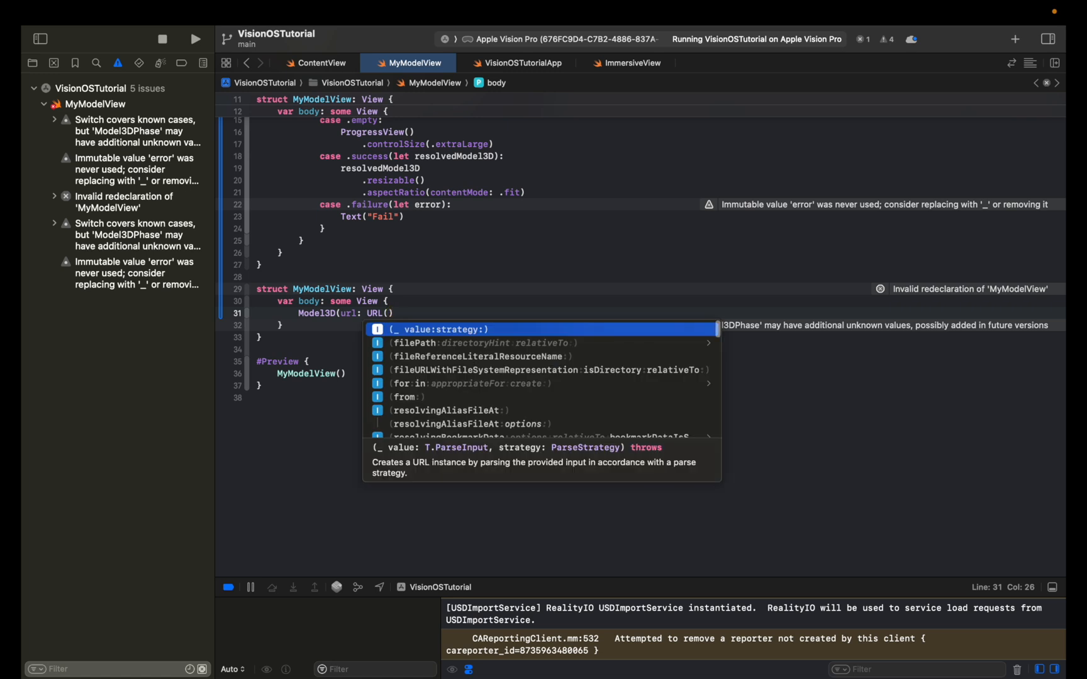
text(string: String)
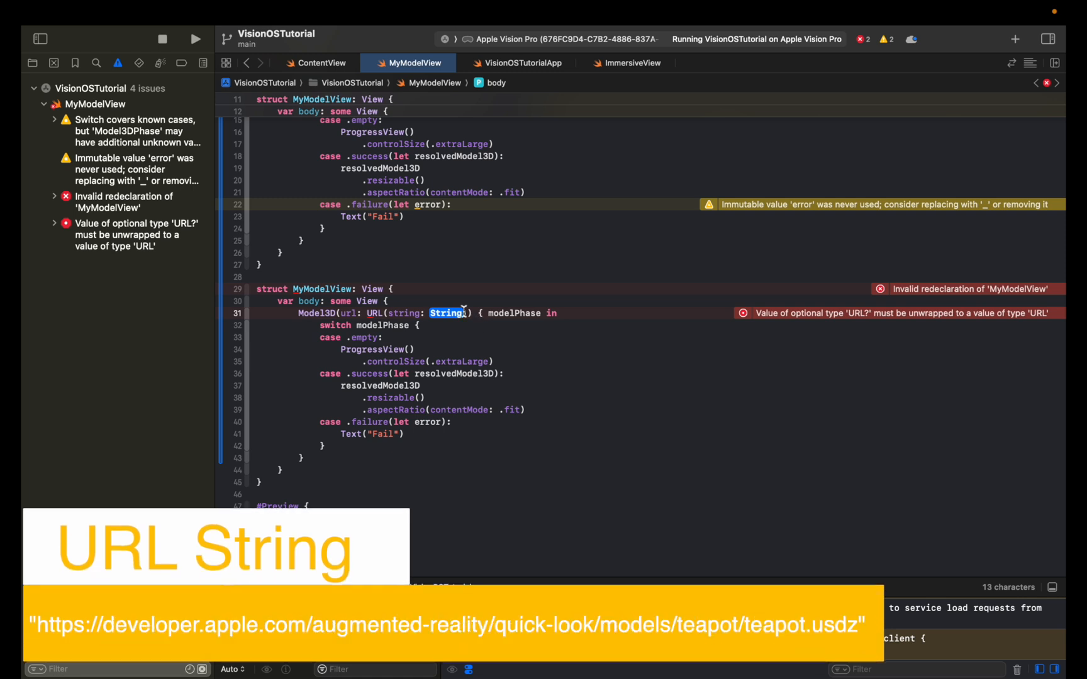
text("")
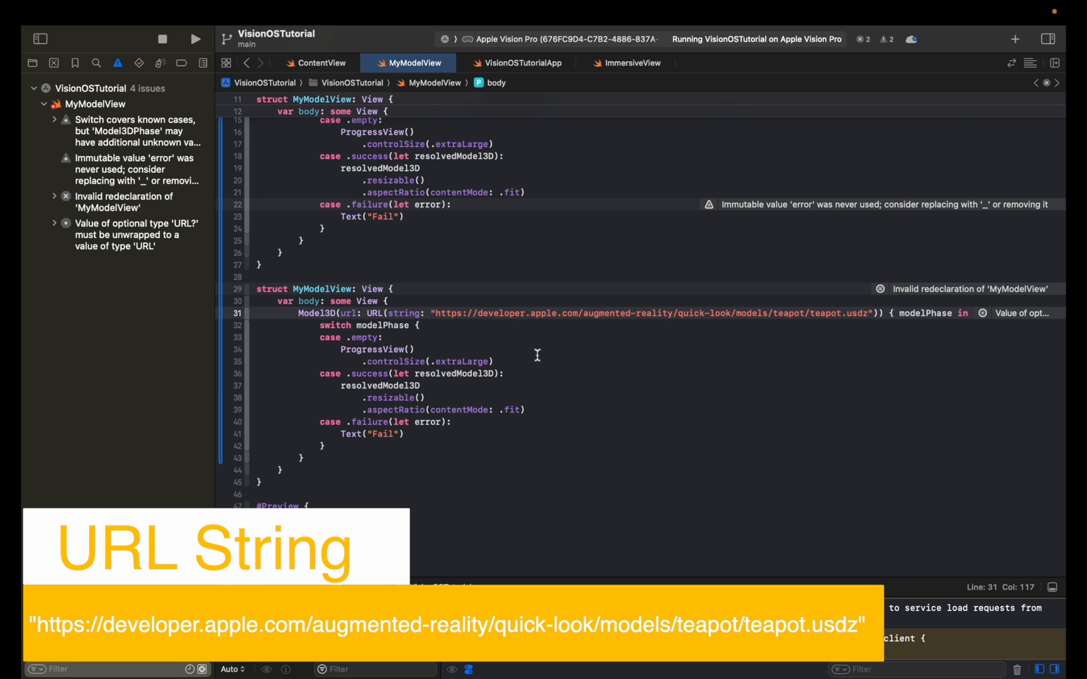
click(385, 312)
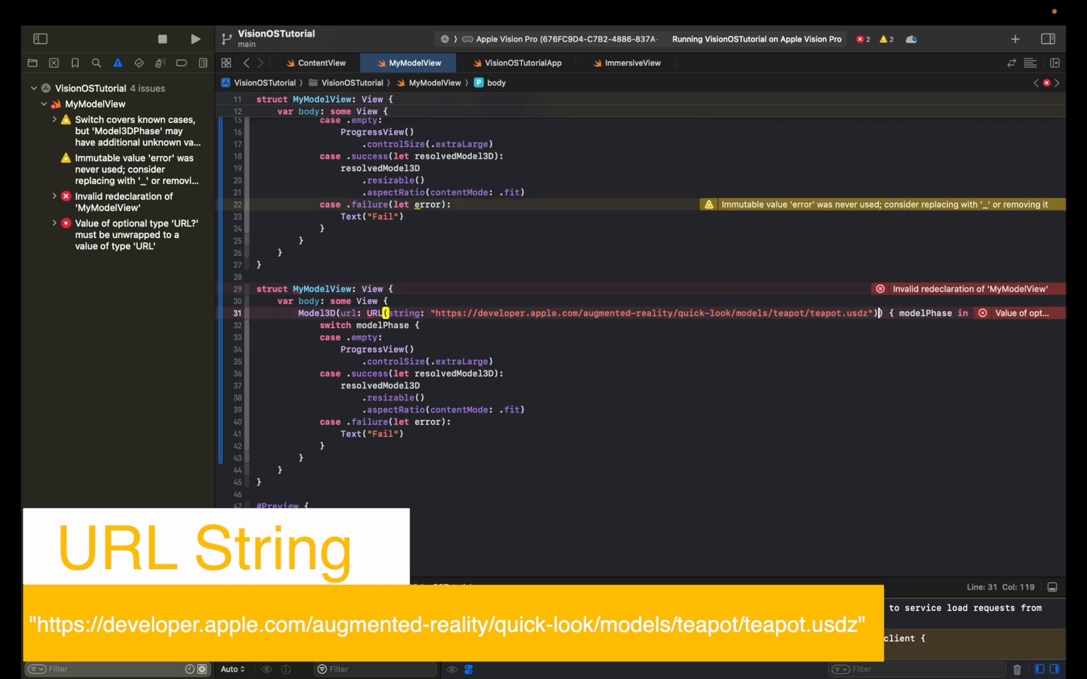
text(!)
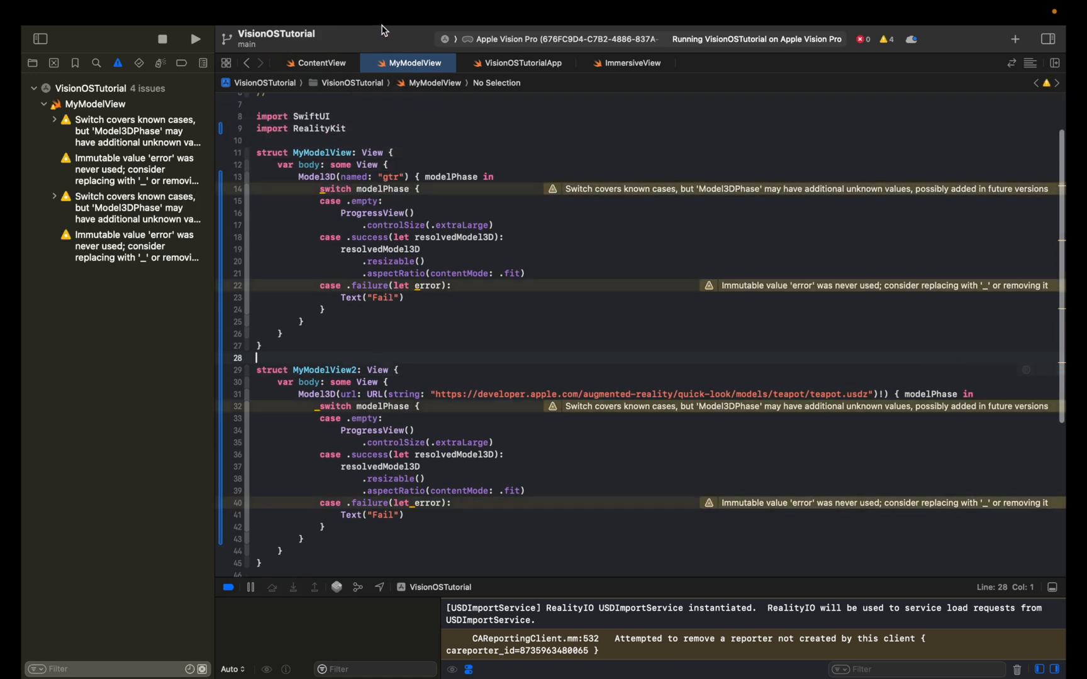
Add an 'open myModelView2' button after the first ContentView button and view VisionOSTutorialApp
click(320, 62)
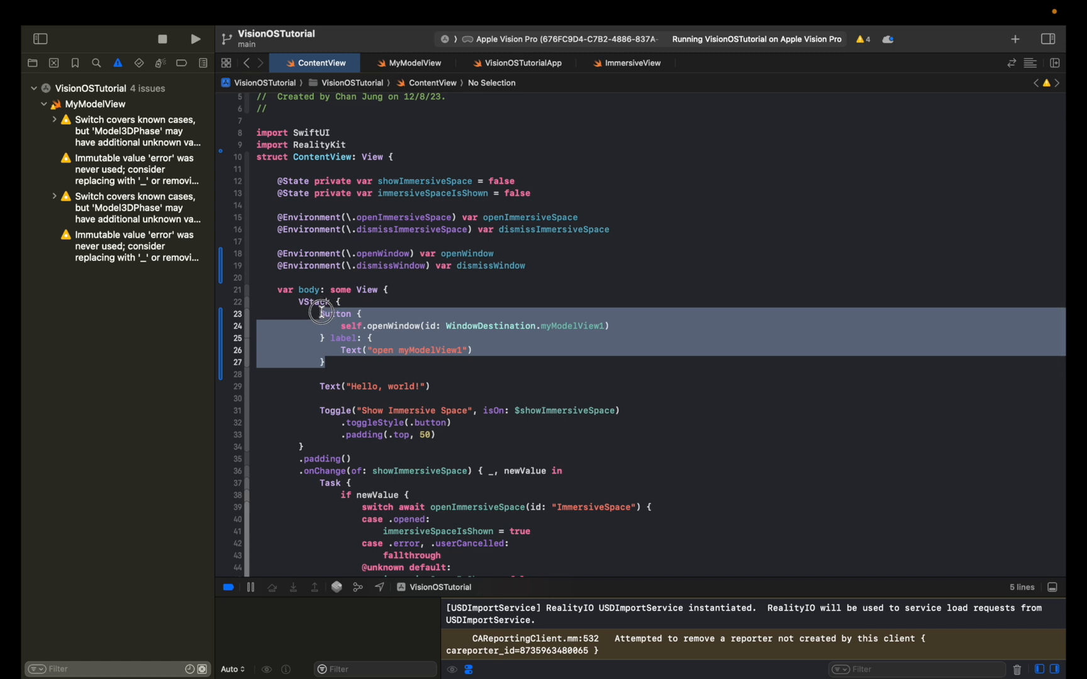
click(325, 362)
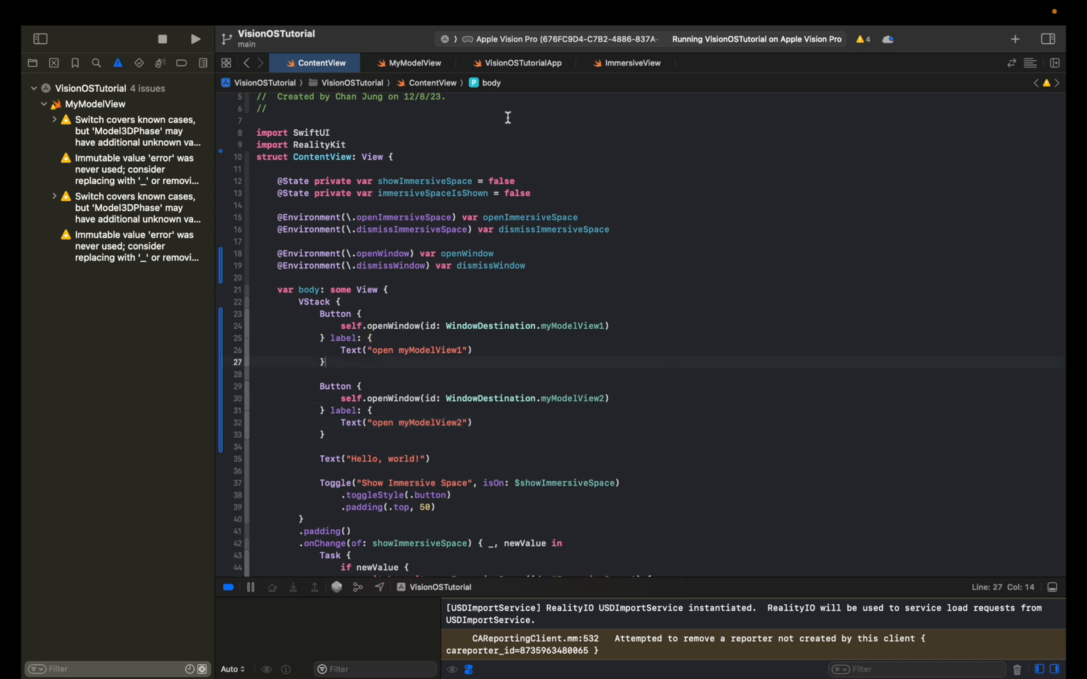
click(522, 62)
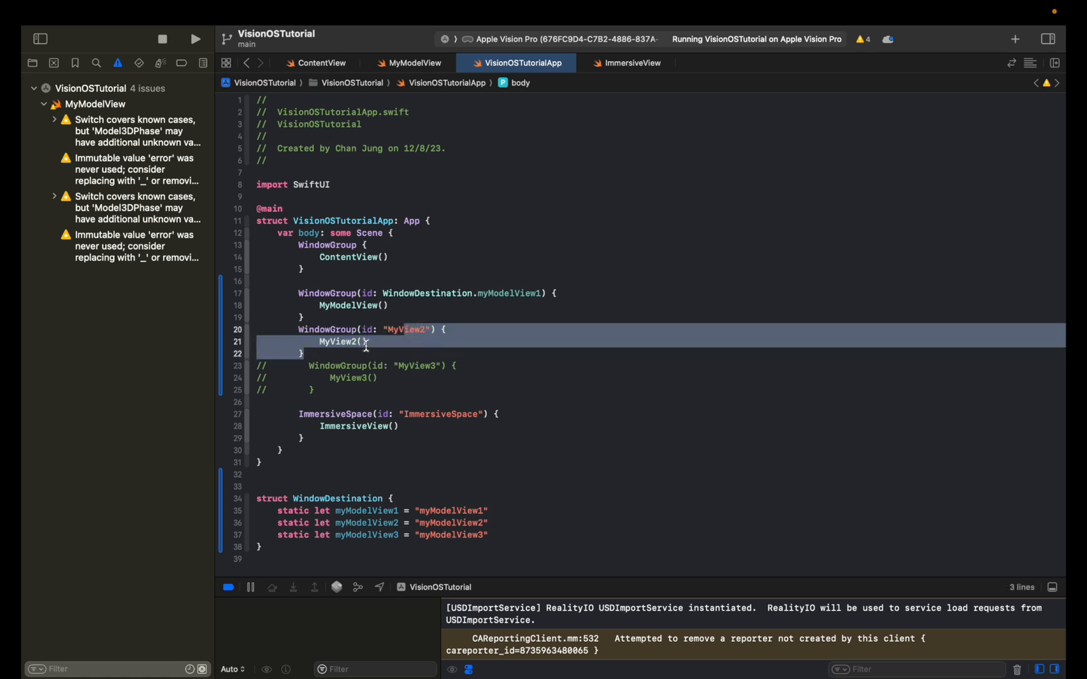
Set the second WindowGroup to show MyModelView2 with a WindowDestination id
text(MyModel)
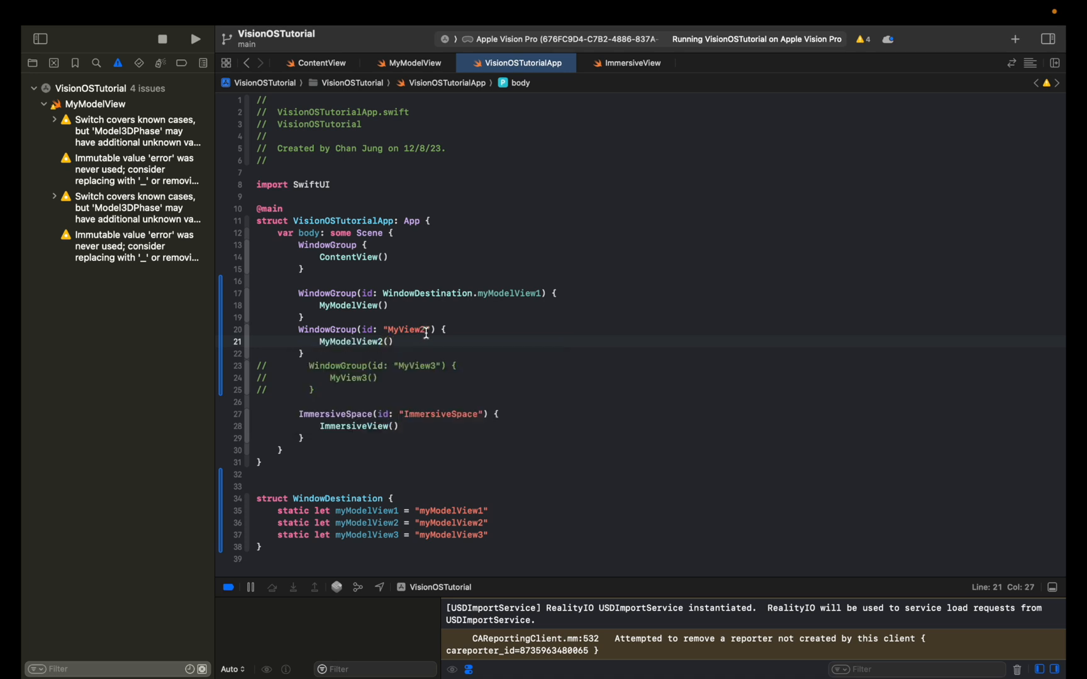
double_click(461, 293)
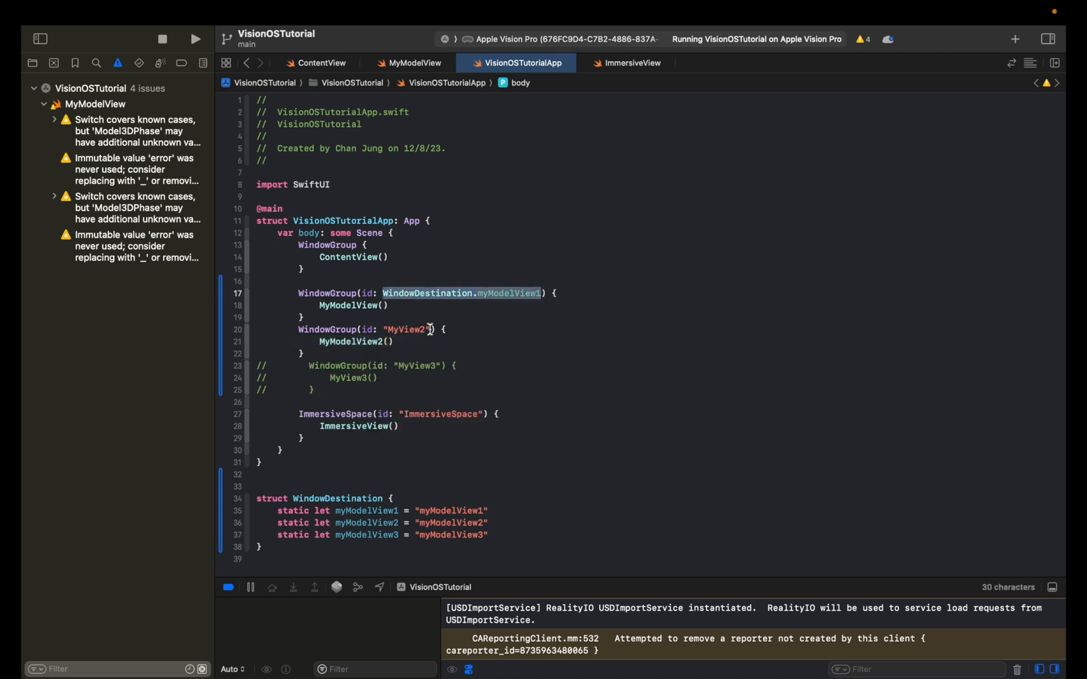
text(WindowDestination.myModelView1)
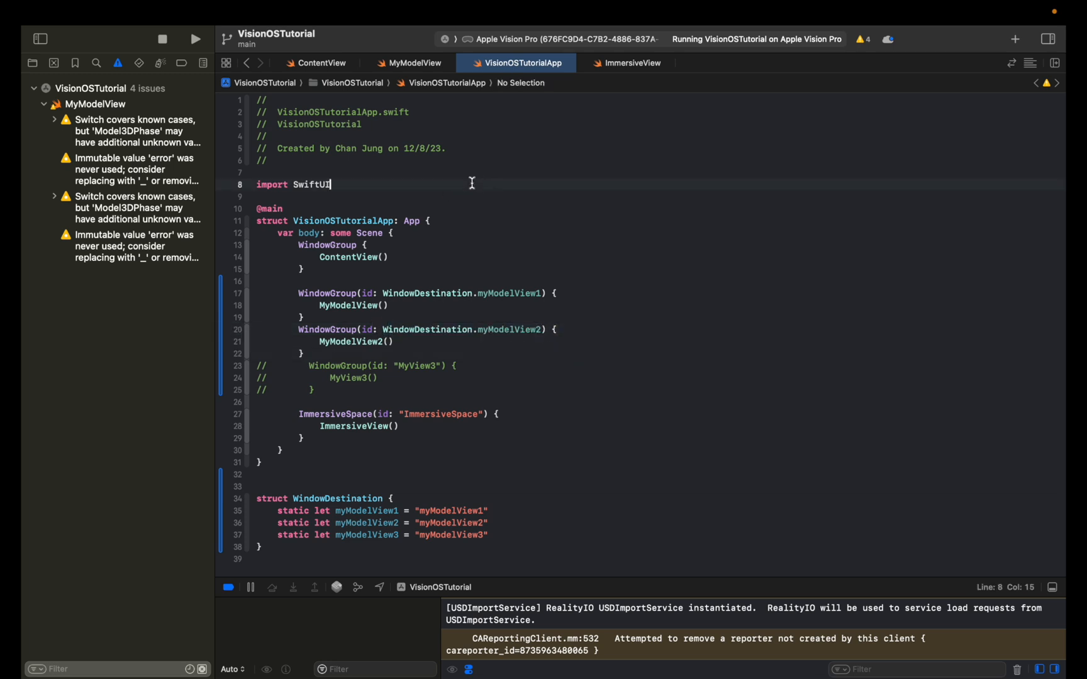
click(320, 63)
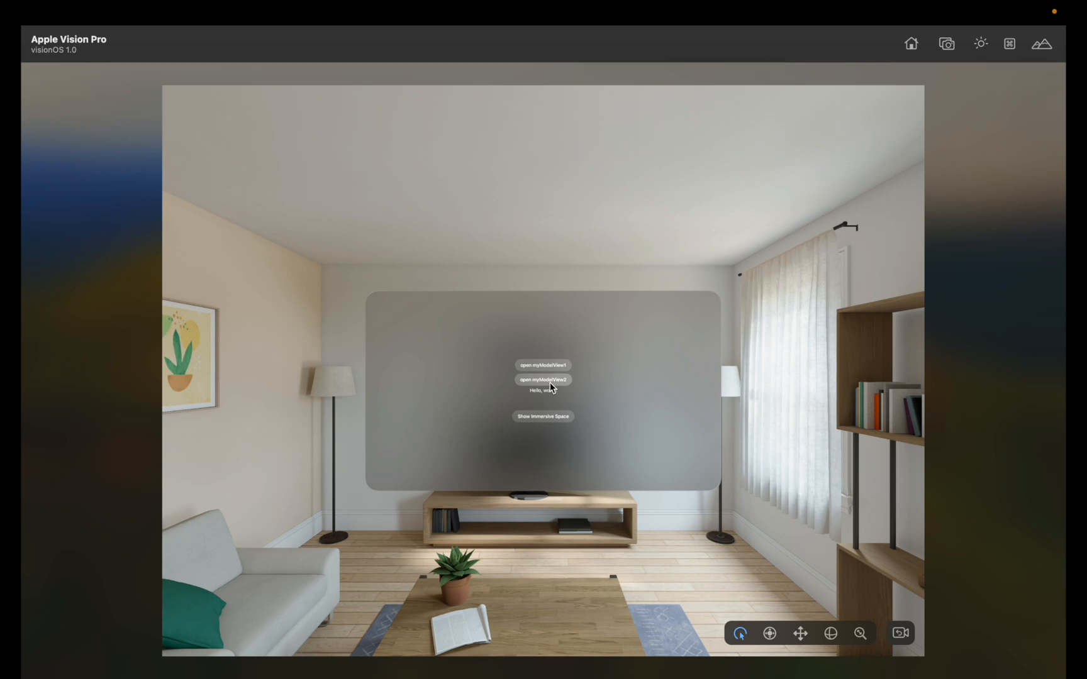
Open the teapot window with the 'open myModelView2' button in the simulator
click(543, 365)
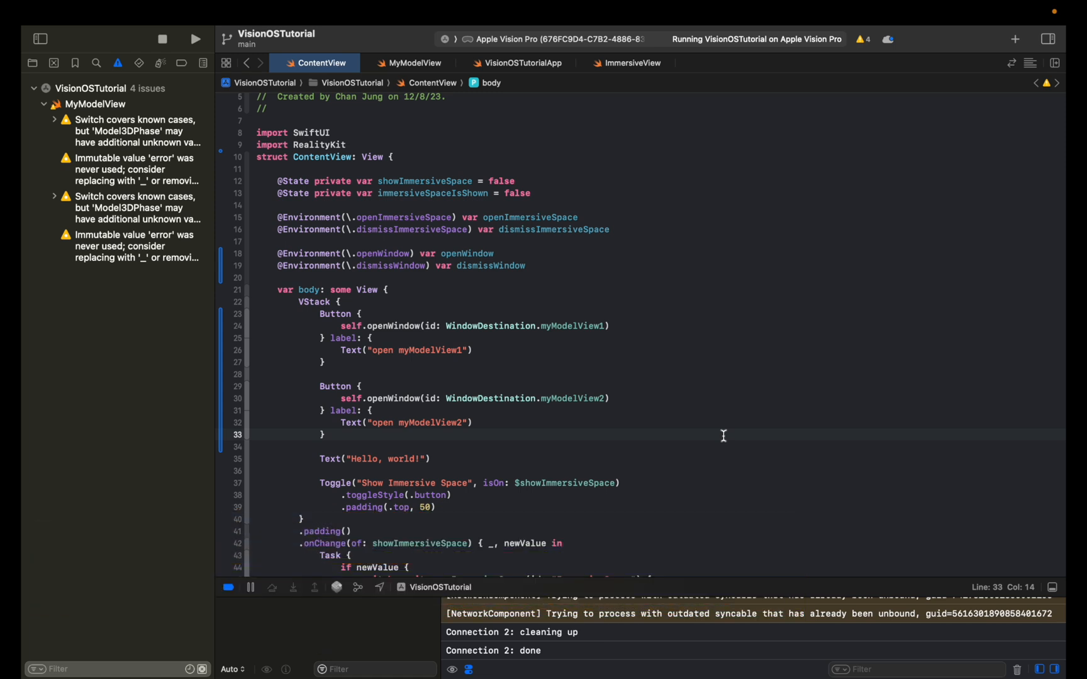
mouse_move(531, 103)
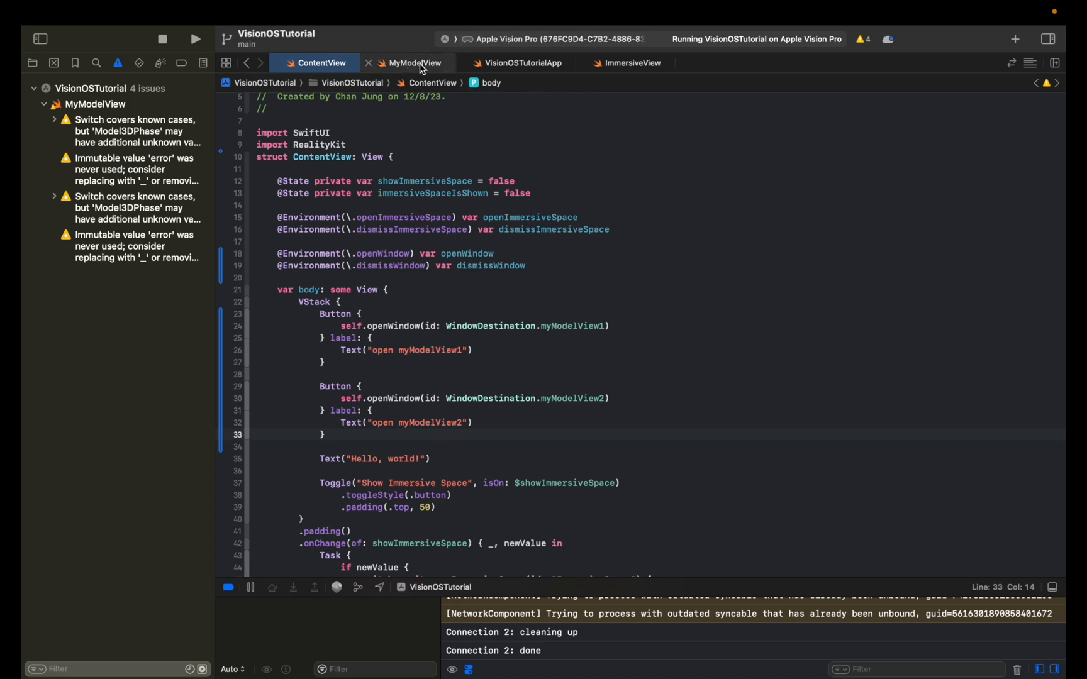
Add an .ornament holding an HStack with a placeholder Button to the guitar's Model3D
click(413, 62)
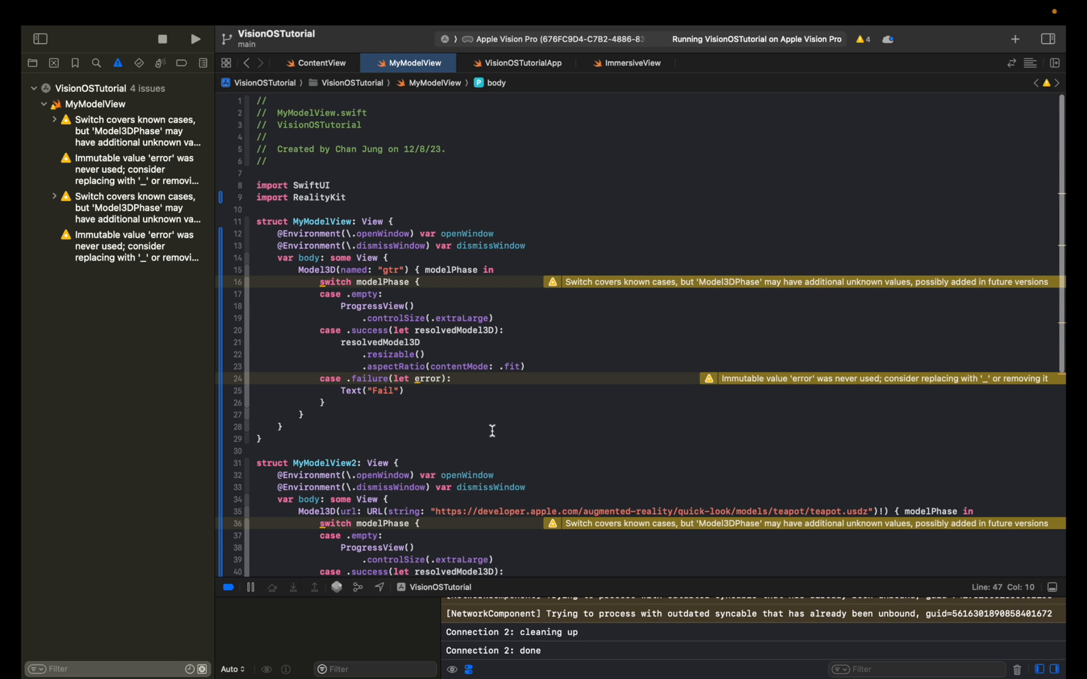
drag(319, 281, 303, 412)
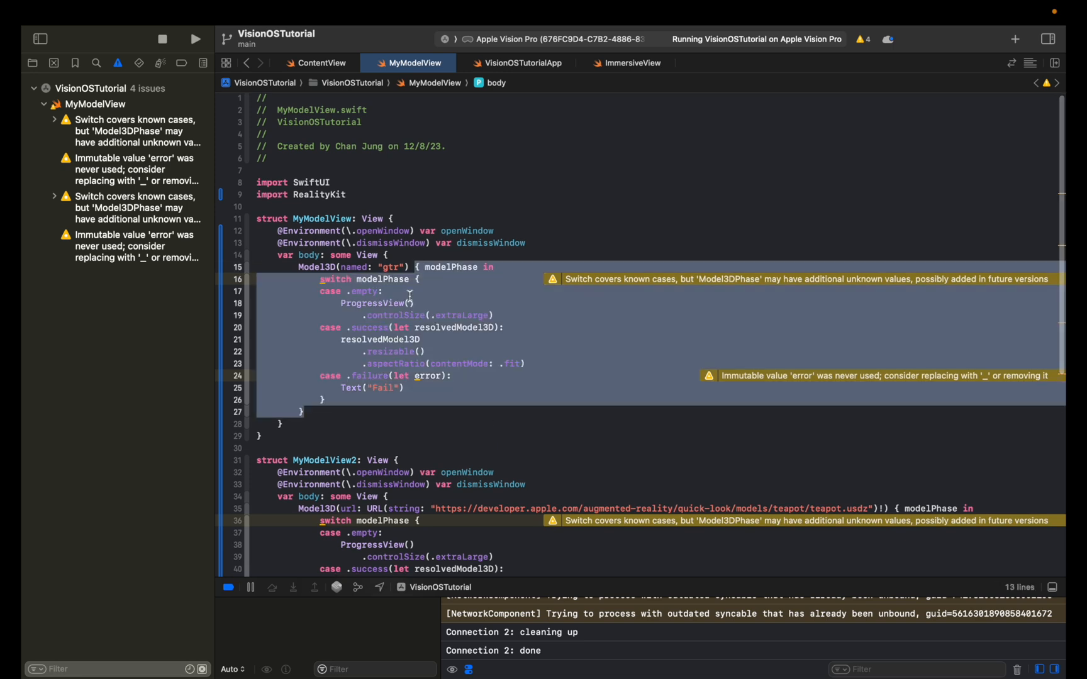
text(.o)
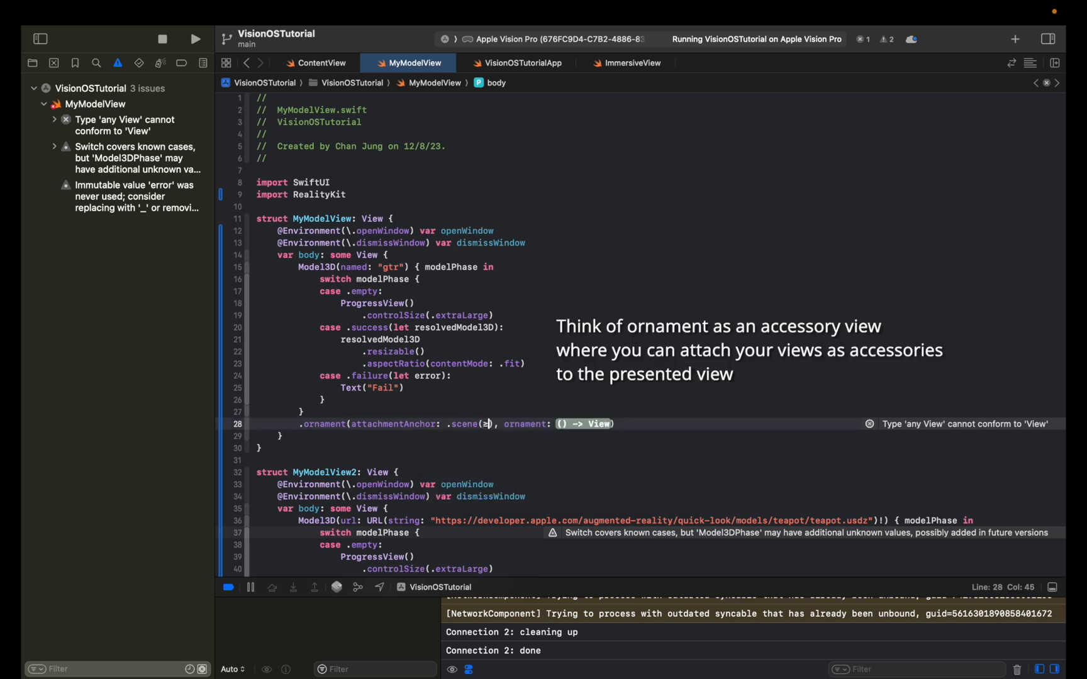
text(.topLeading)
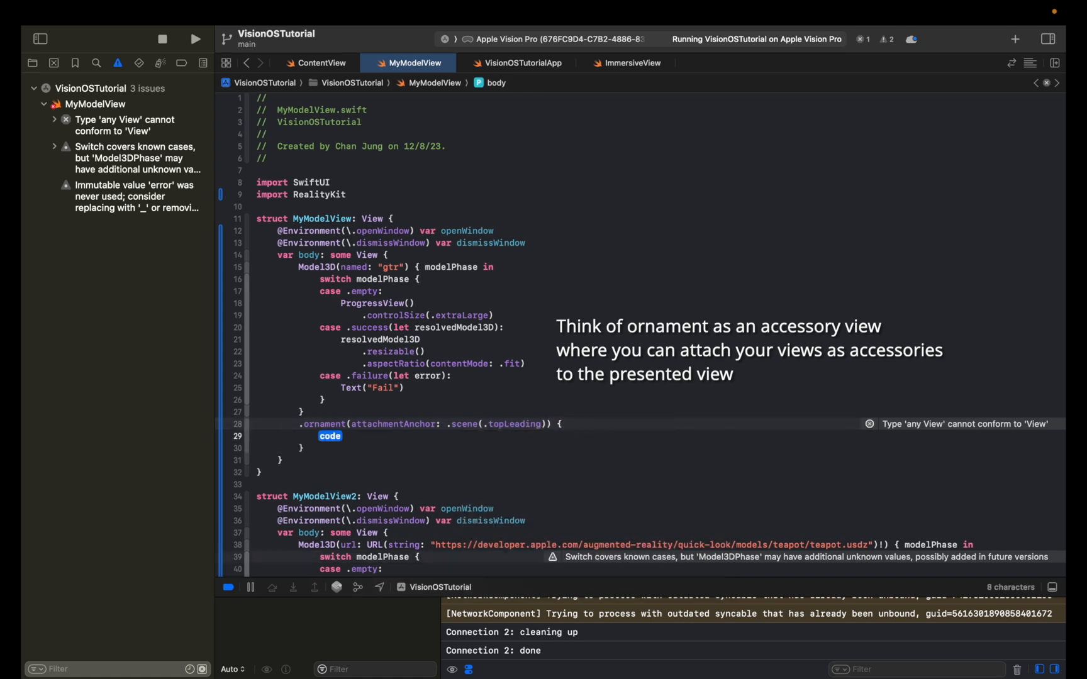
text(HStack {)
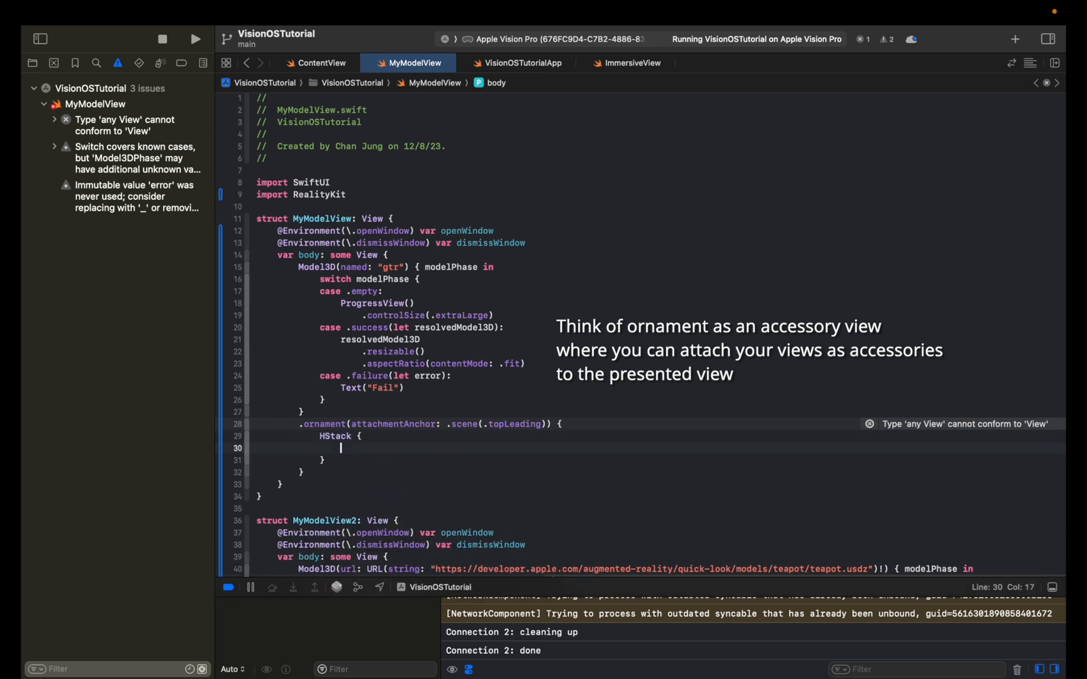
text(Button {)
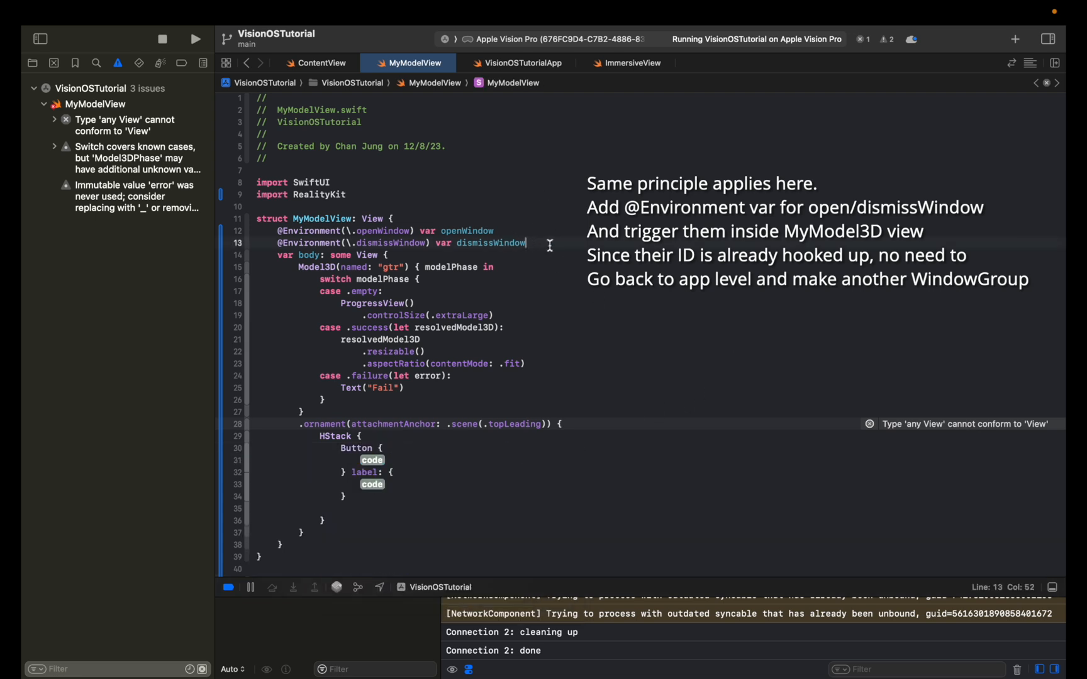
Add ornament buttons 'Open View2' (opens myModelView2) and 'Dismiss self' (dismisses myModelView1)
drag(276, 231, 526, 243)
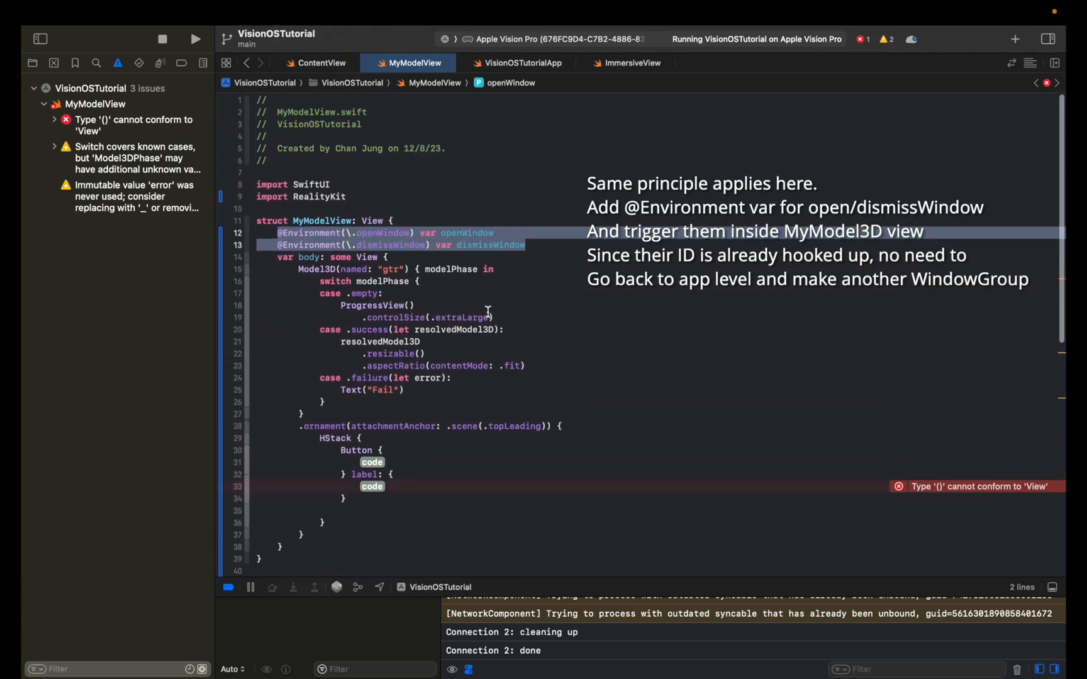
scroll(down, 3)
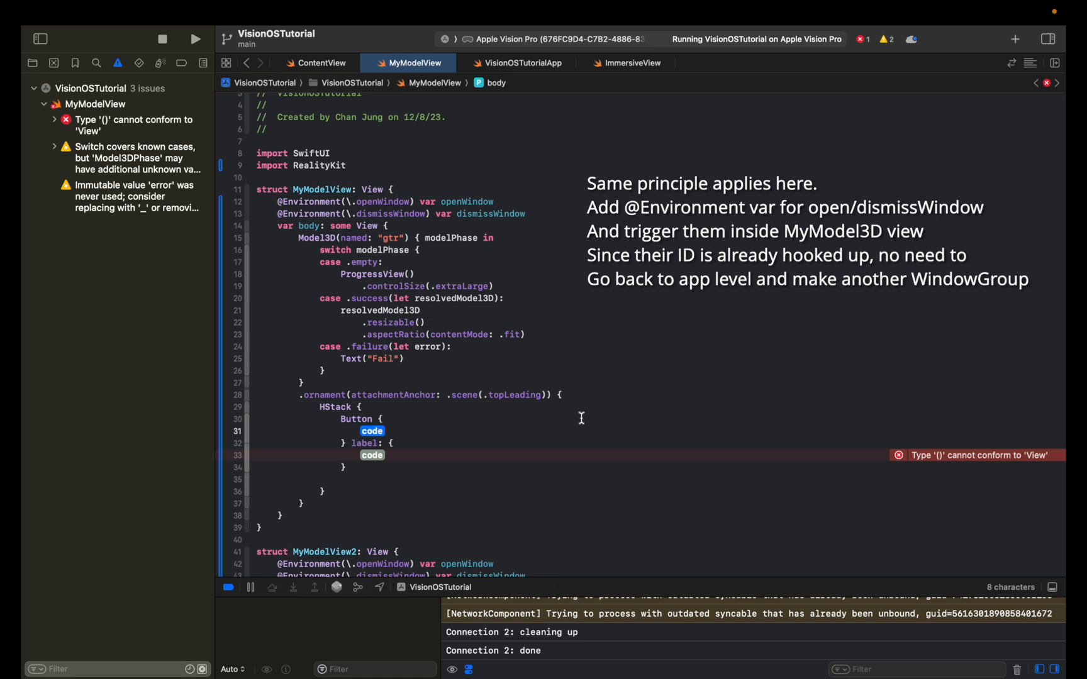
text(self.openWindow)
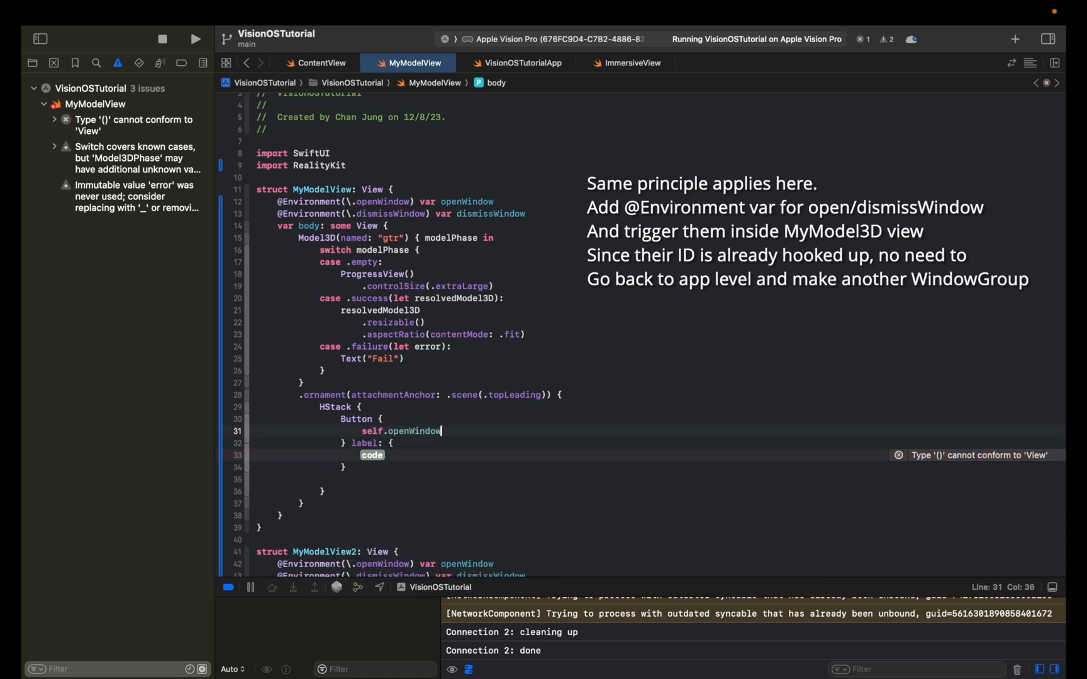
text(())
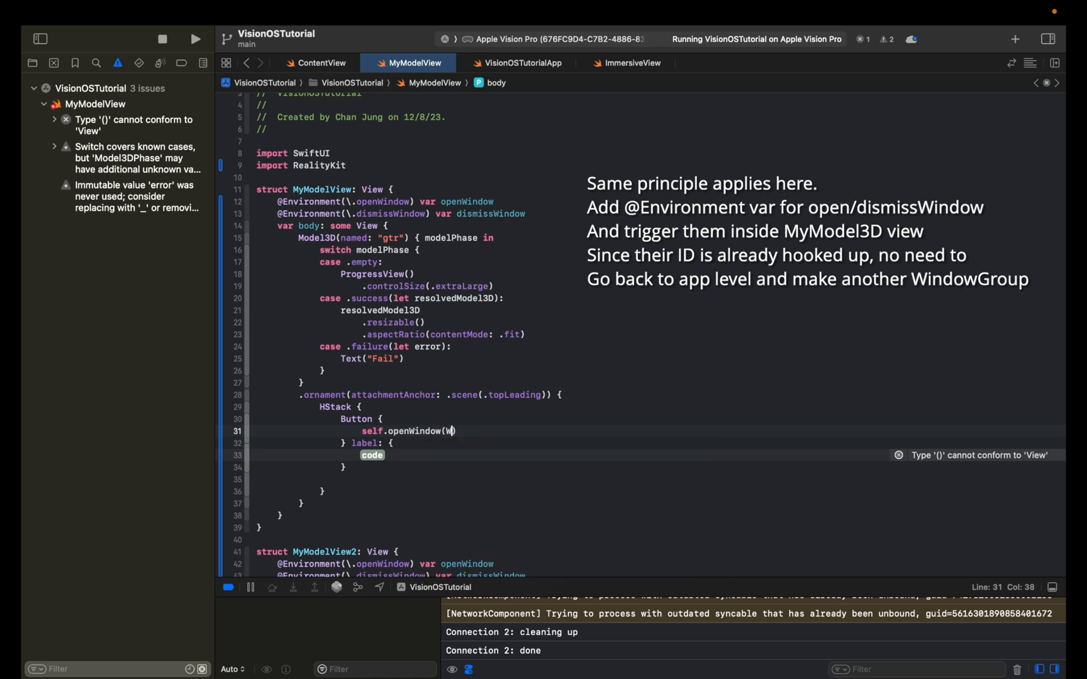
text(id;)
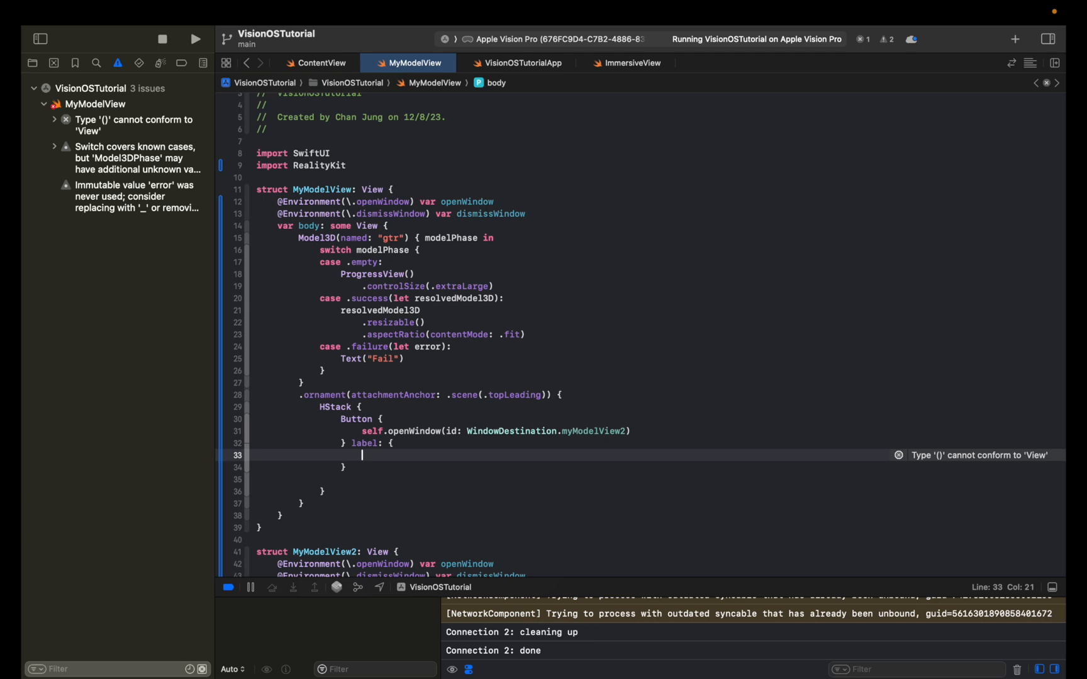
text(Text)
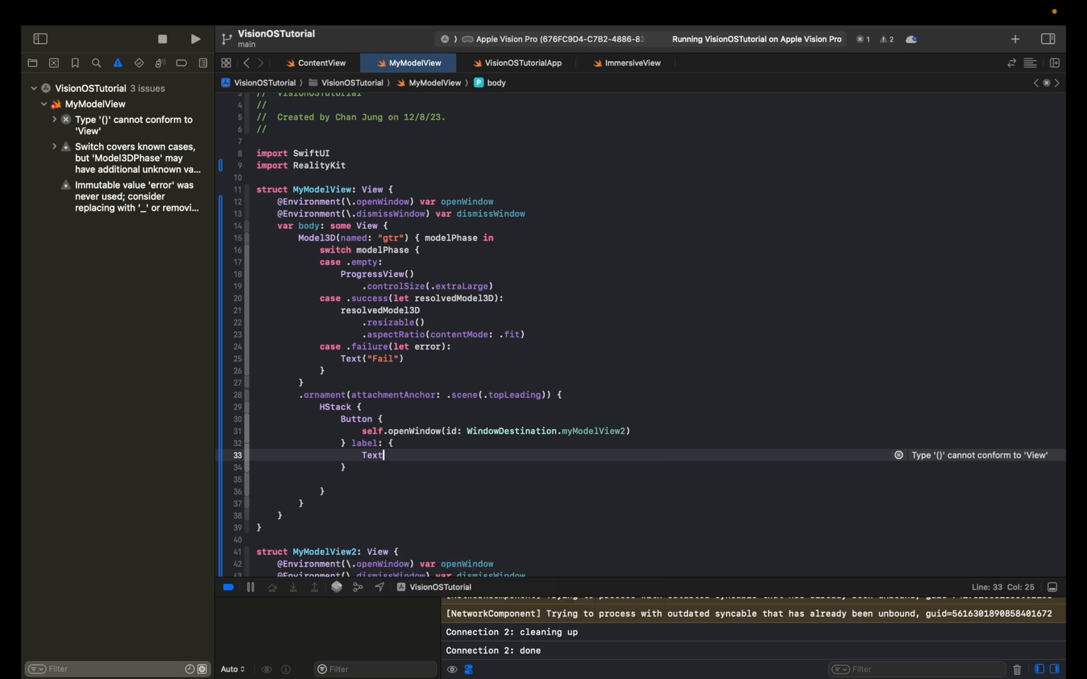
text("O"))
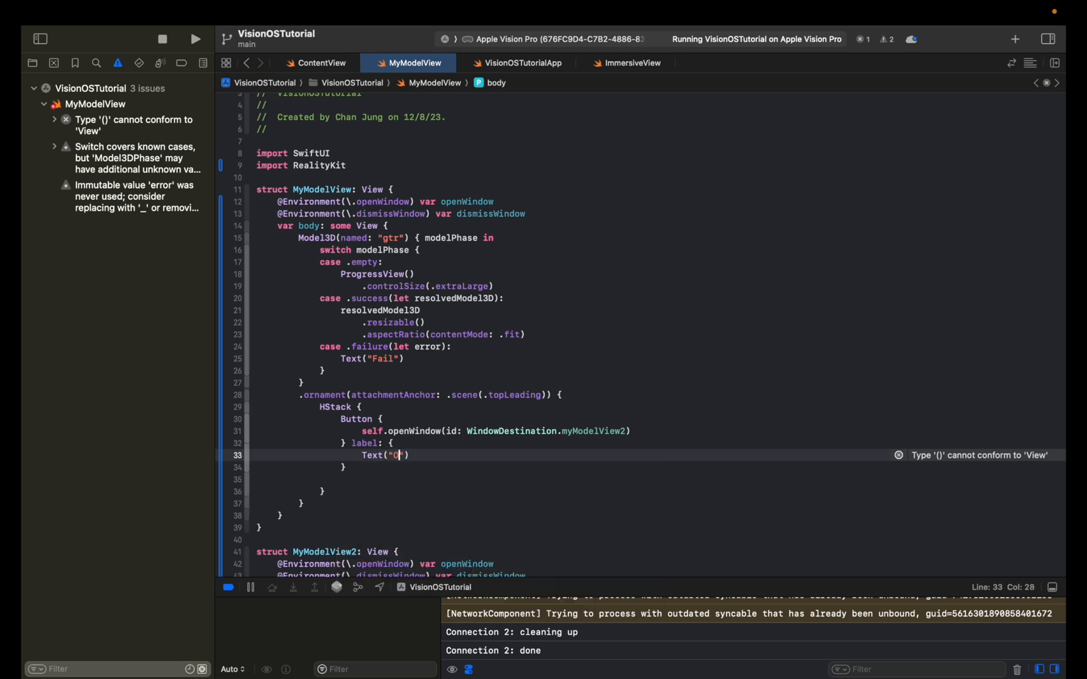
text(pen View2)
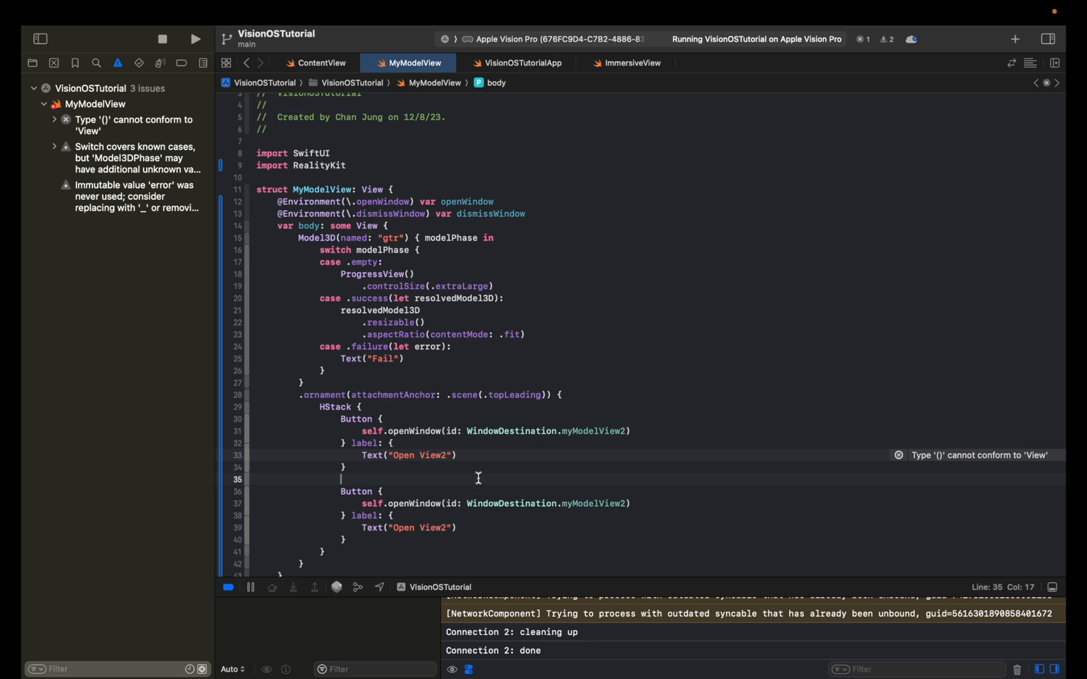
text(dismissWindow)
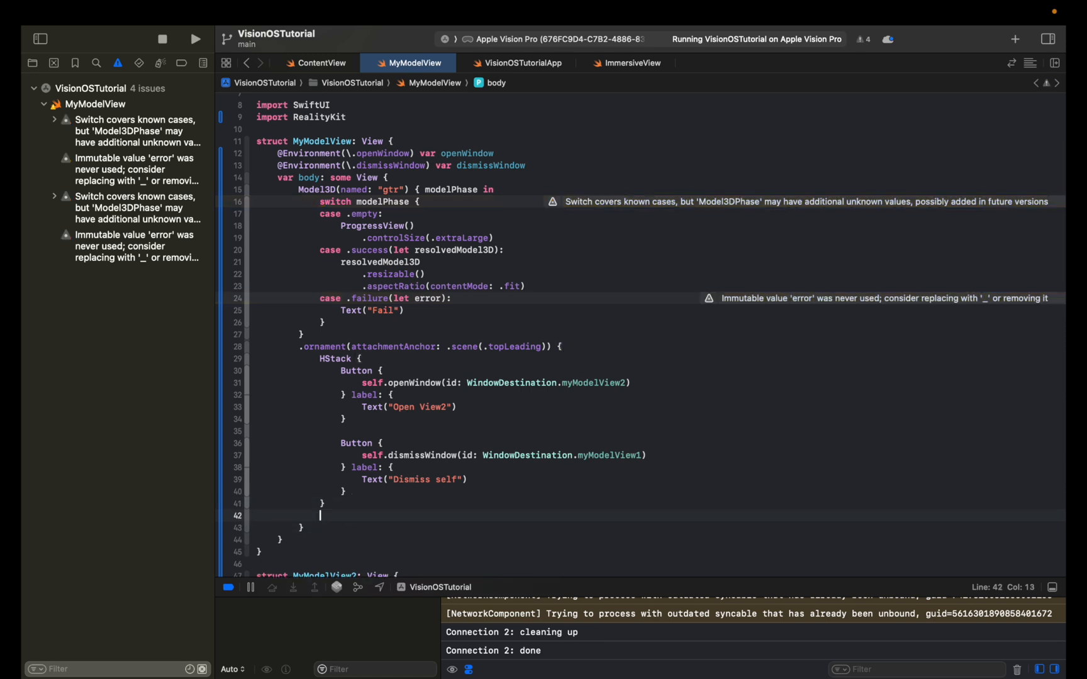
Add .glassBackgroundEffect() to the HStack, give MyModelView2 Open View1/Dismiss self buttons, and rerun
text(.glassBackgroundEffect()
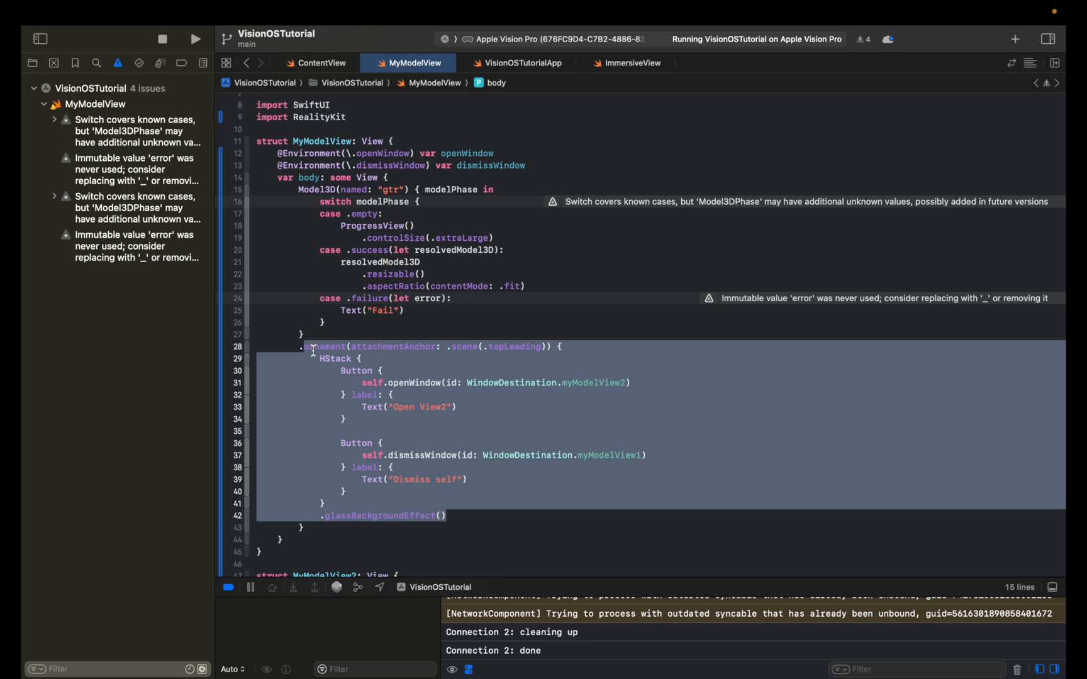
scroll(down, 3)
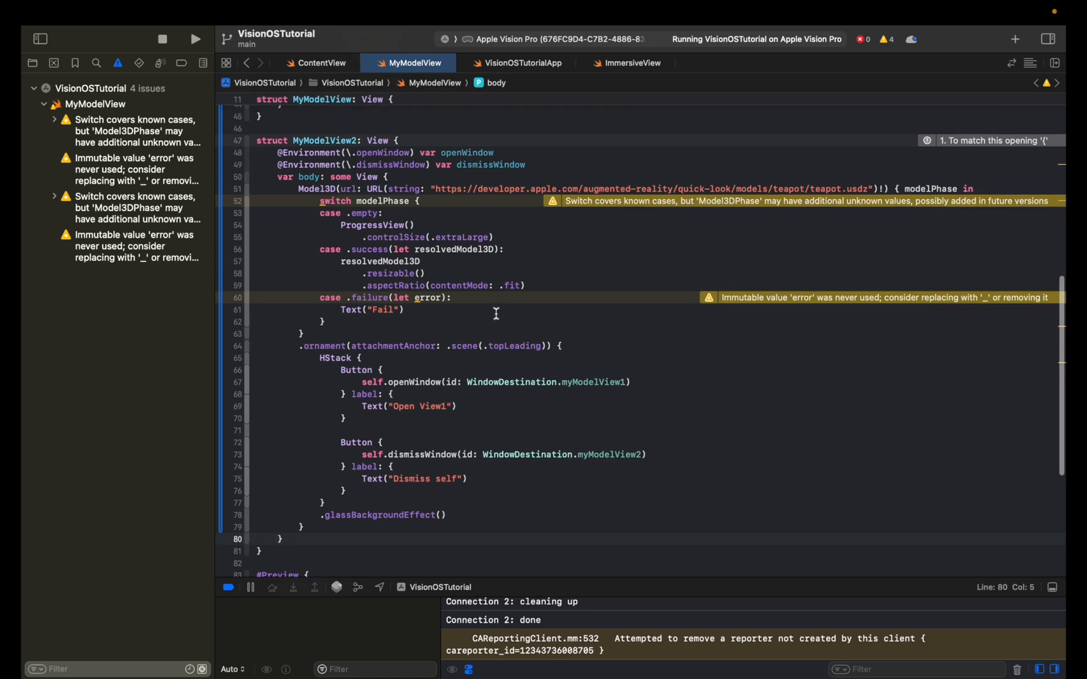
click(197, 39)
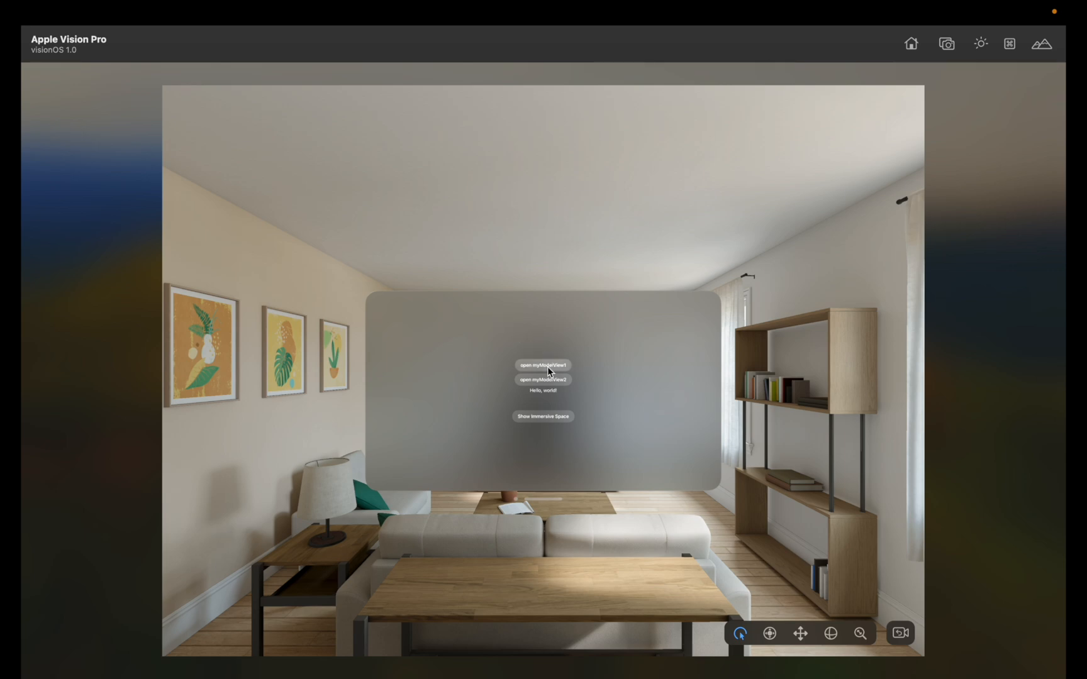
Open the guitar window, try its Dismiss self ornament, then open the second model window
click(543, 365)
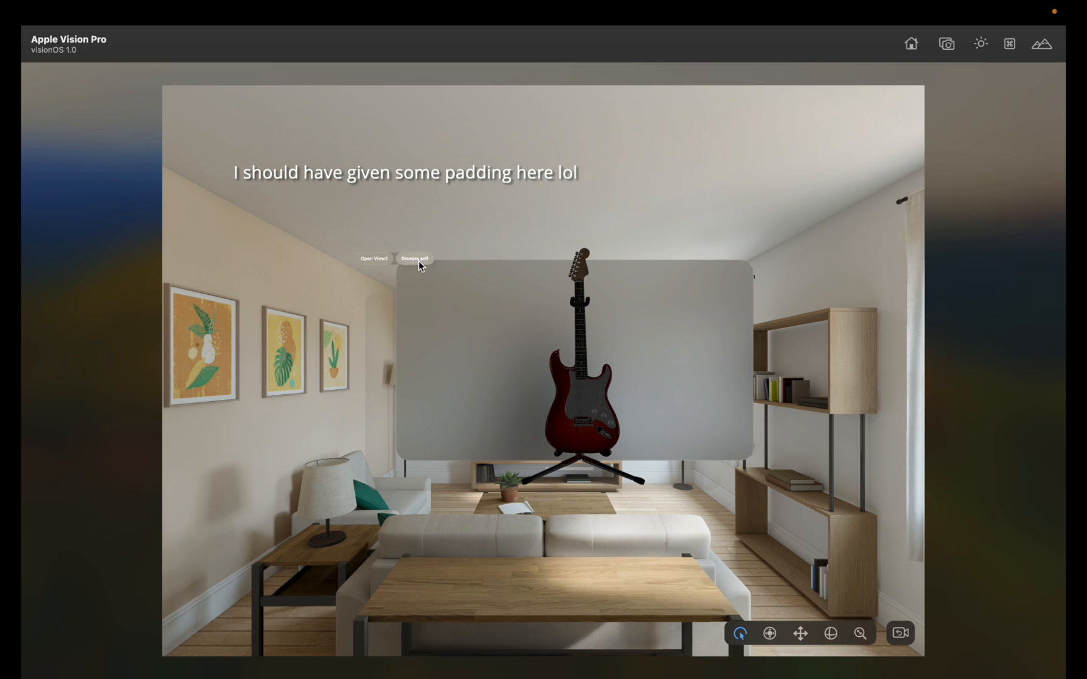
click(414, 259)
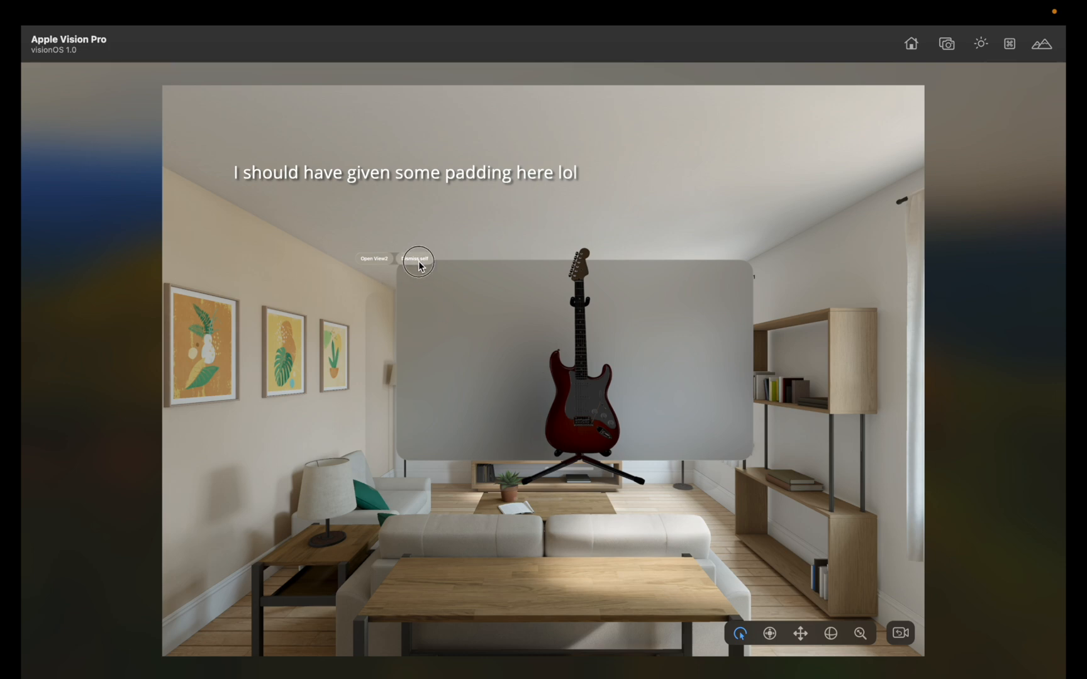
click(416, 259)
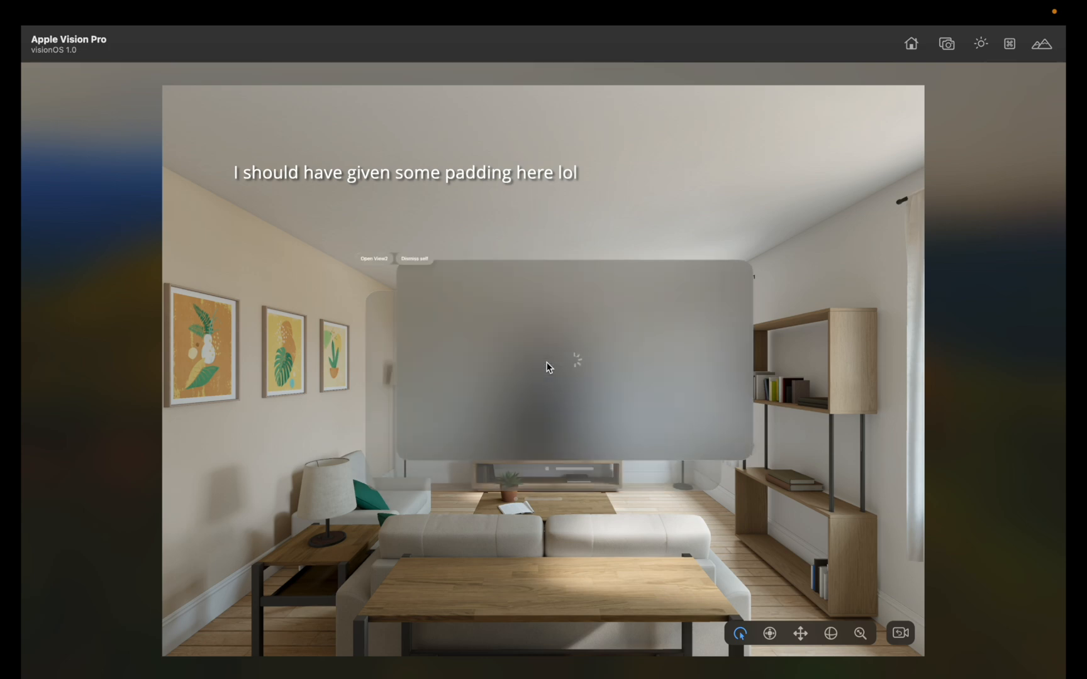
click(374, 258)
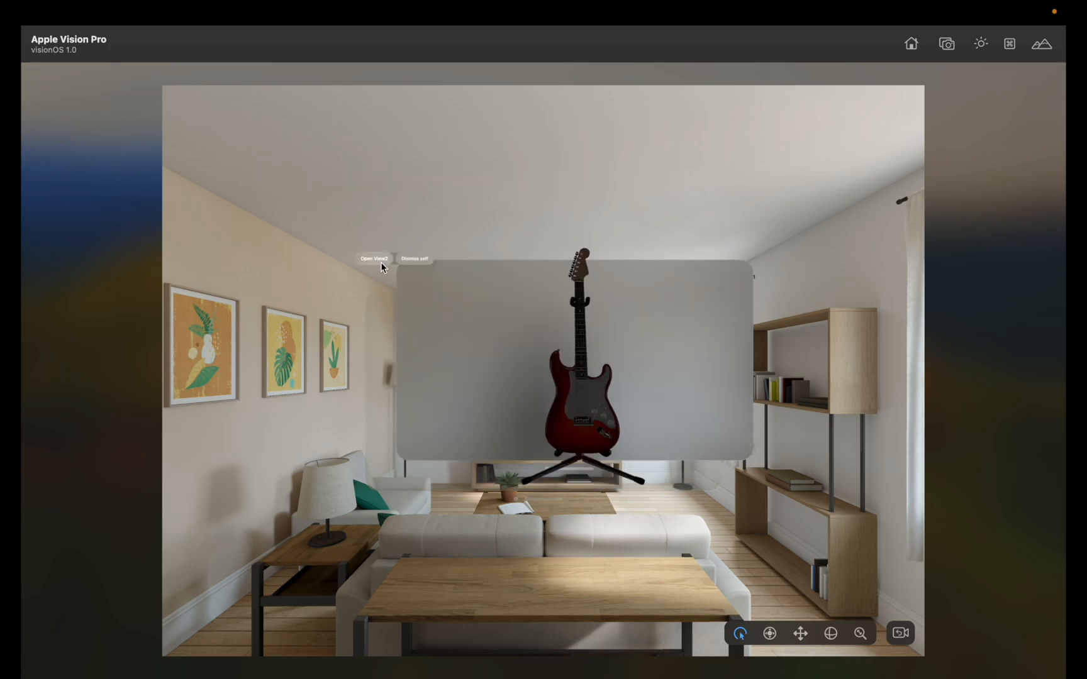
click(375, 261)
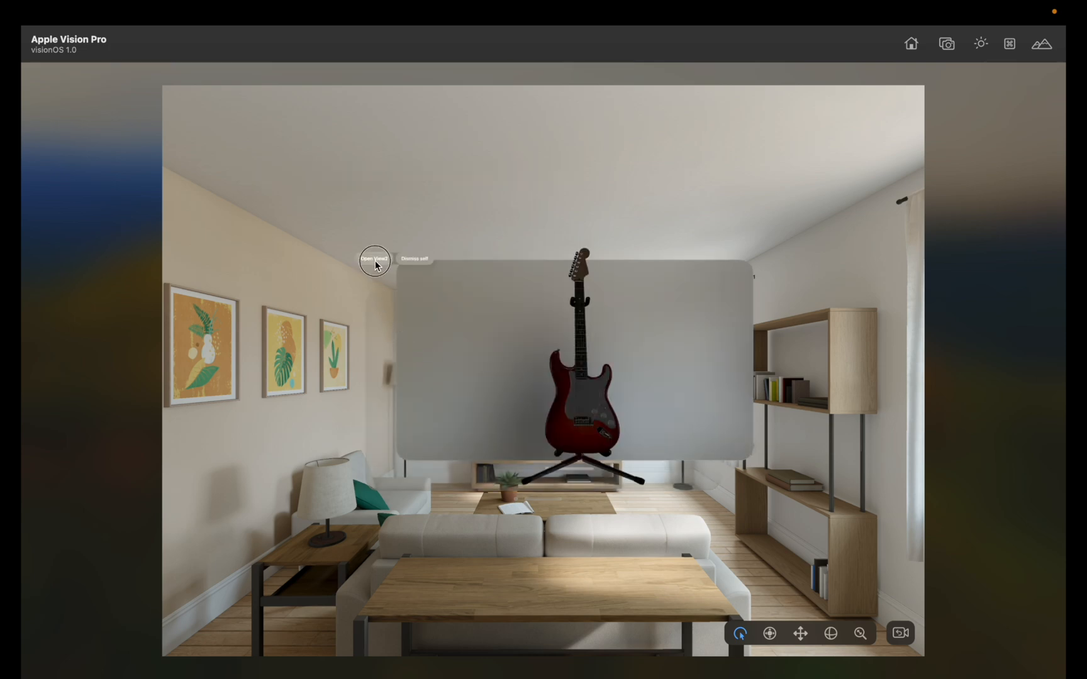
click(373, 260)
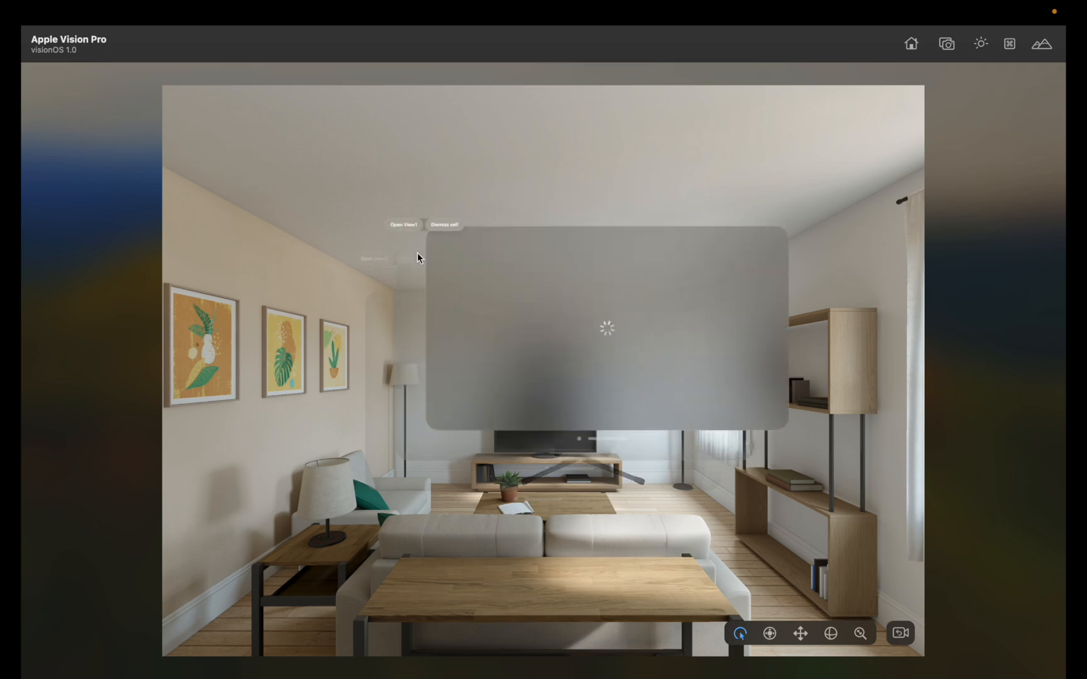
Open another guitar window from the teapot ornament, then dismiss a guitar window
click(402, 224)
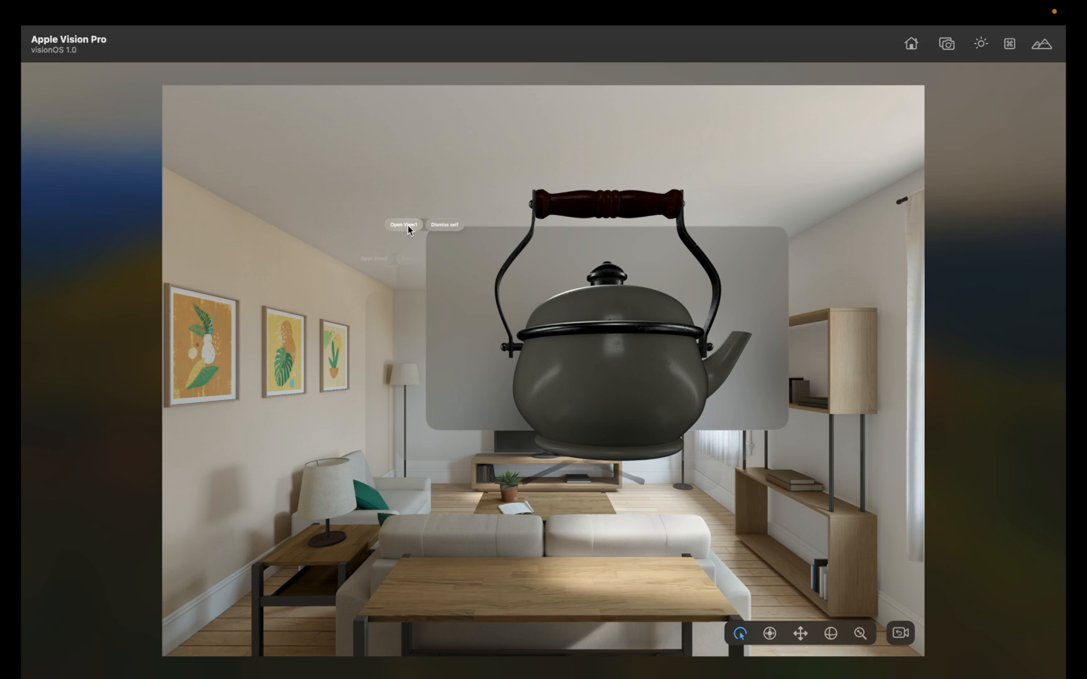
click(403, 224)
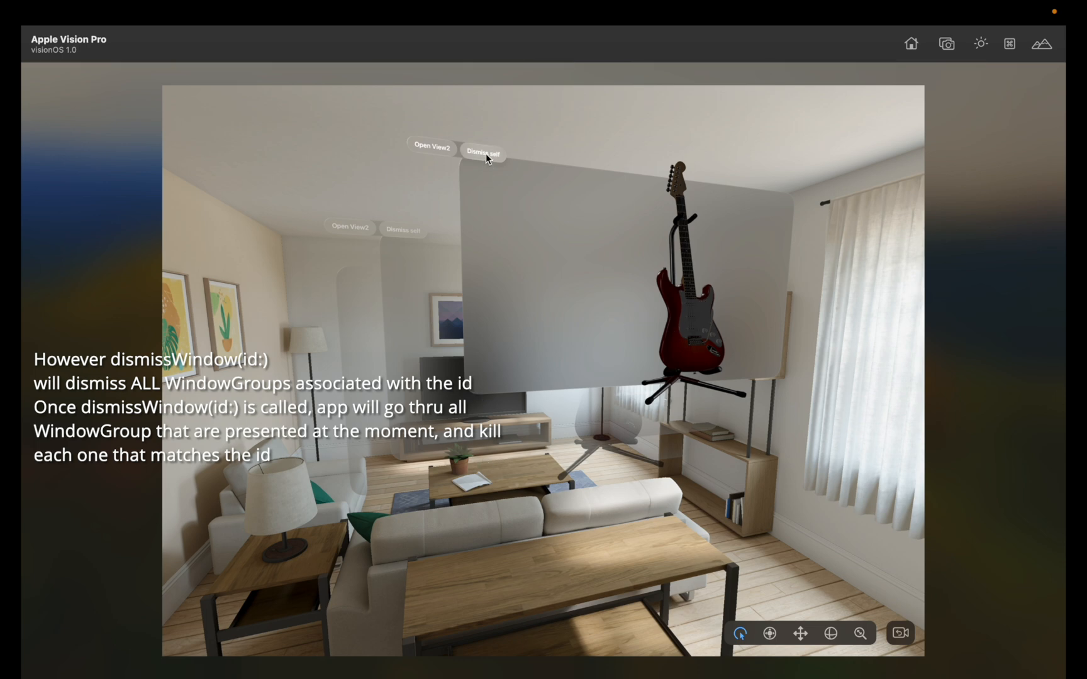
click(483, 152)
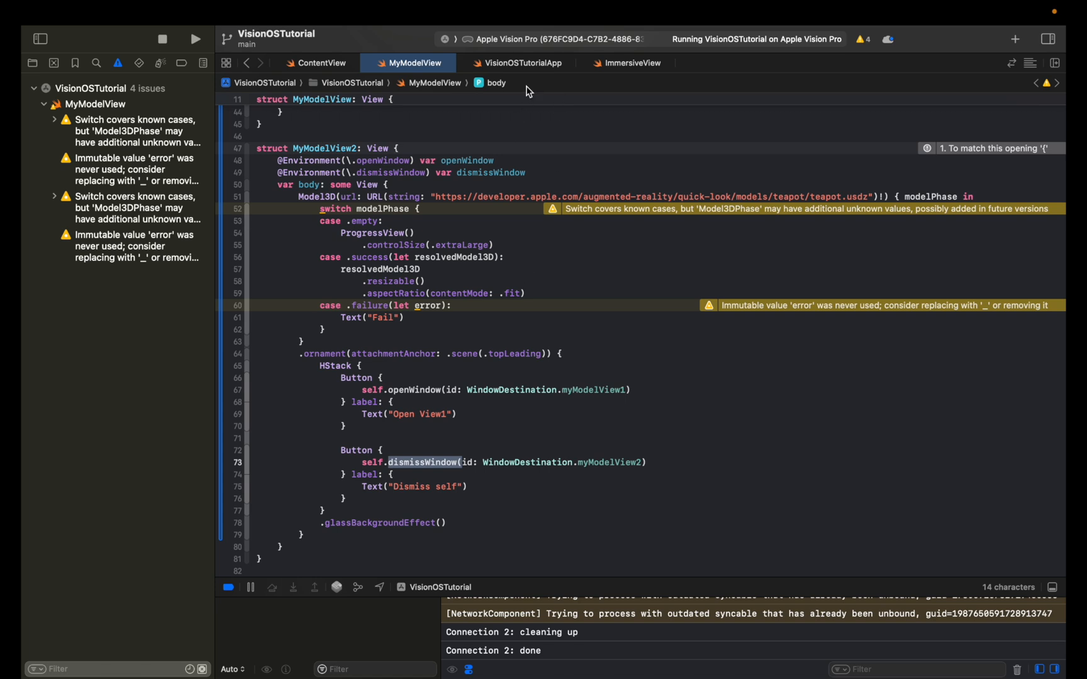
Switch to VisionOSTutorialApp and select the WindowDestination.myModelView1 window group identifier
click(522, 62)
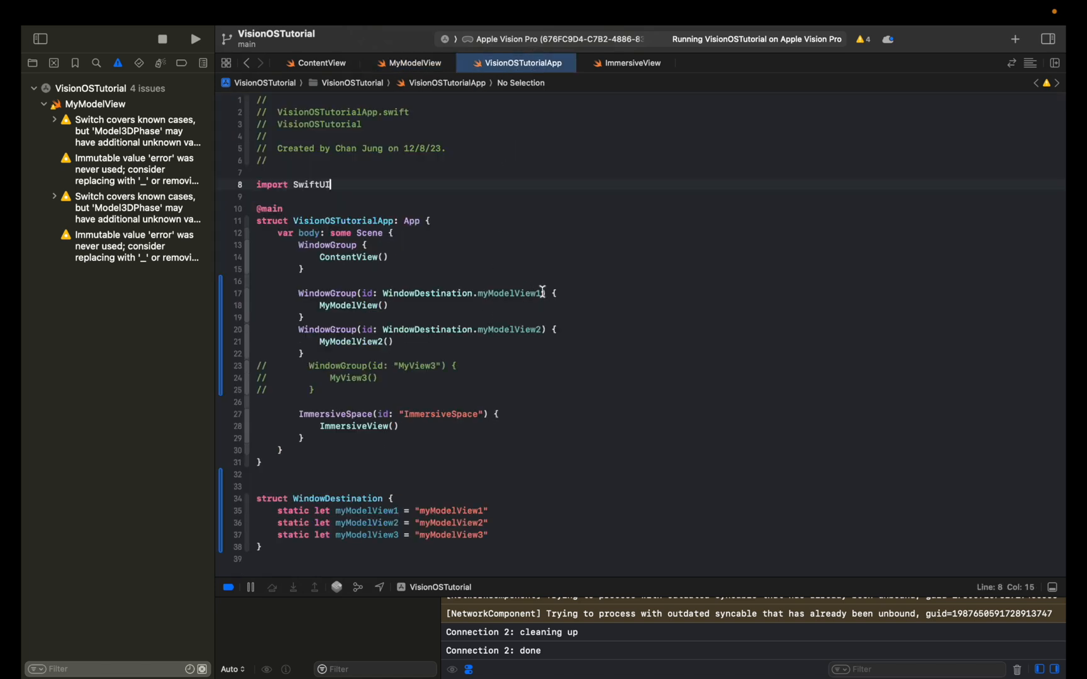
double_click(461, 292)
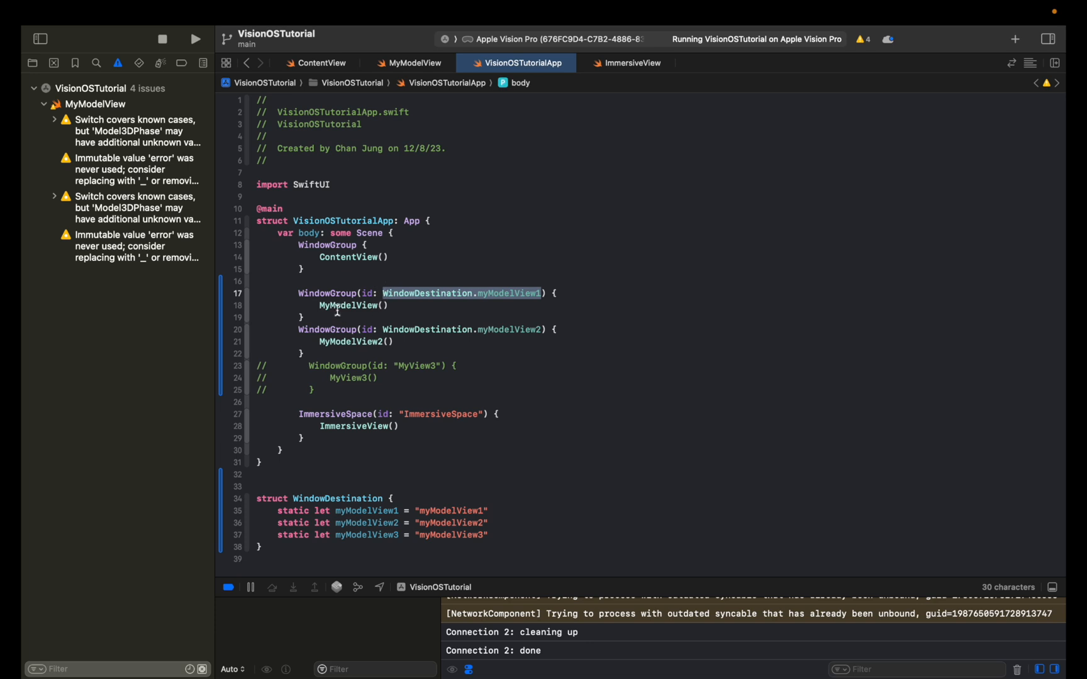
mouse_move(367, 280)
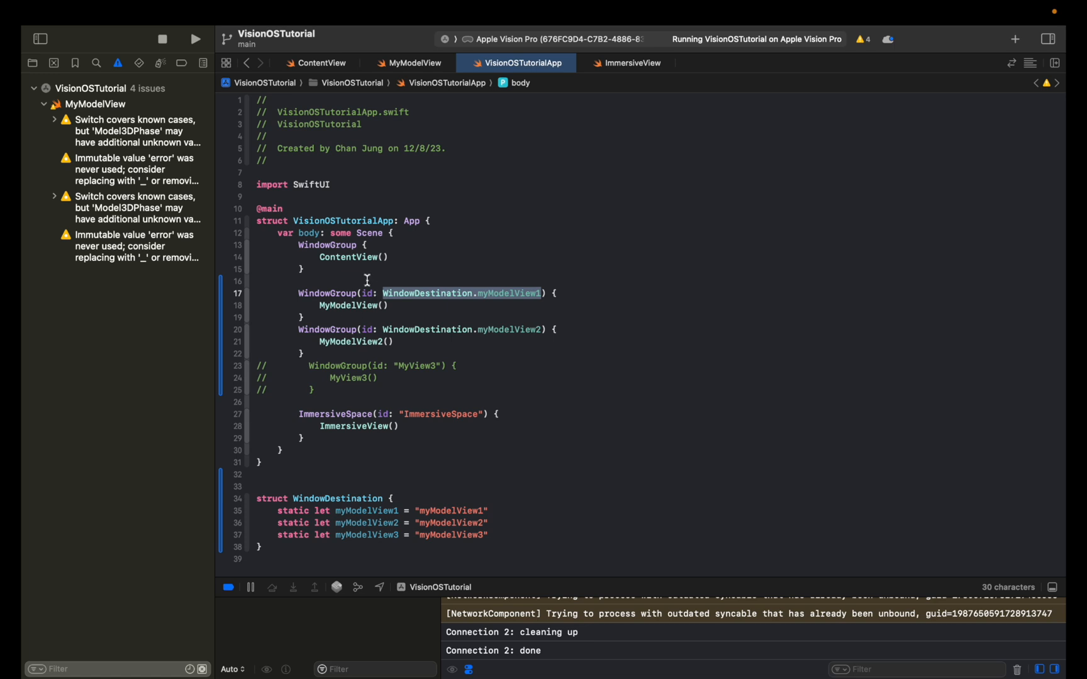